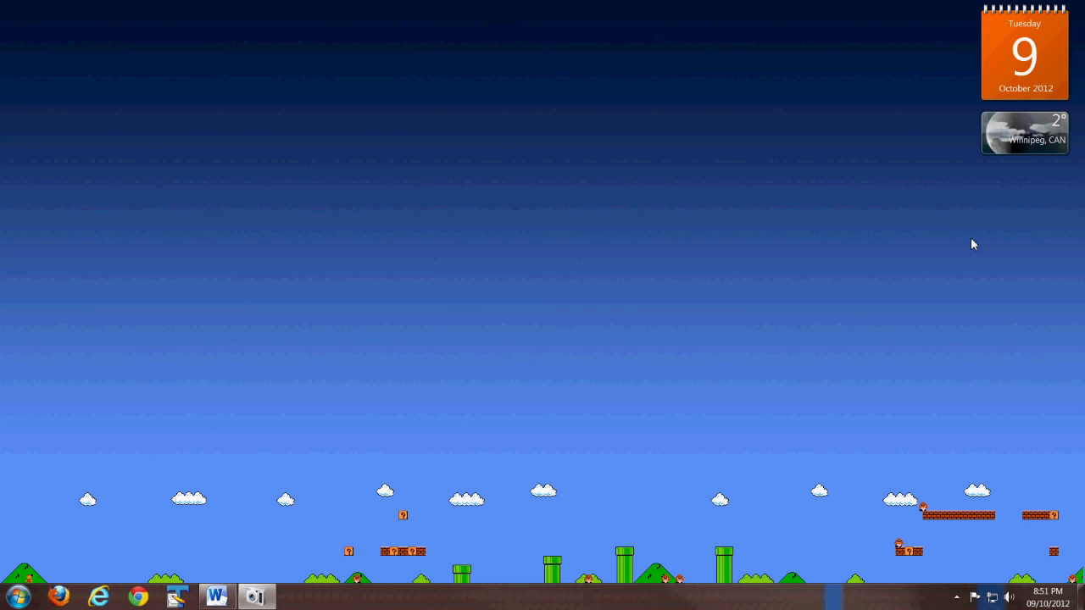
mouse_move(613, 327)
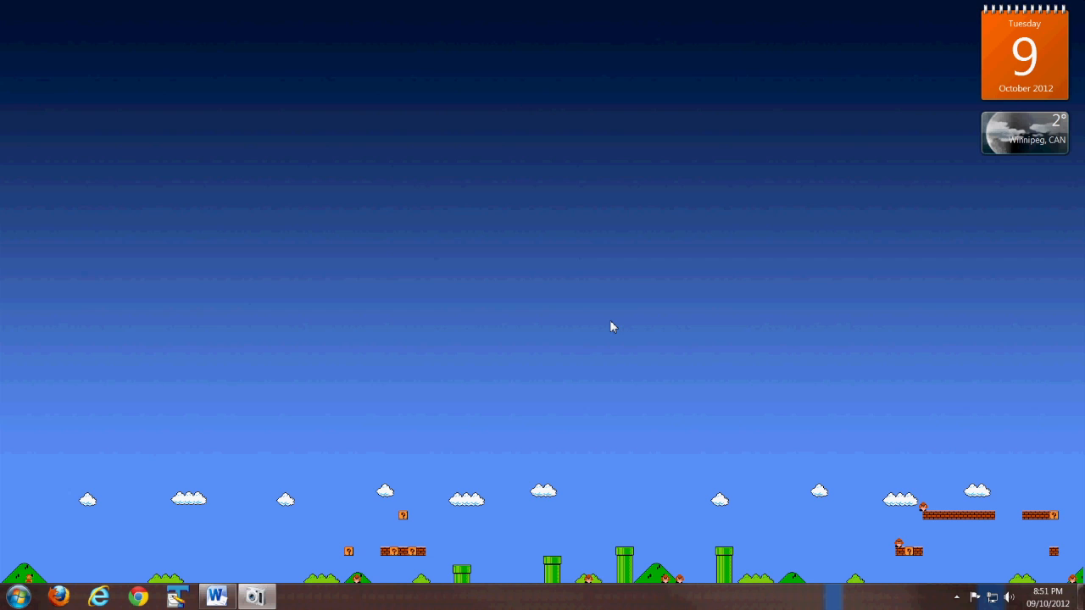
mouse_move(657, 319)
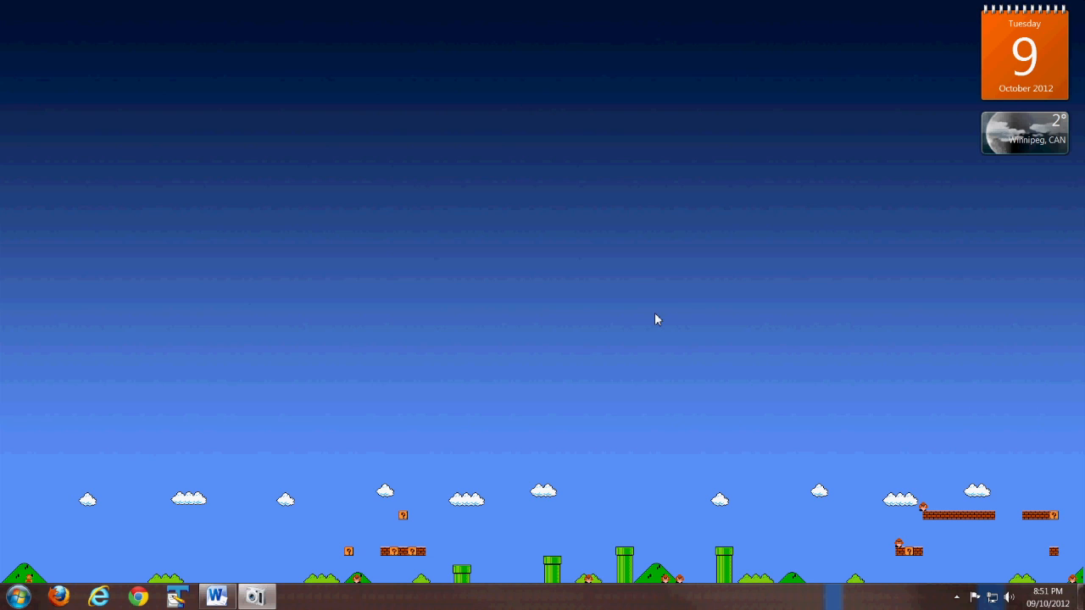
mouse_move(685, 327)
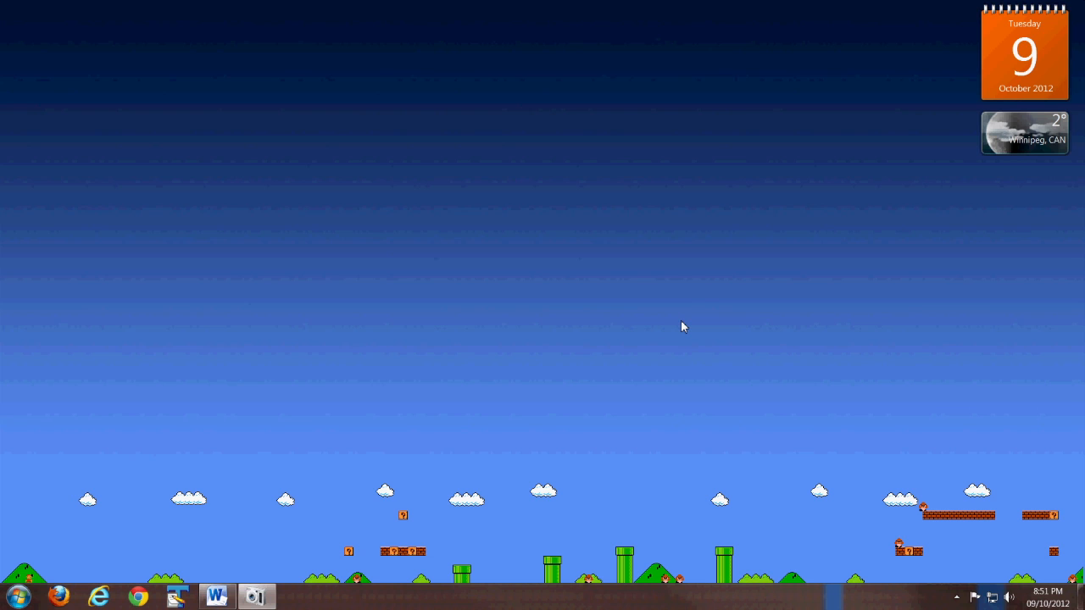
mouse_move(674, 335)
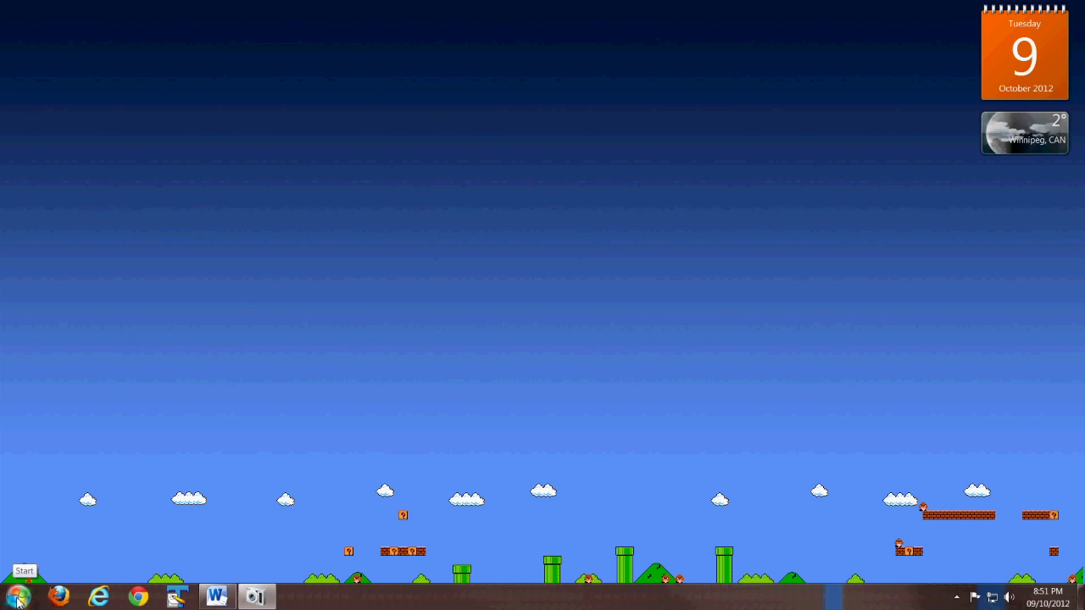
Open the Computer window from the Start menu and show its Organize menu
left_click(17, 598)
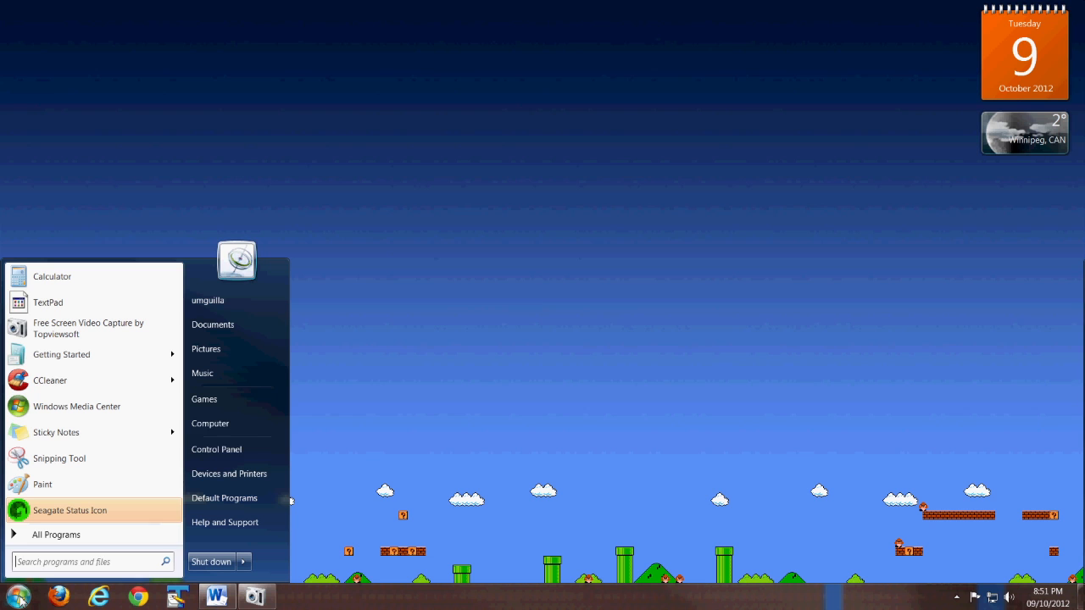
mouse_move(211, 423)
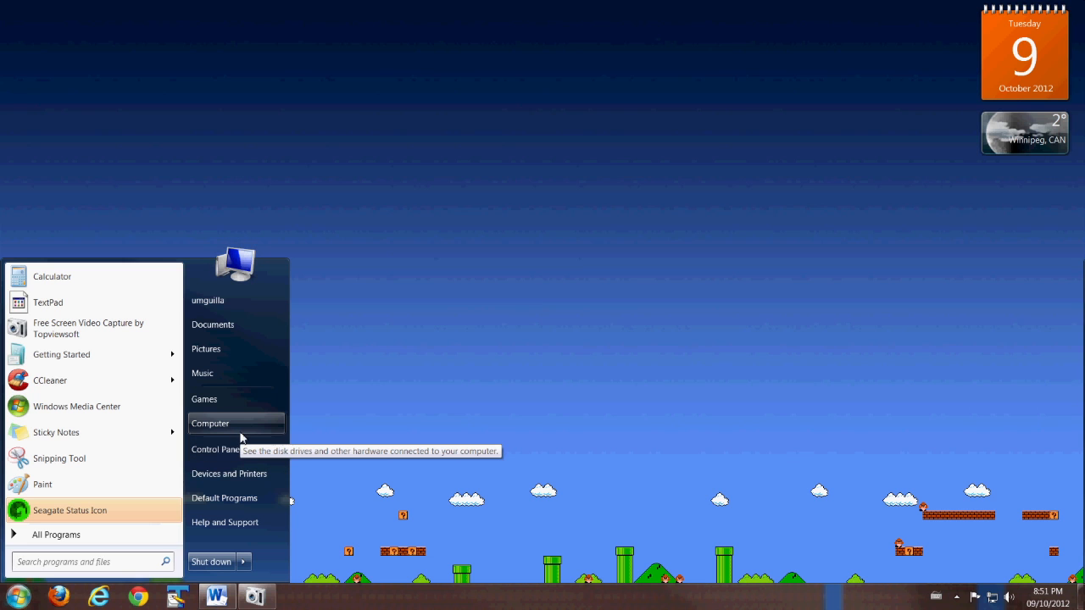
left_click(210, 423)
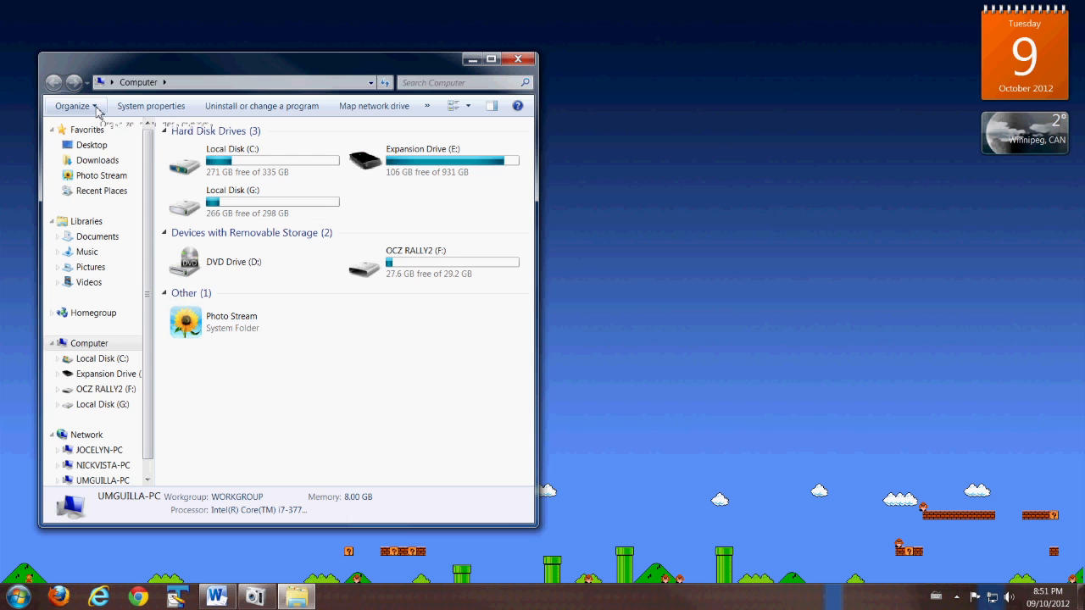
left_click(75, 105)
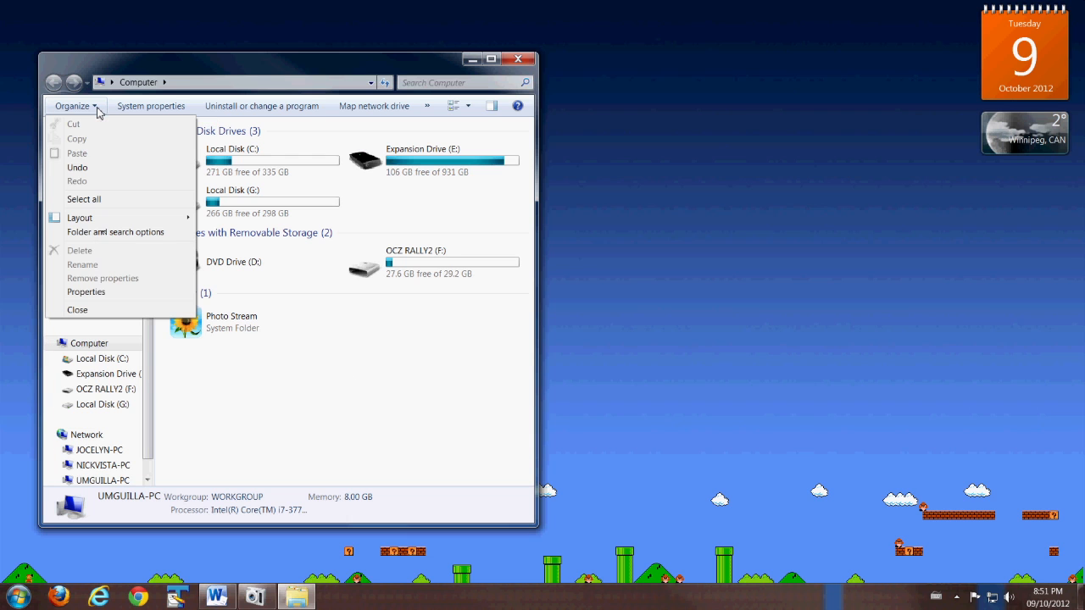
left_click(115, 231)
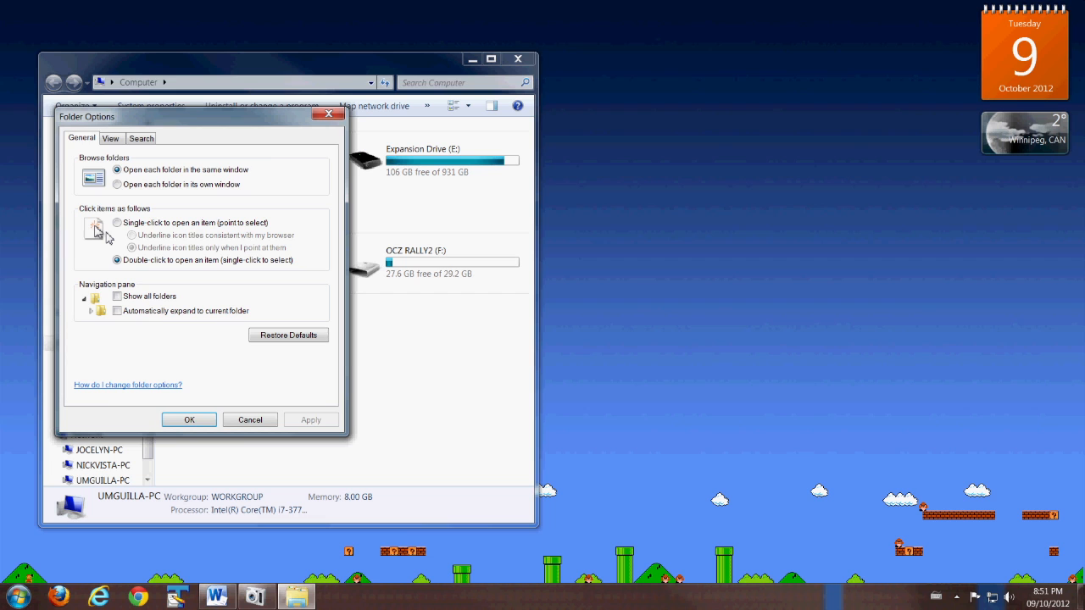
left_click(110, 138)
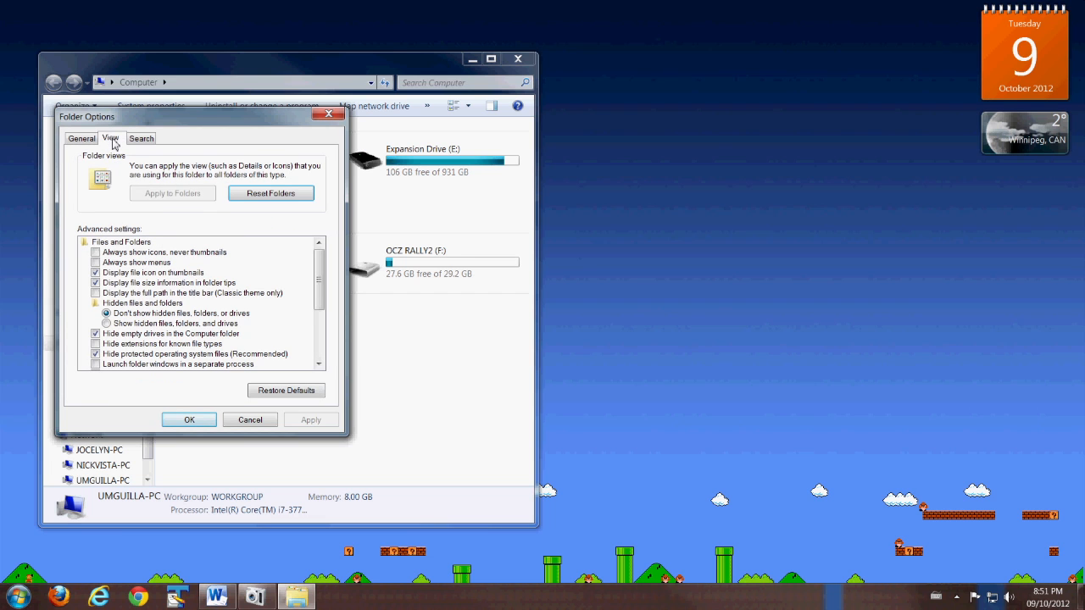
mouse_move(119, 360)
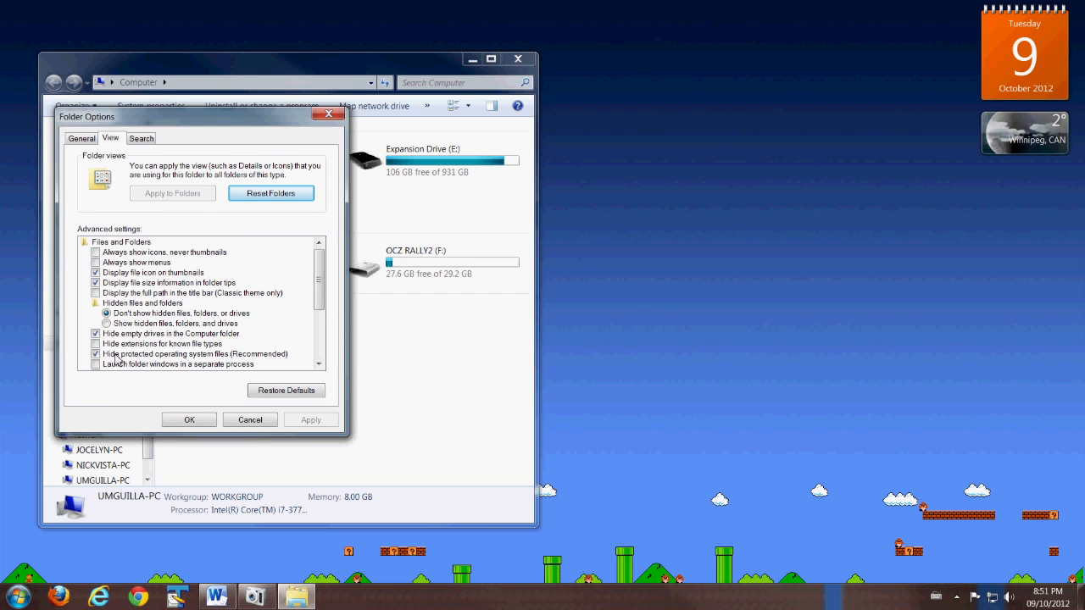
mouse_move(184, 350)
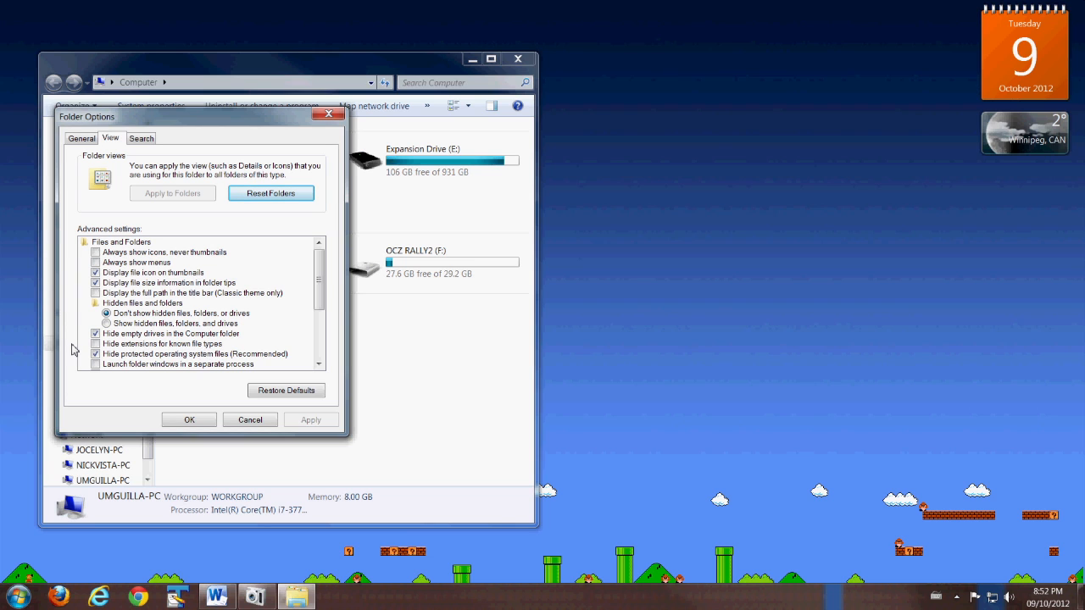
mouse_move(105, 354)
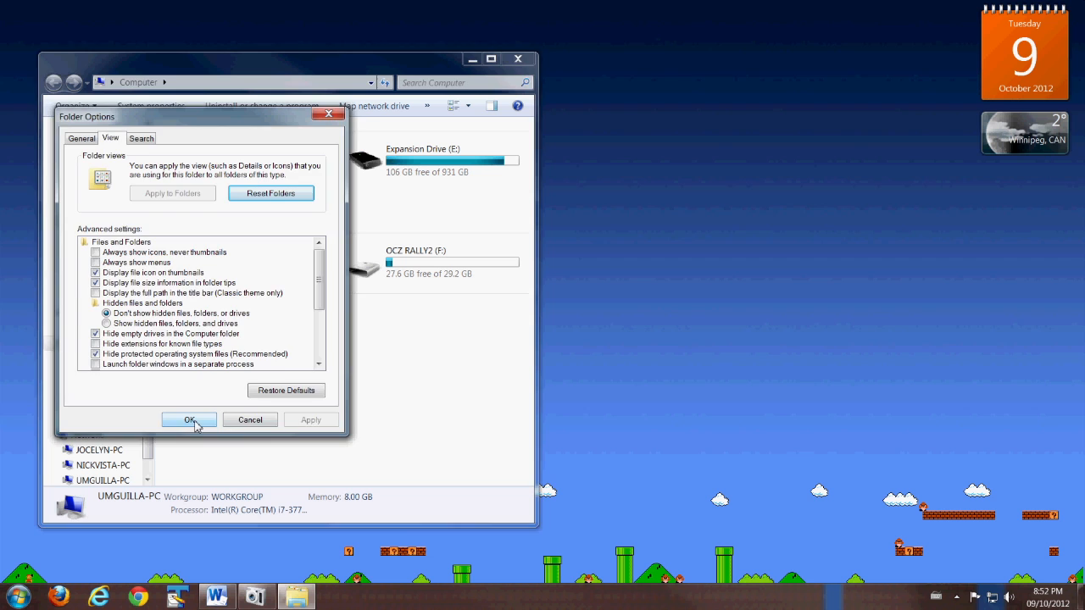
left_click(189, 419)
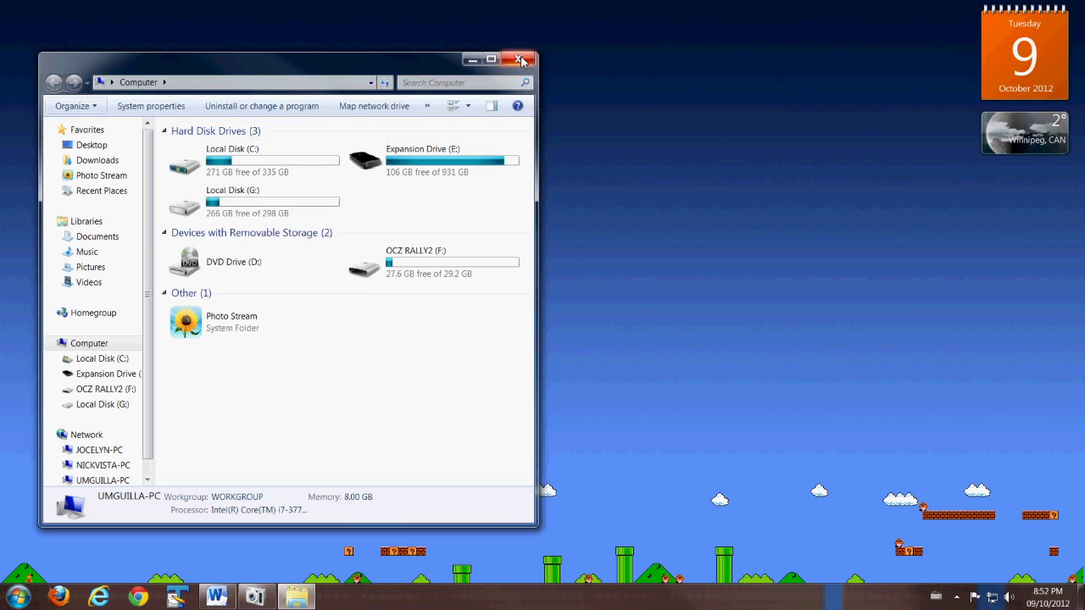
Close the Explorer Computer window
left_click(522, 59)
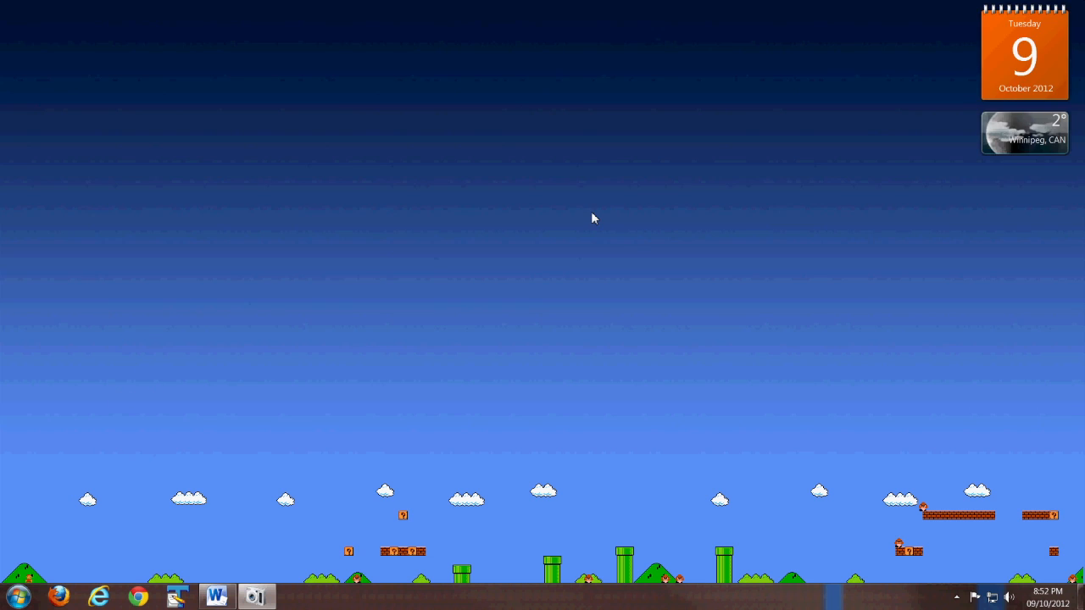
mouse_move(598, 218)
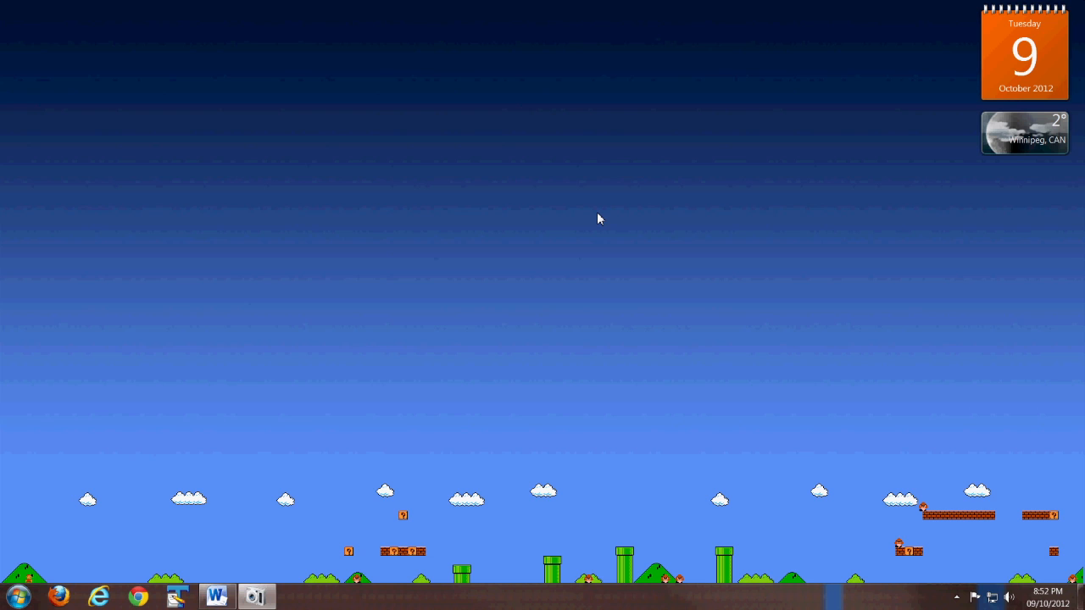
mouse_move(491, 252)
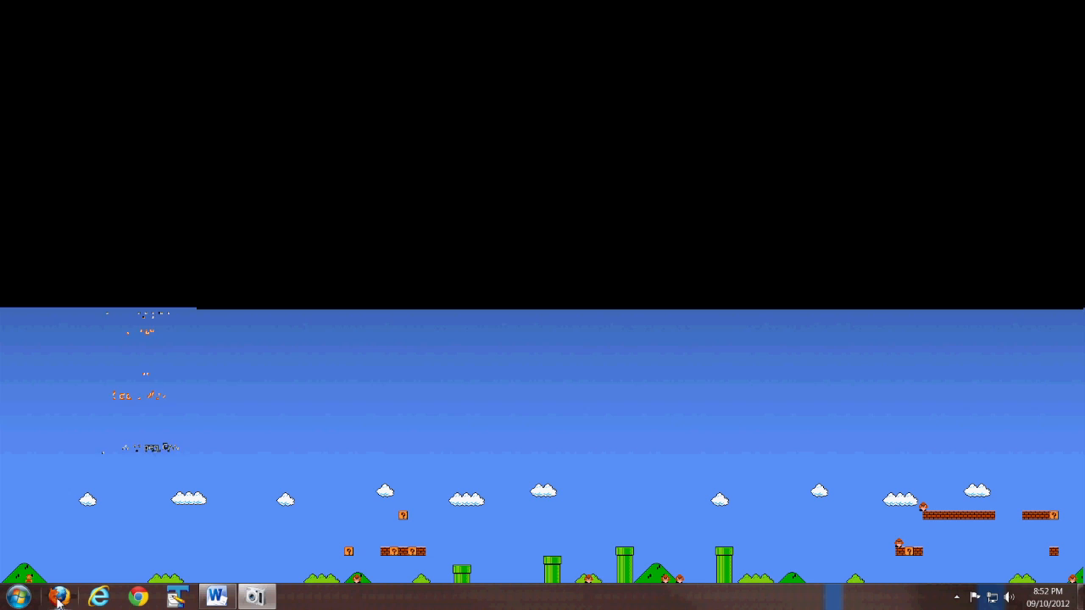
Launch Firefox and search Google for 'java se'
left_click(60, 597)
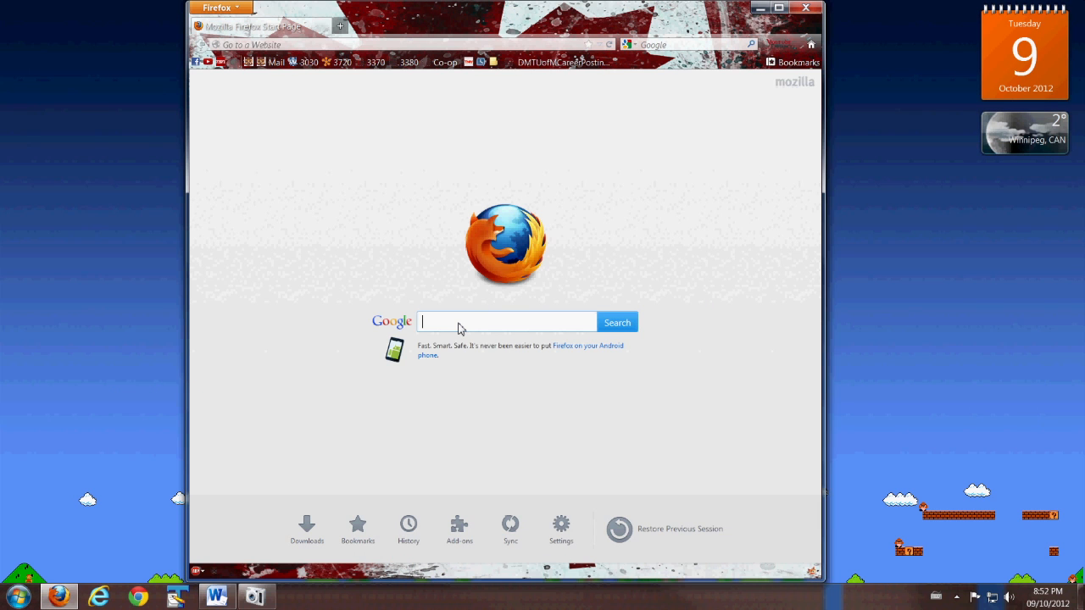
type("java")
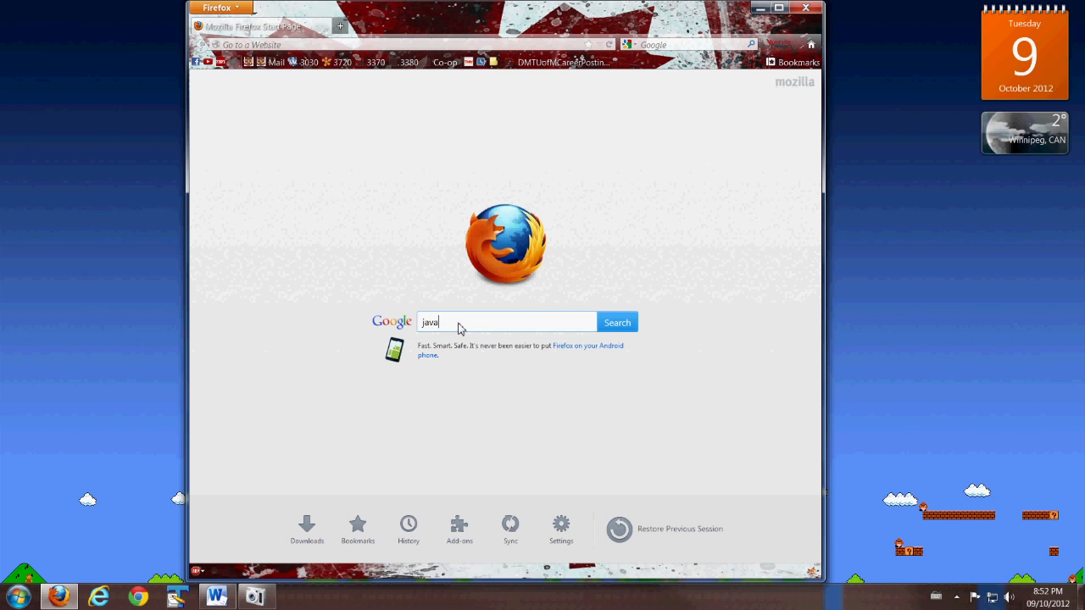
type("se")
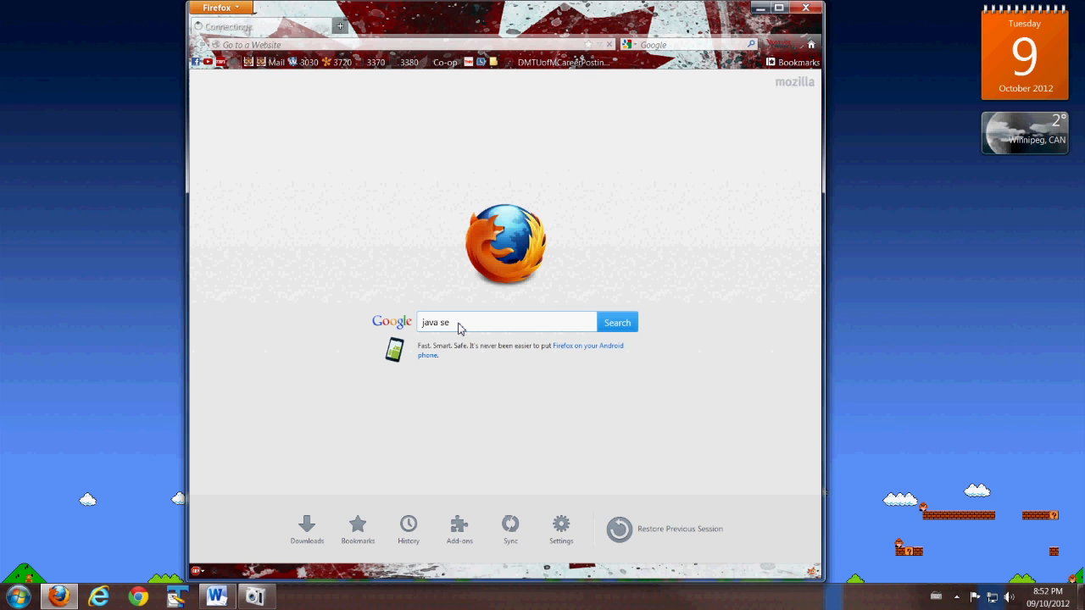
left_click(616, 322)
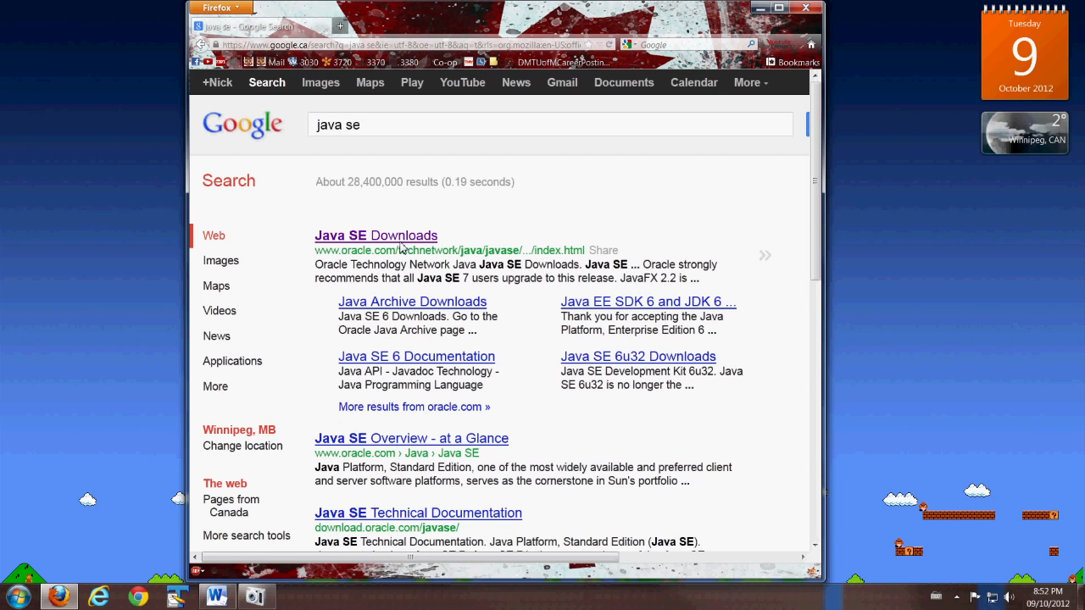
mouse_move(386, 237)
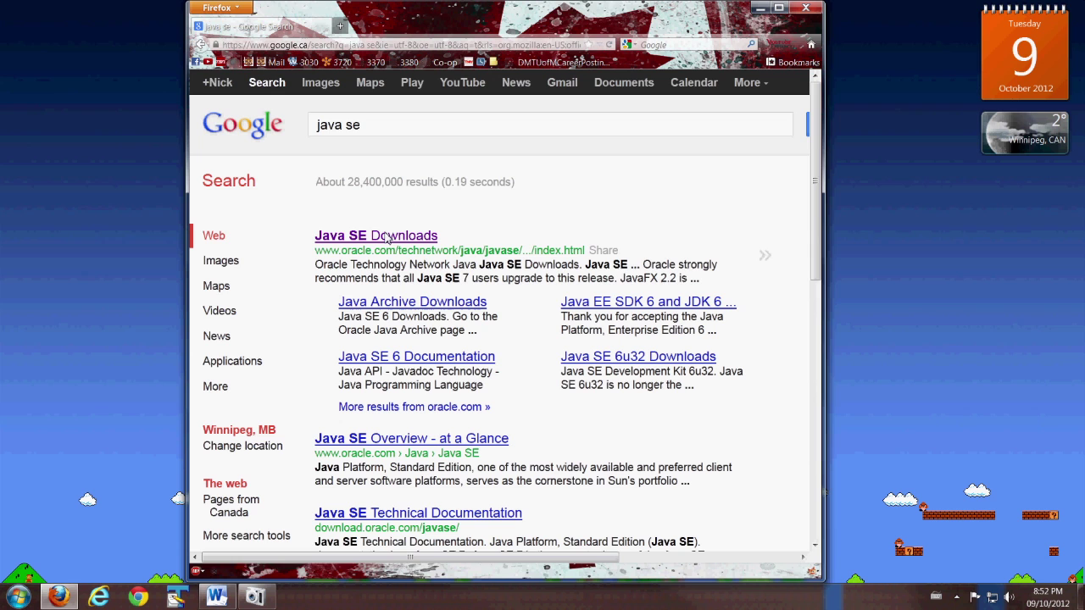
Open Oracle's Java SE Downloads result and scroll to the Java Platform, Standard Edition table
left_click(375, 236)
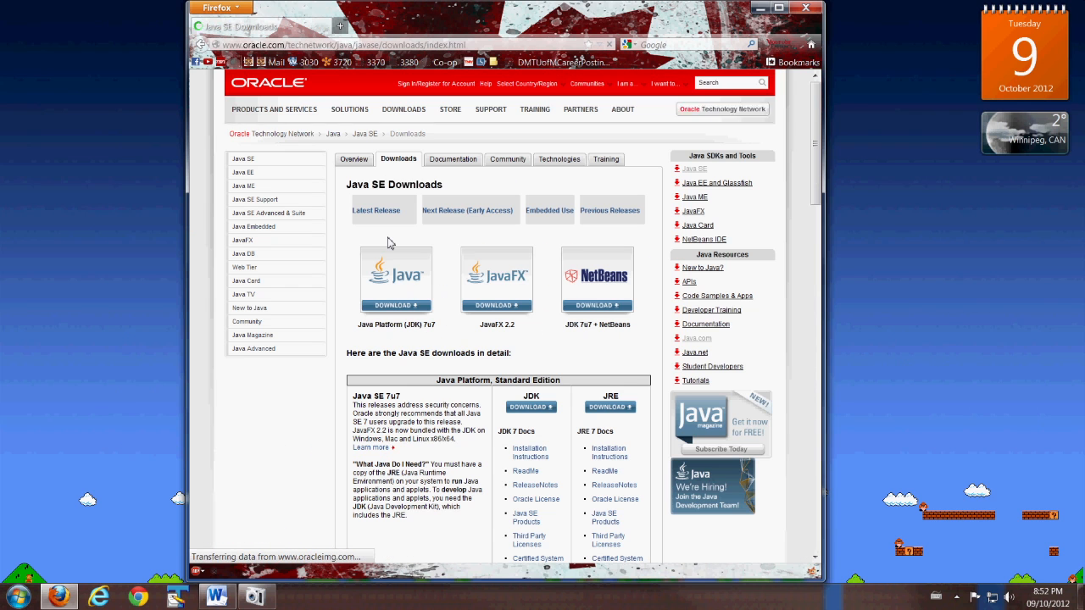
mouse_move(482, 387)
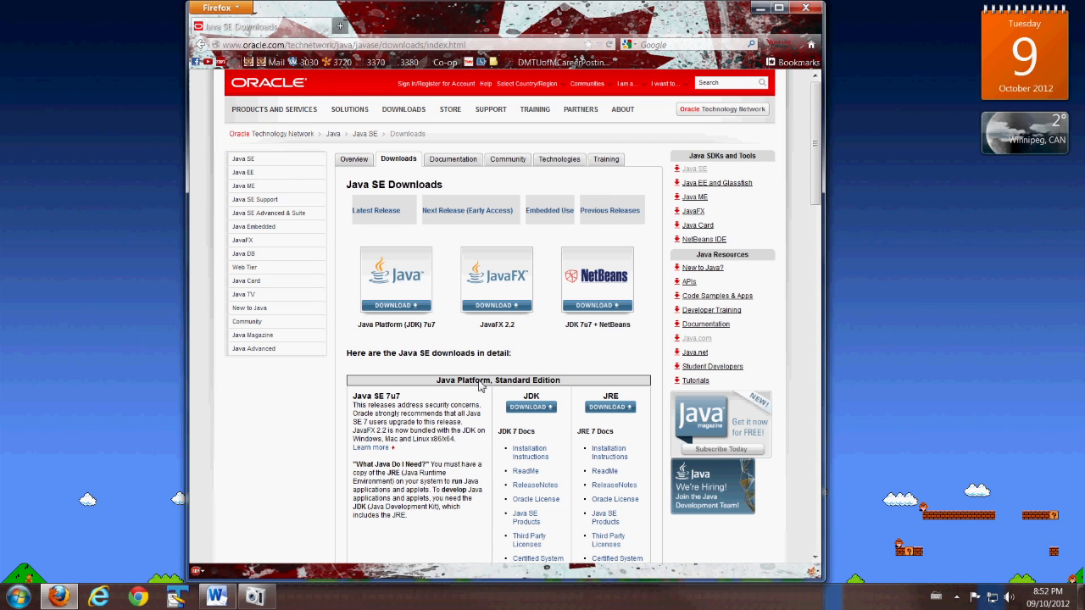
scroll("down", 3)
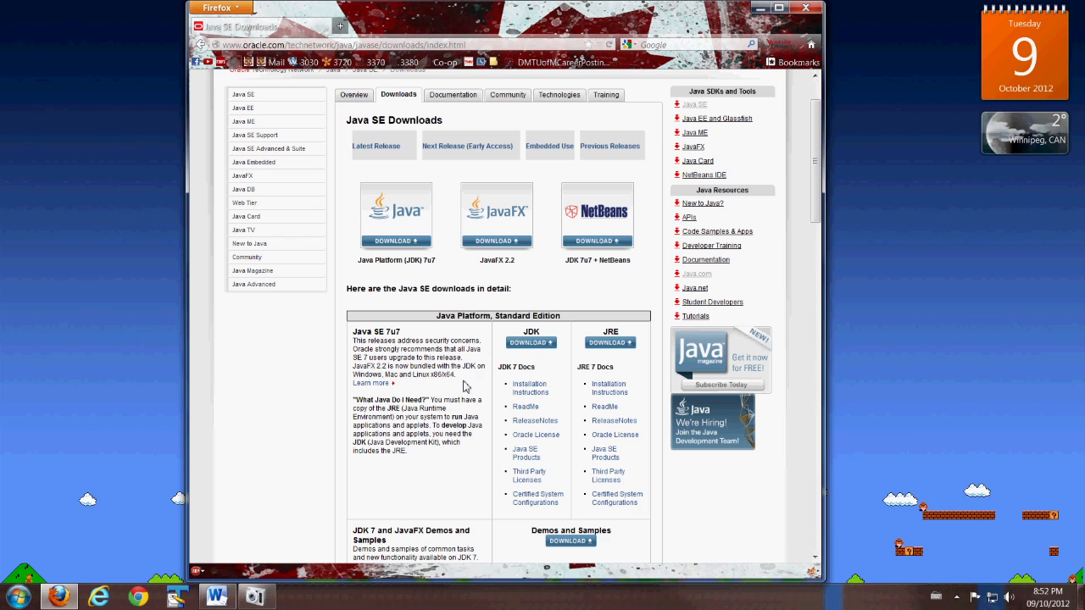
mouse_move(525, 373)
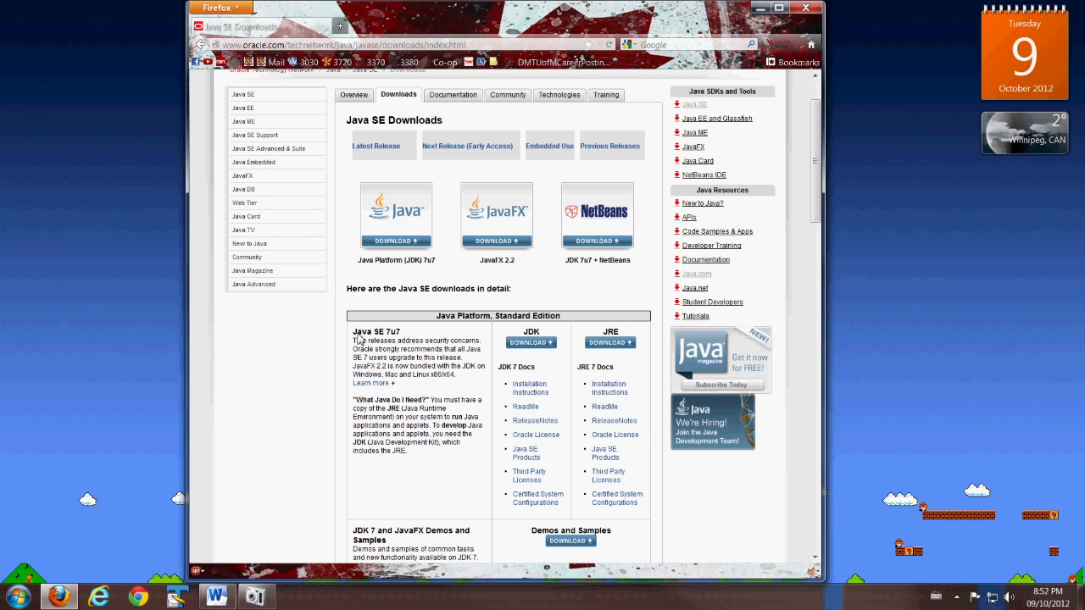
double_click(375, 331)
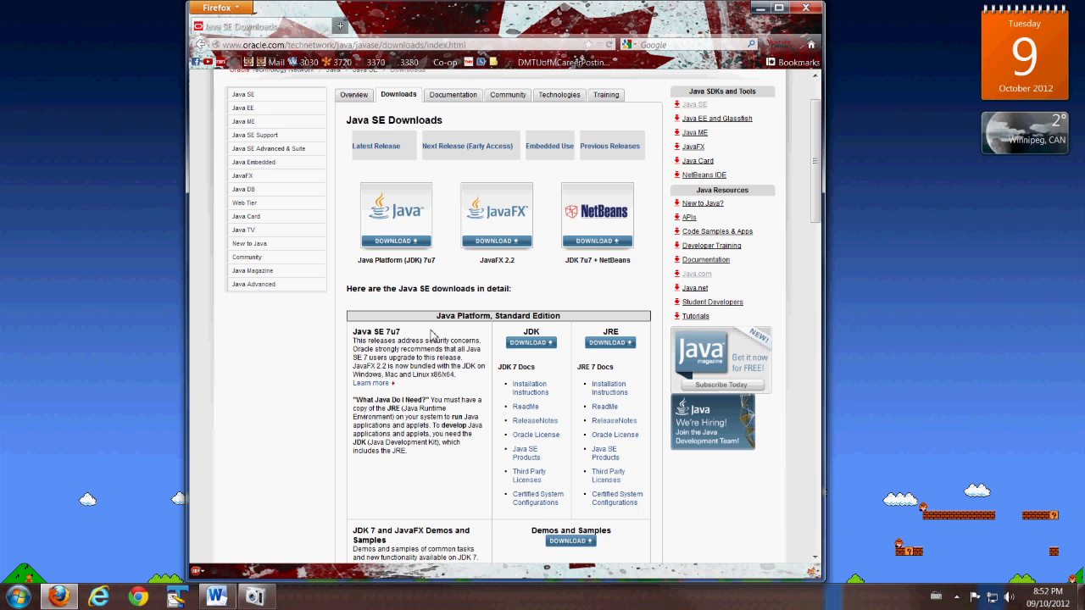
mouse_move(532, 343)
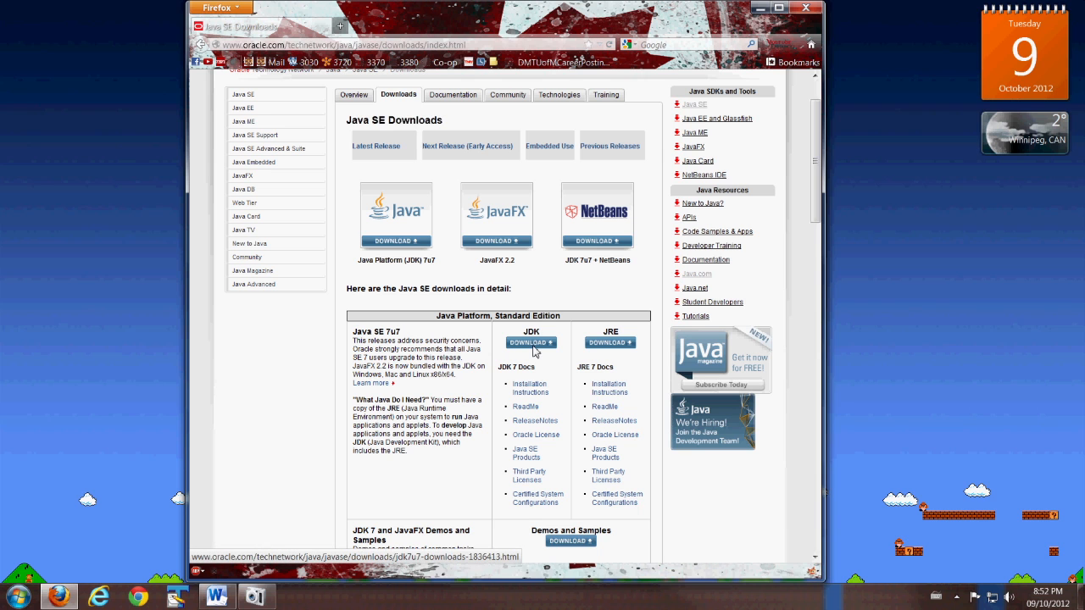
Scroll to the Java SE Development Kit 7u7 table and accept its license agreement
left_click(531, 343)
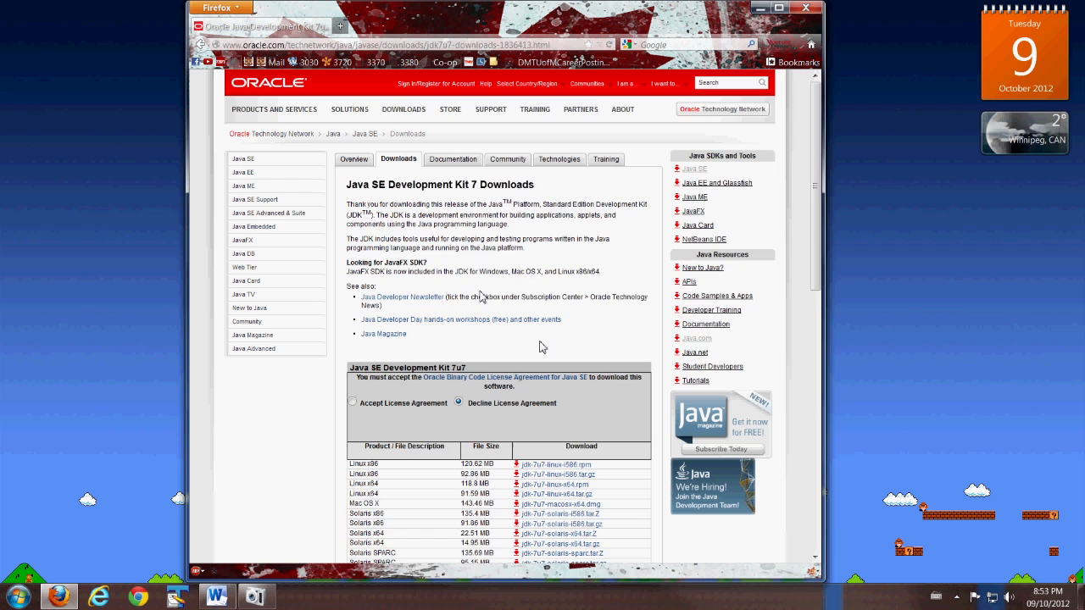
scroll("down", 3)
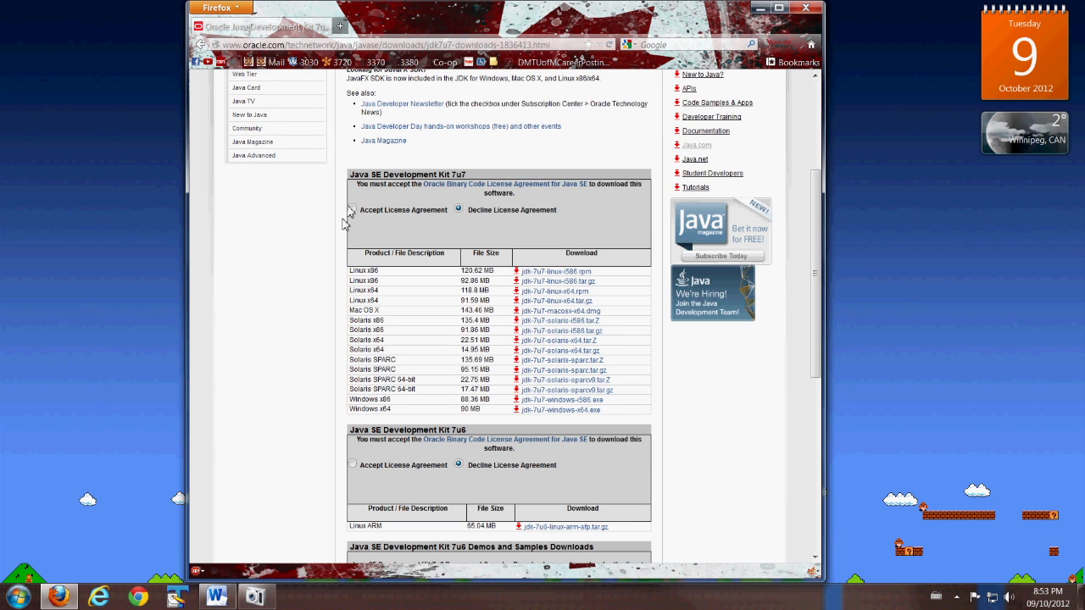
left_click(352, 209)
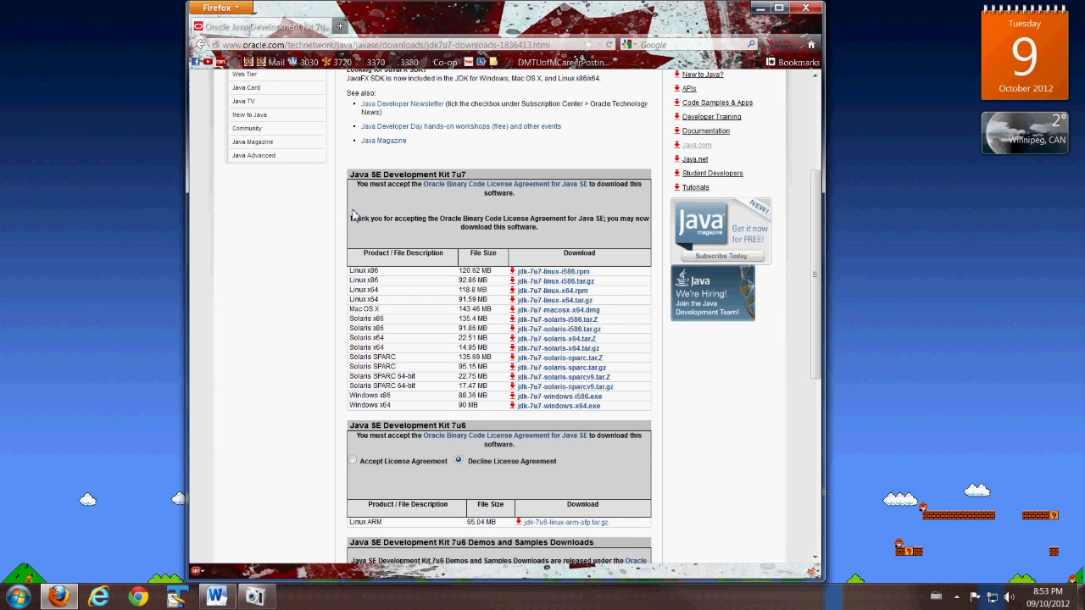
mouse_move(478, 323)
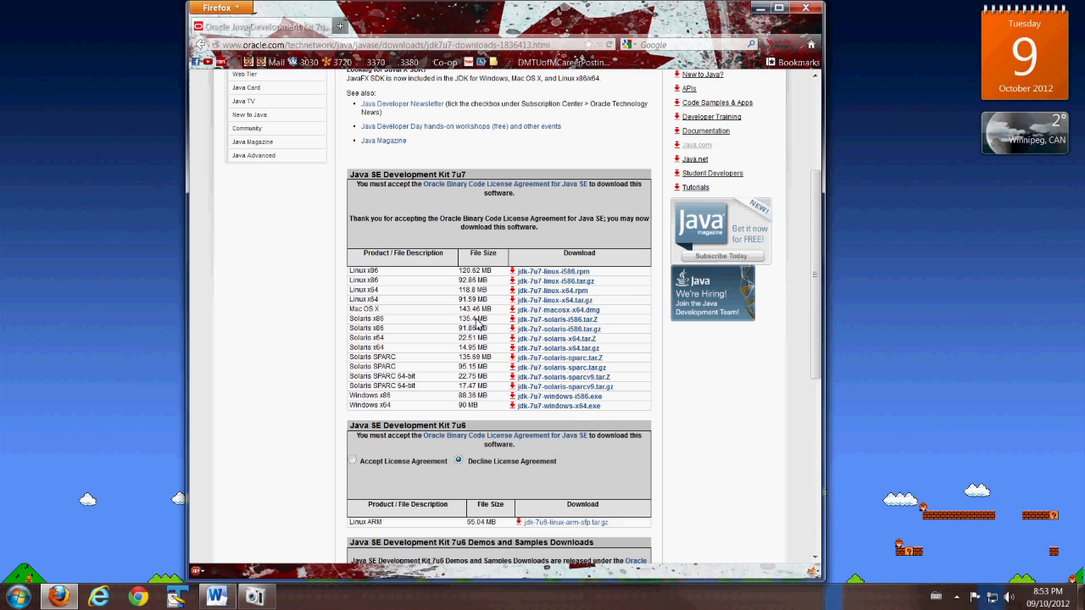
mouse_move(423, 411)
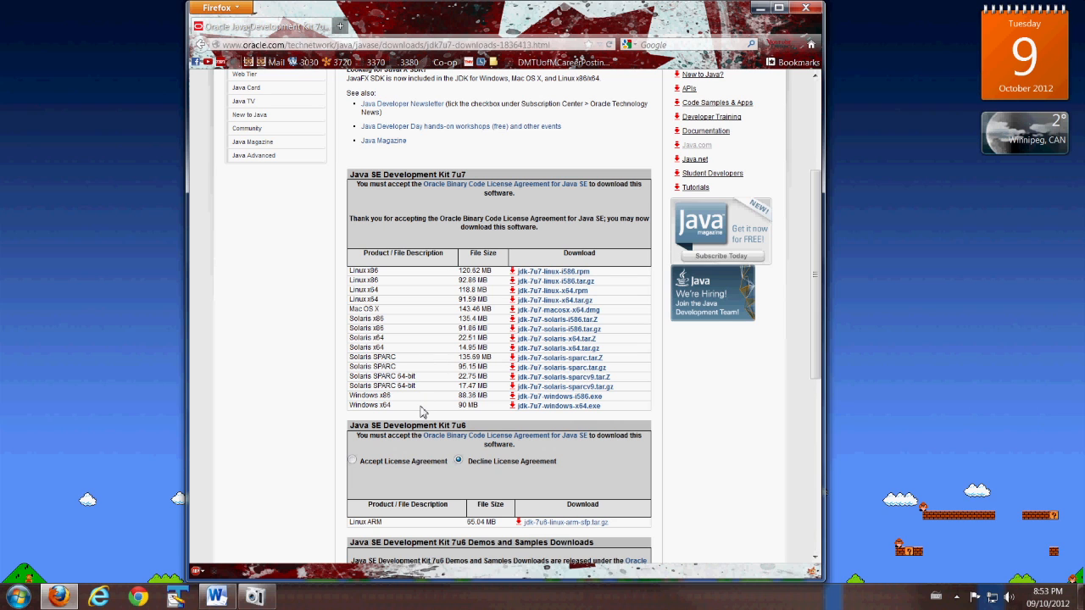
mouse_move(356, 418)
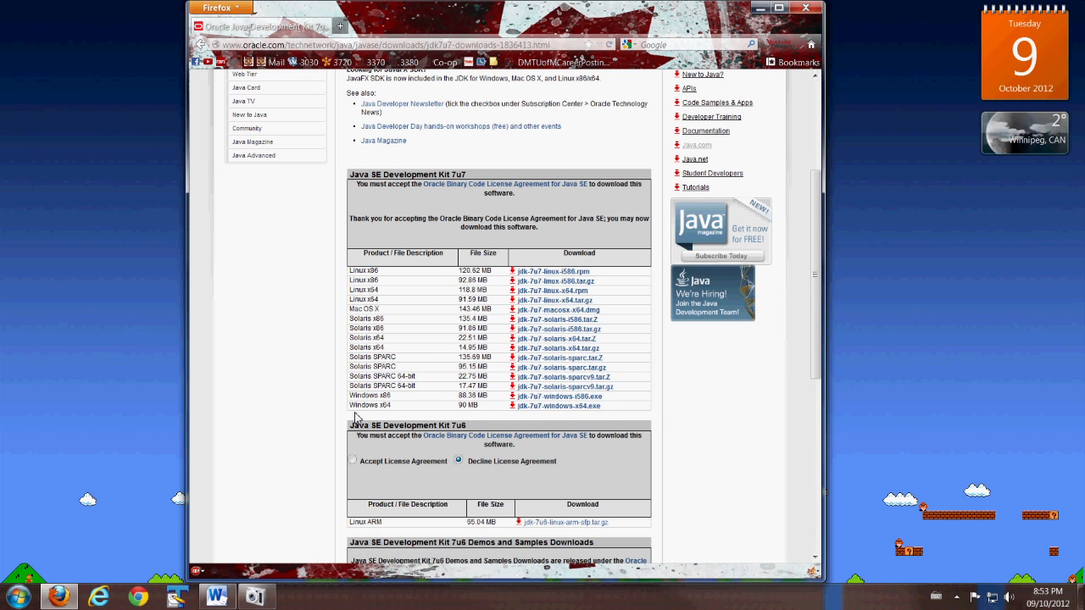
mouse_move(392, 402)
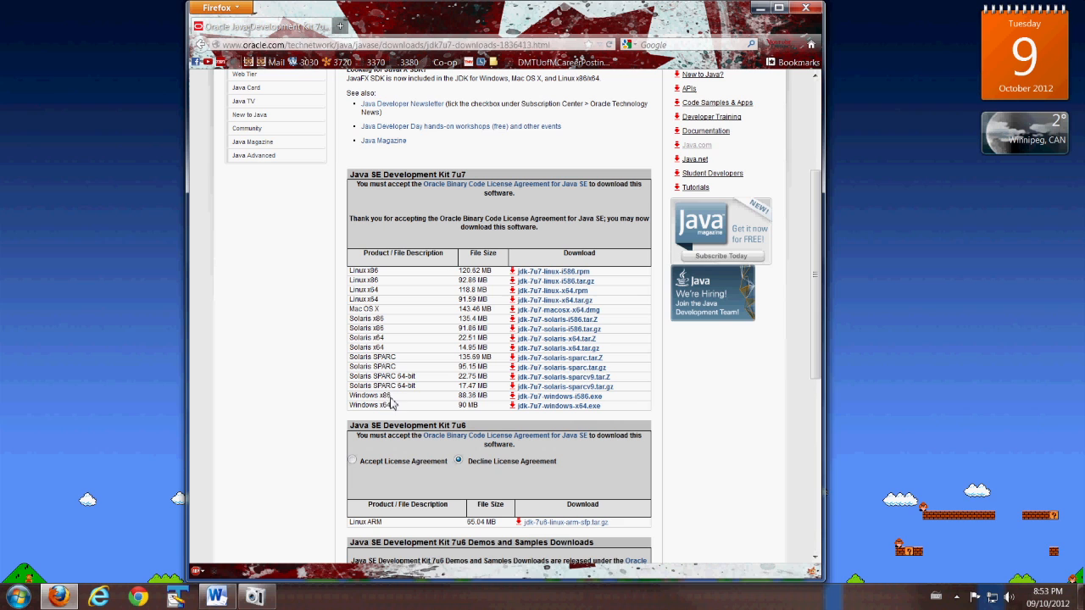
mouse_move(472, 406)
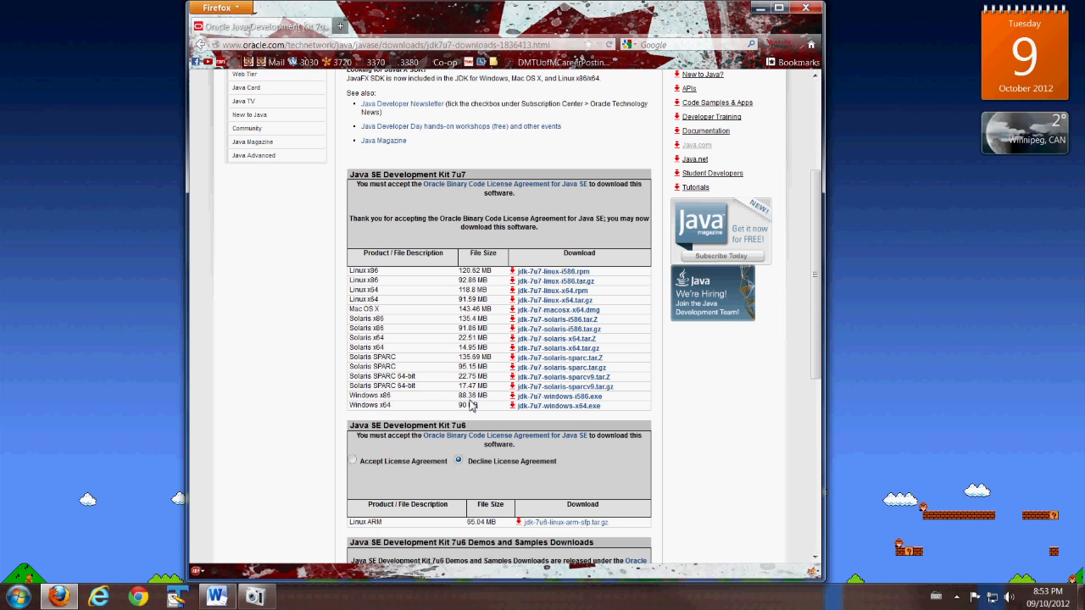
mouse_move(559, 396)
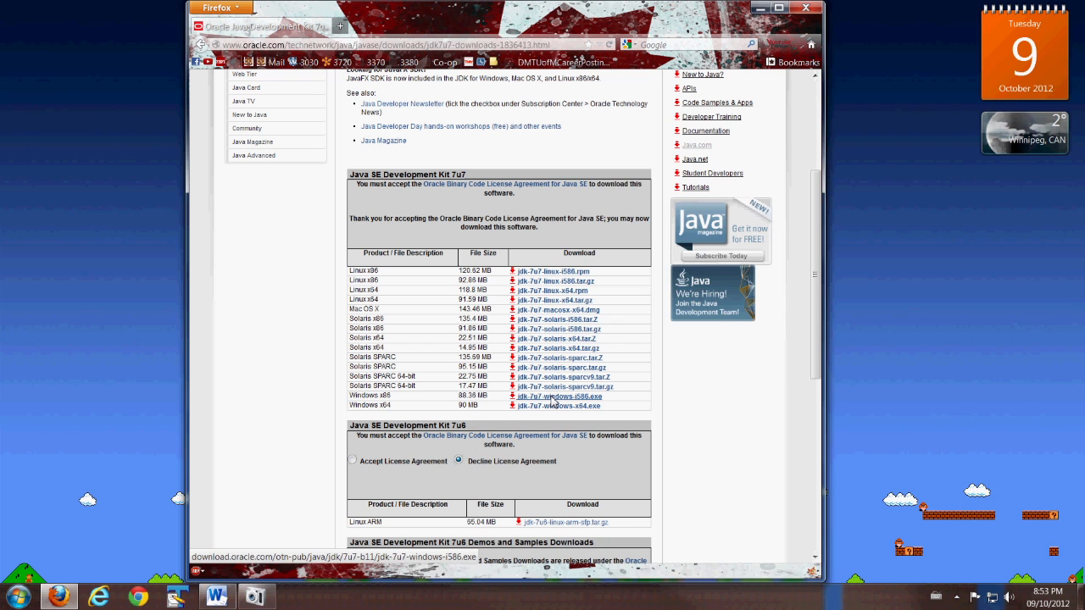
Save jdk-7u7-windows-i586.exe and decline turning on caret browsing
left_click(558, 395)
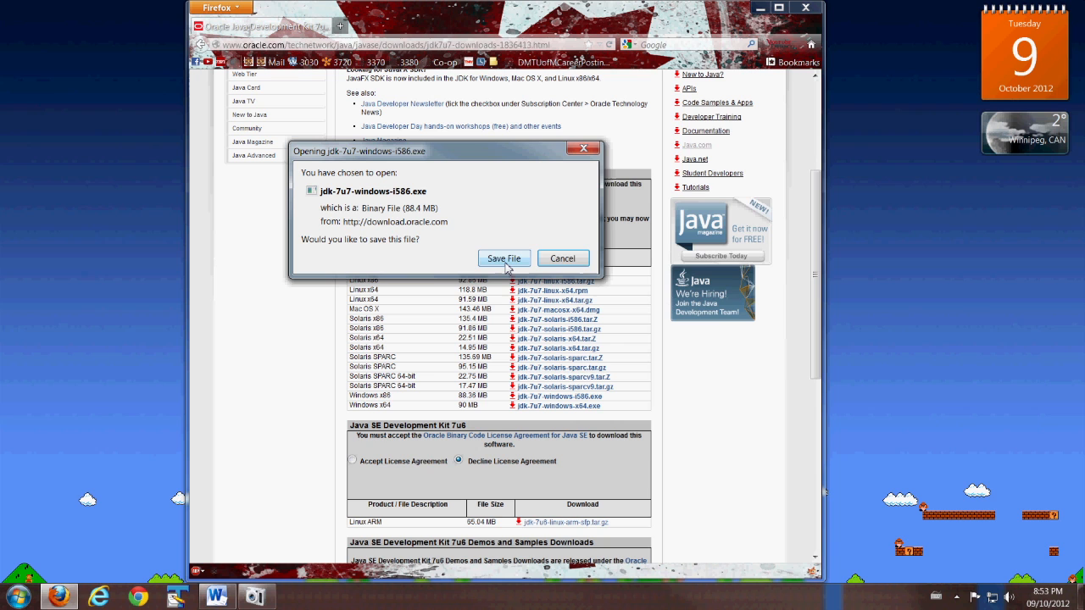
left_click(504, 257)
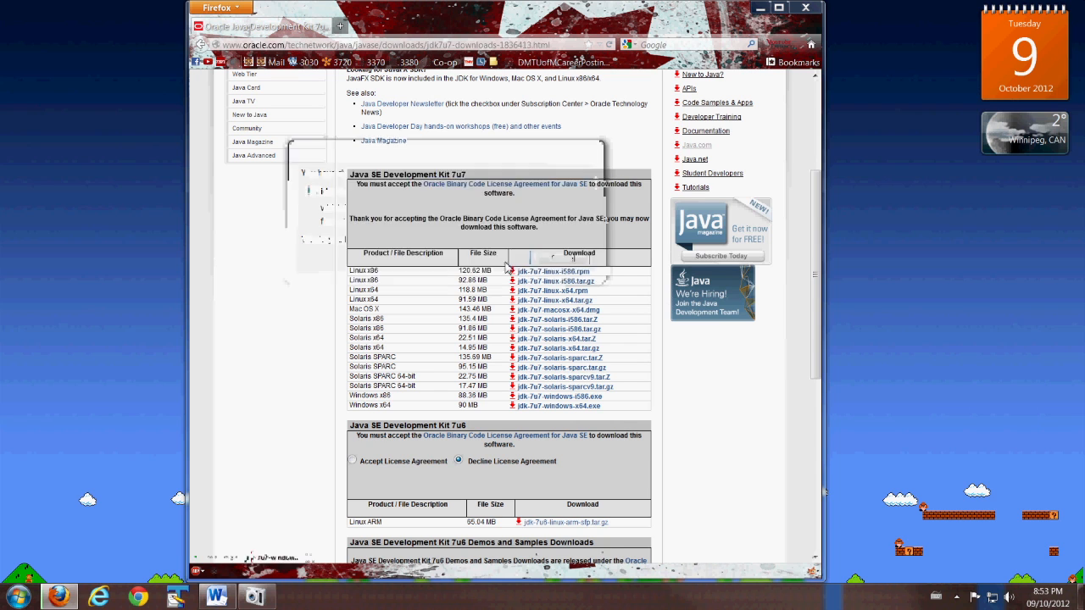
left_click(559, 395)
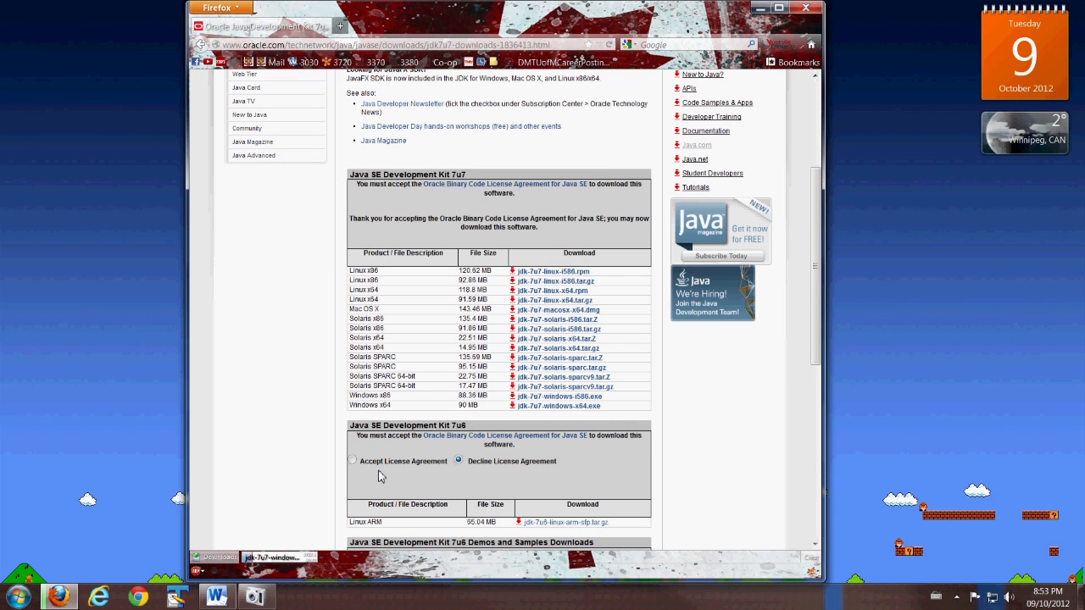
mouse_move(303, 494)
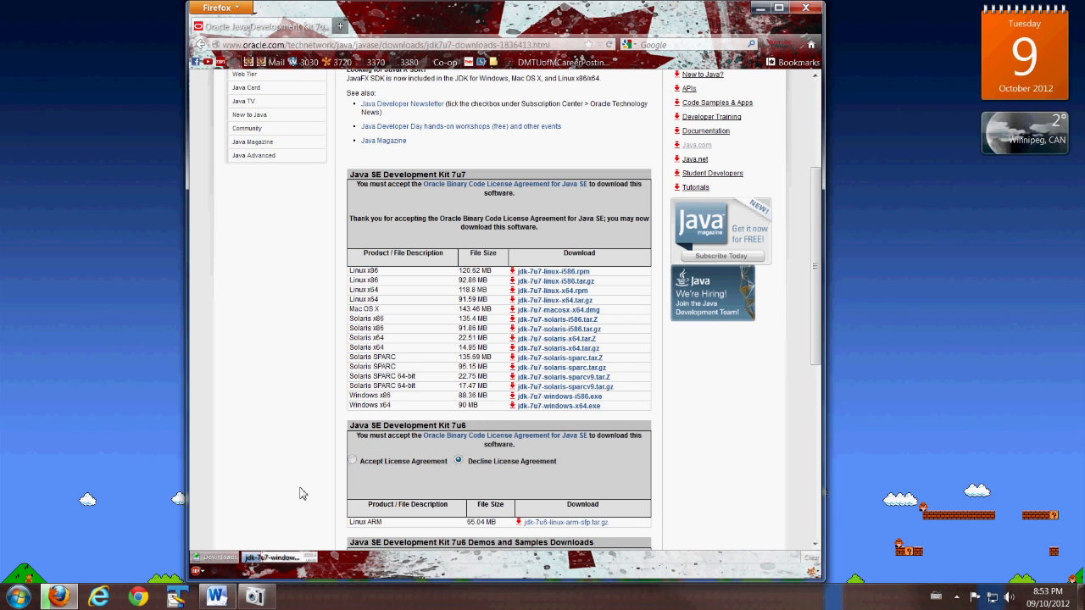
key("F7")
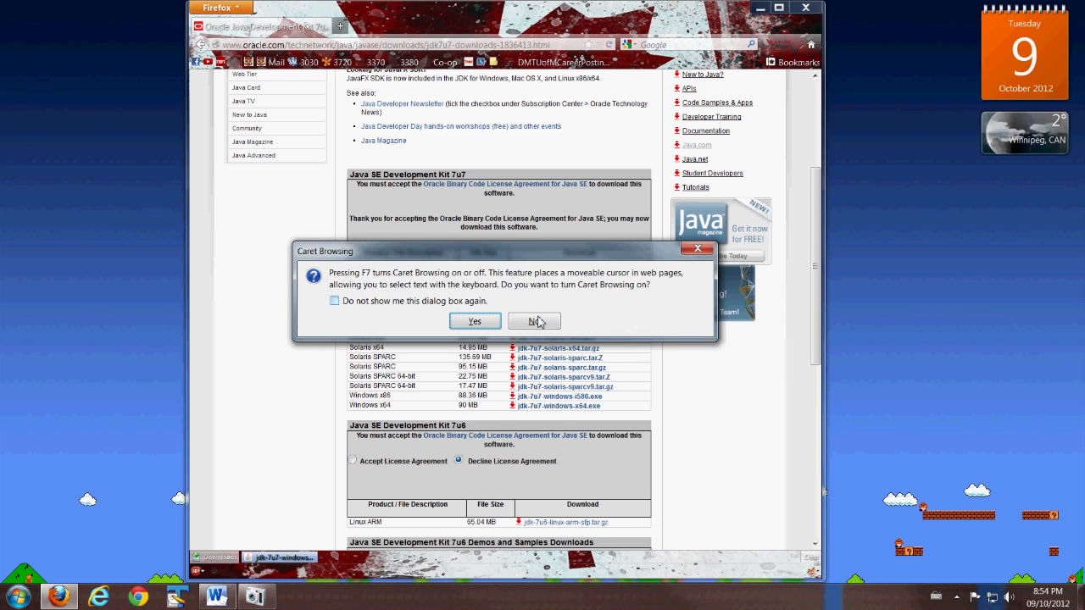
left_click(533, 320)
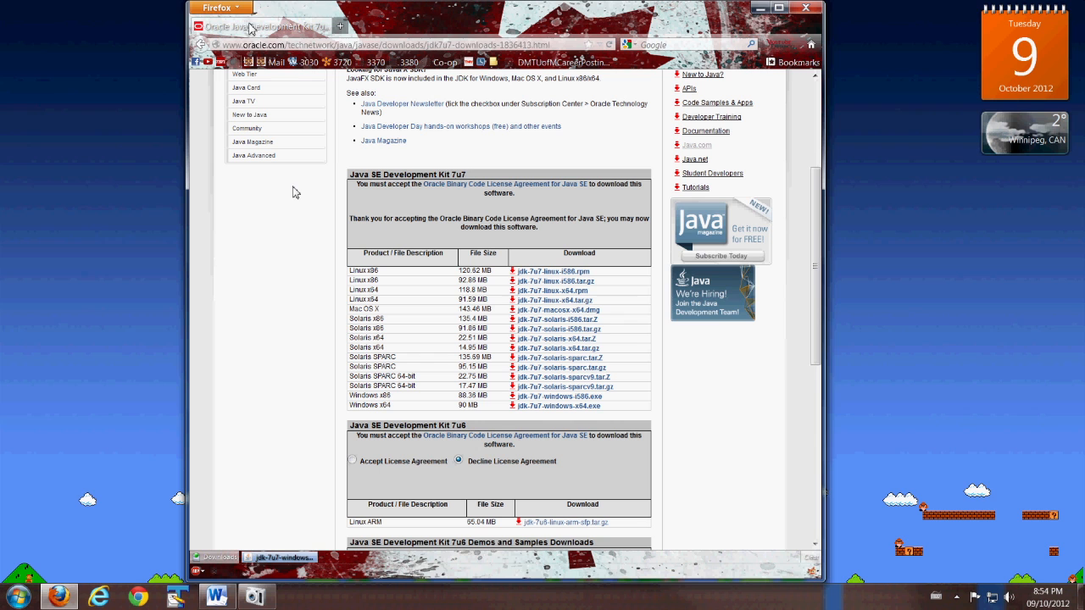
Open jdk-7u7-windows-i586.exe from Firefox's Downloads list to start the JDK setup
left_click(217, 7)
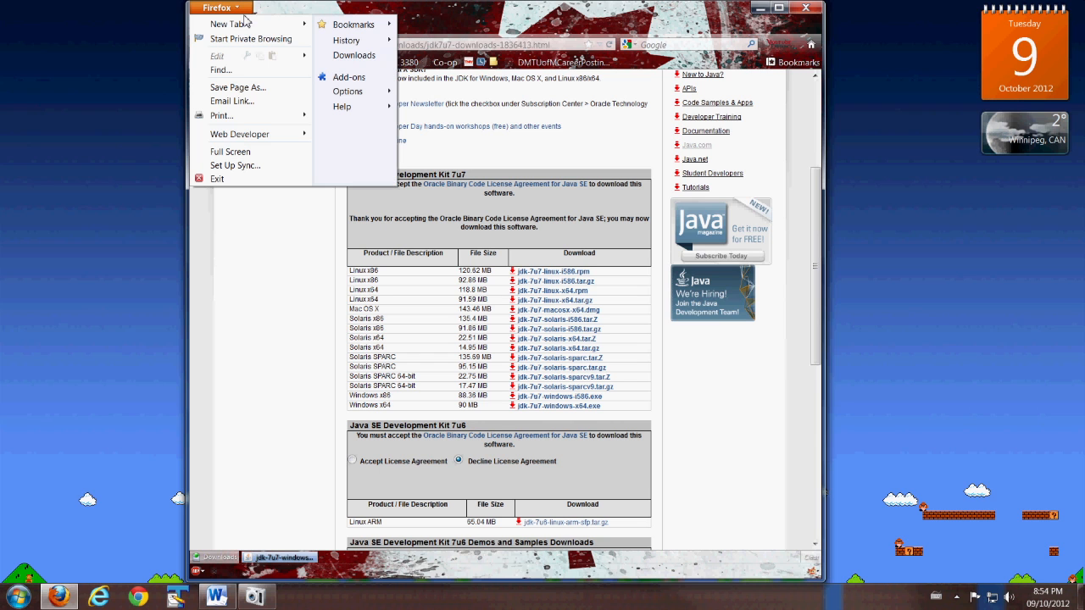
left_click(353, 55)
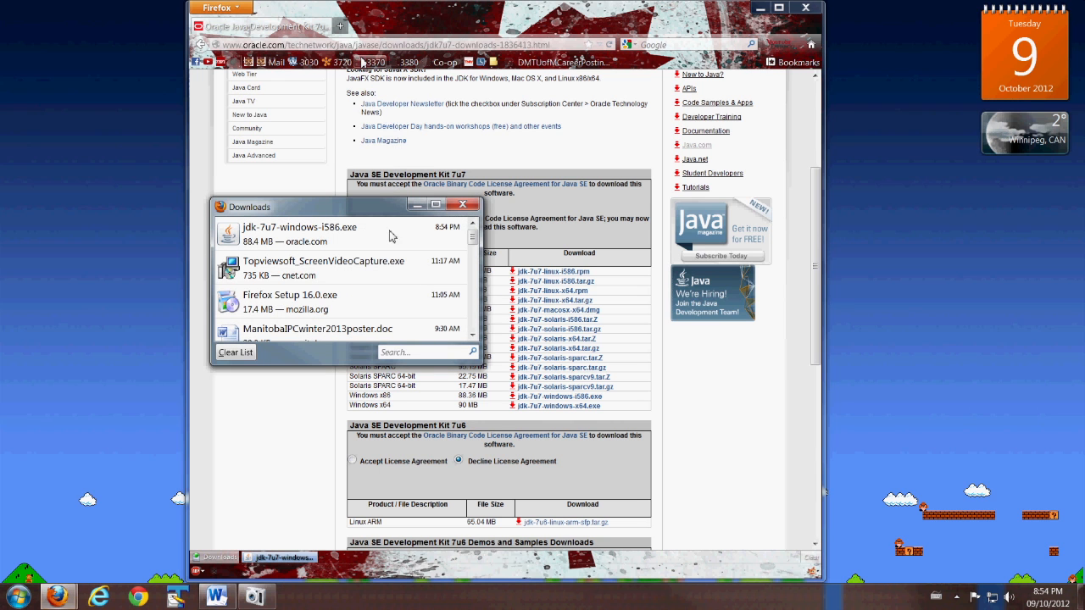
mouse_move(283, 233)
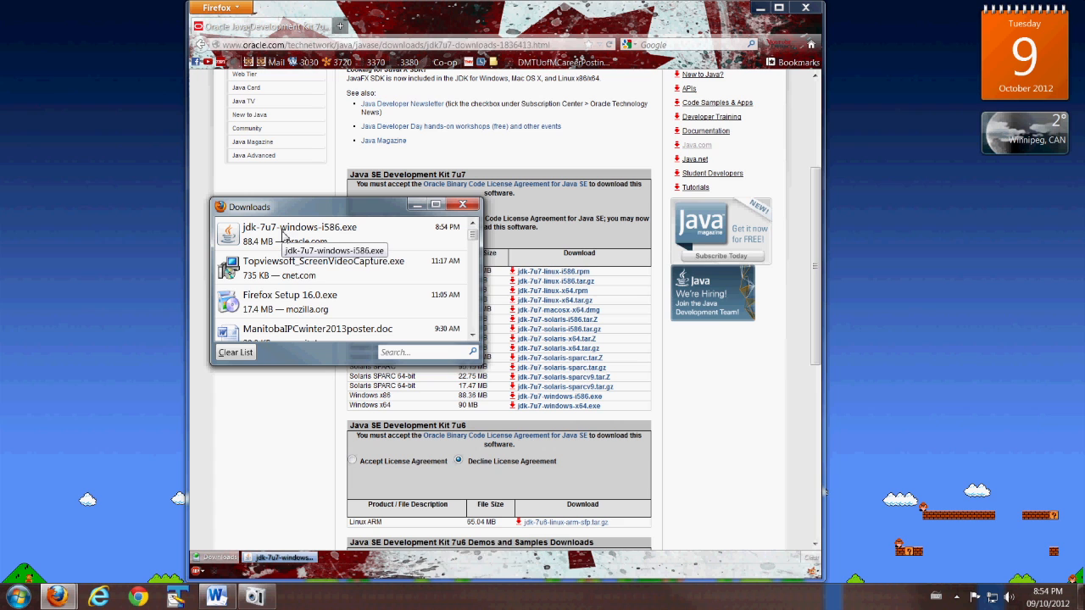
right_click(300, 234)
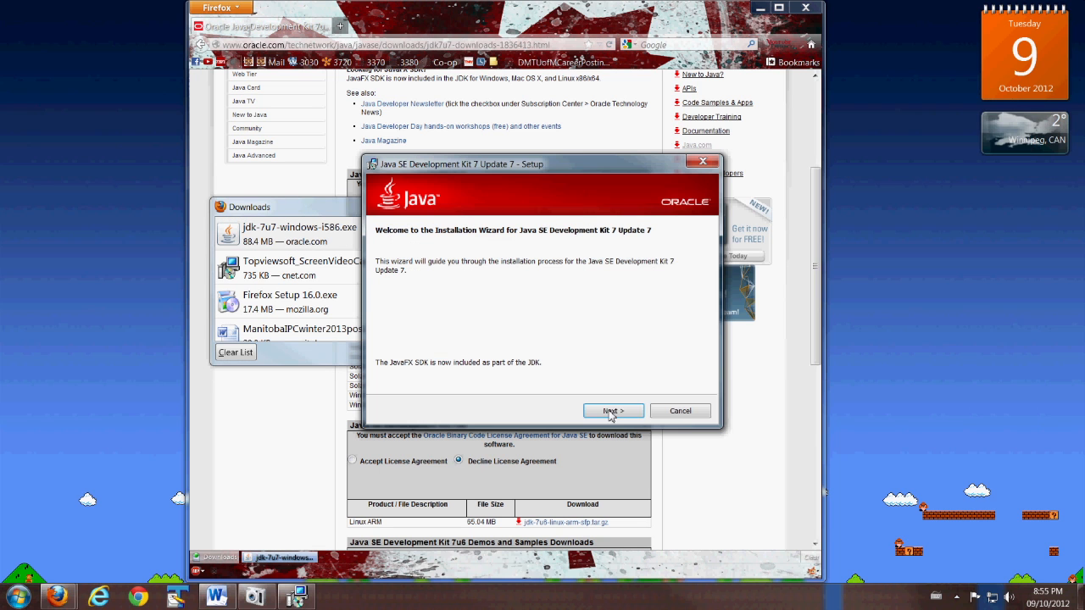
Run the JDK 7u7 setup with default features and folders, then close installer and Downloads
left_click(611, 411)
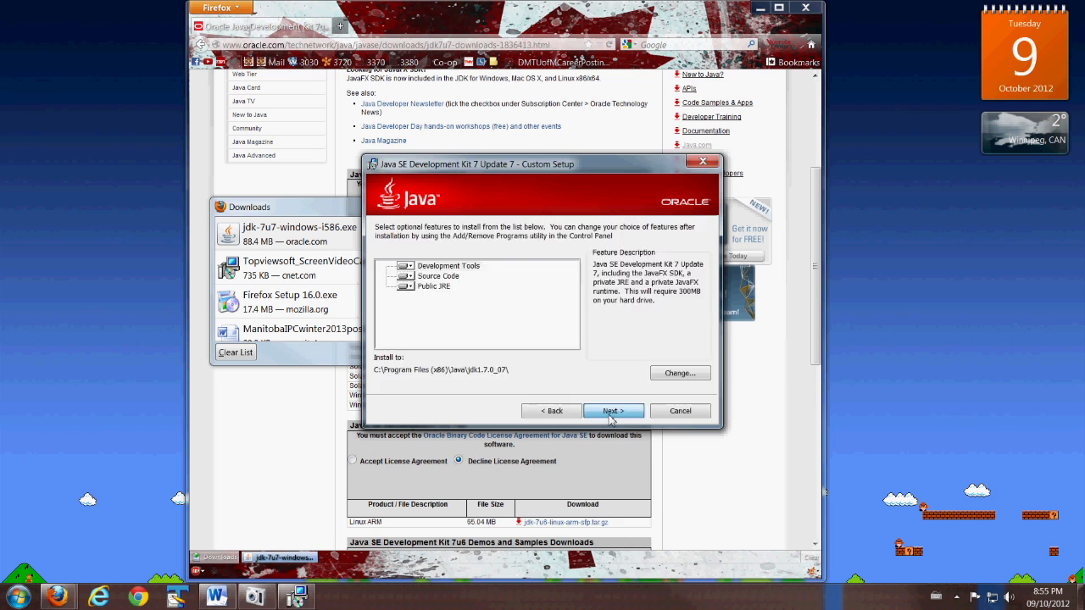
left_click(613, 410)
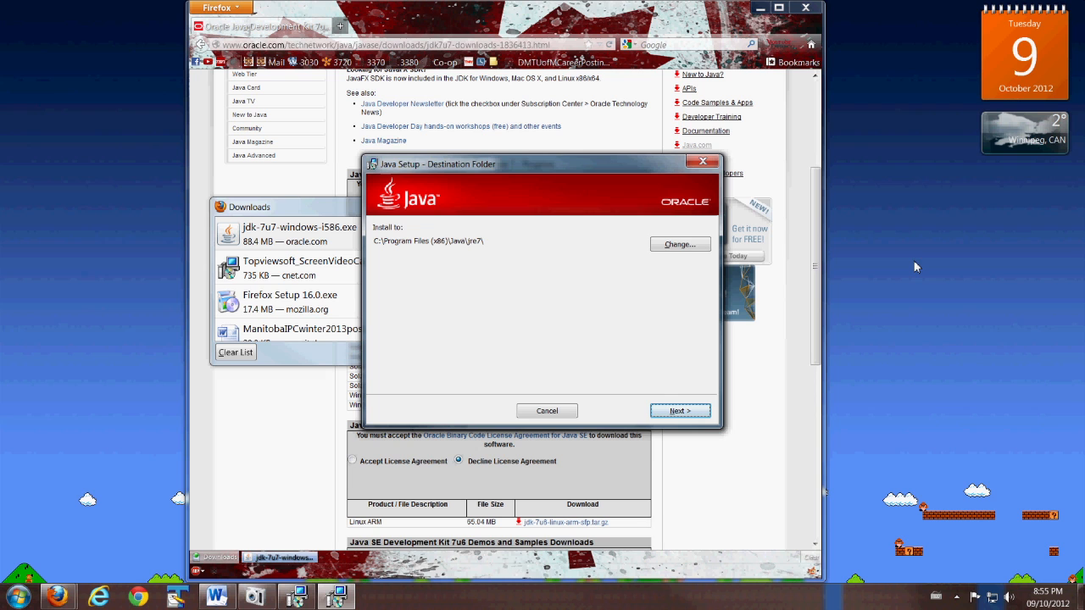
mouse_move(618, 348)
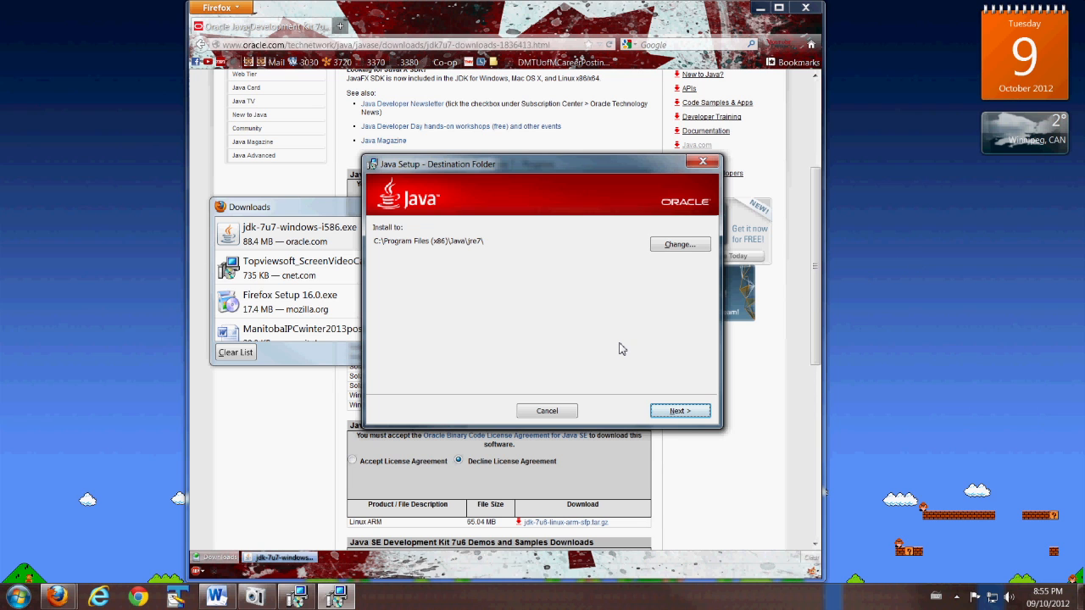
left_click(680, 410)
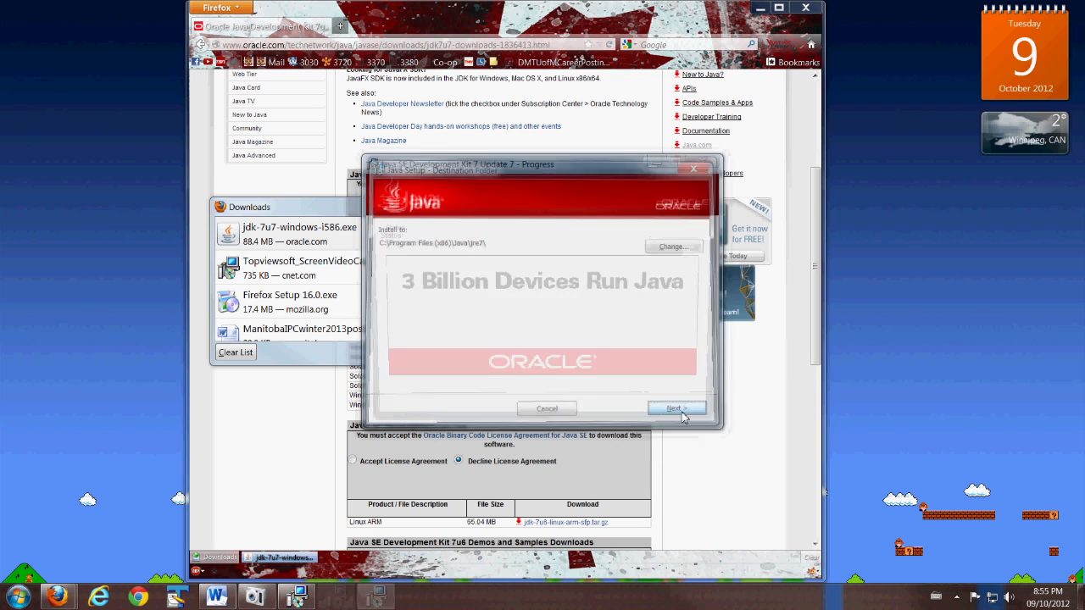
left_click(676, 408)
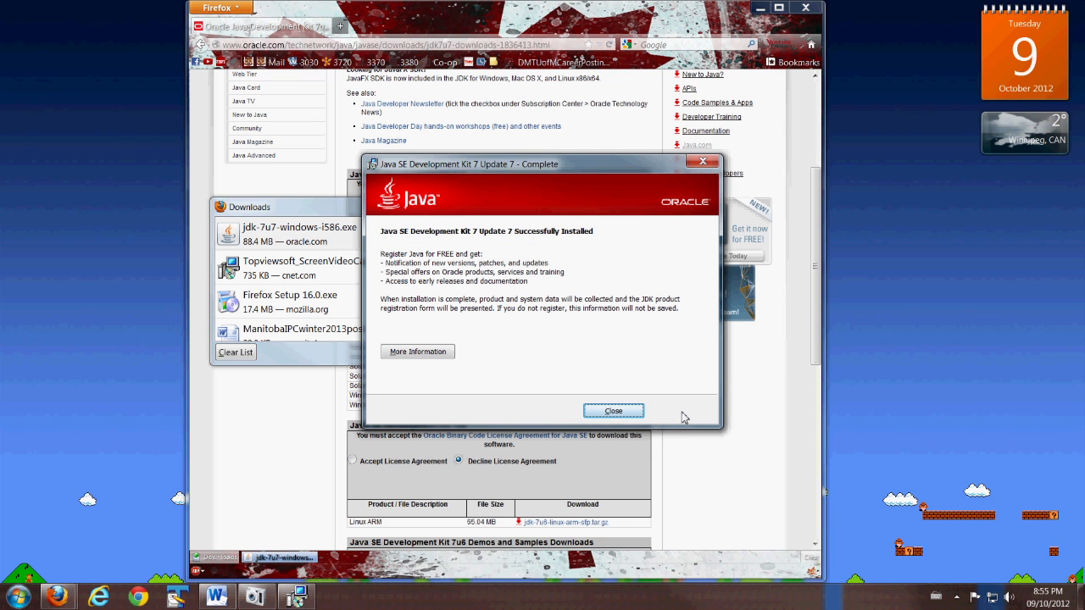
mouse_move(631, 363)
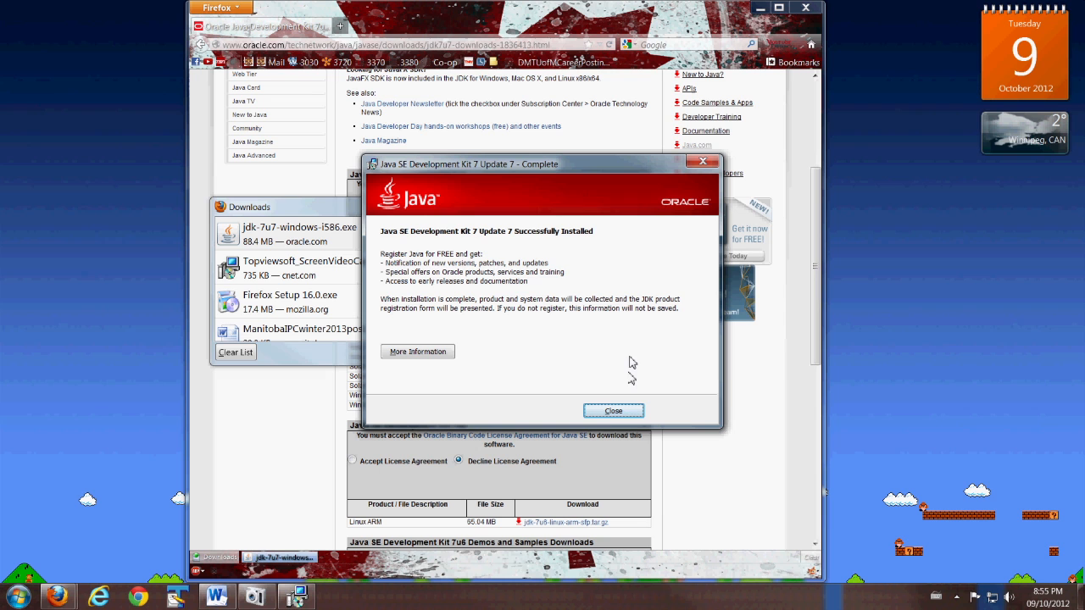
left_click(613, 411)
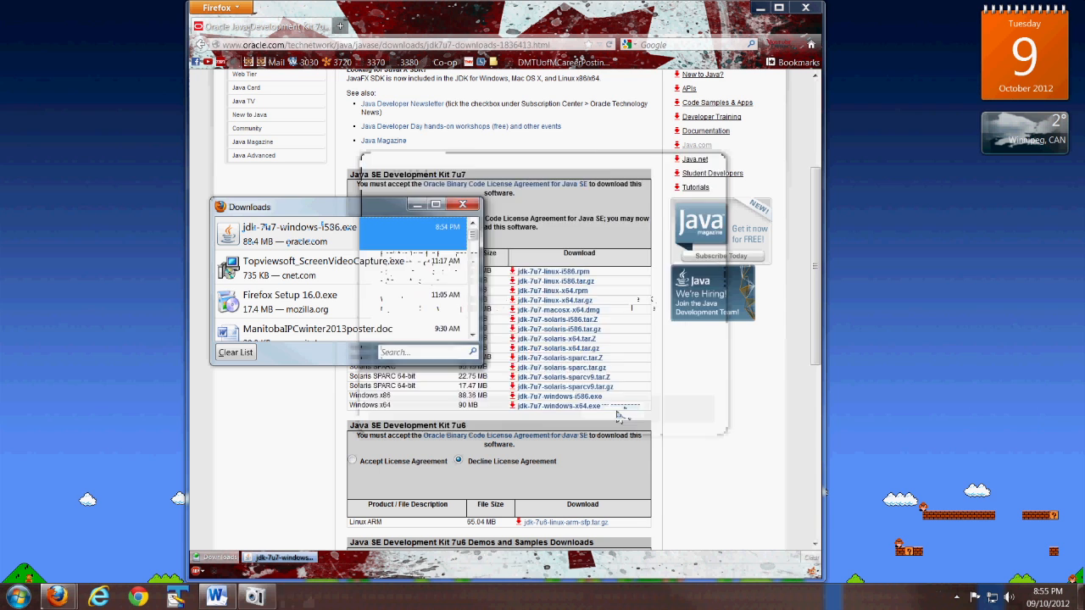
left_click(338, 234)
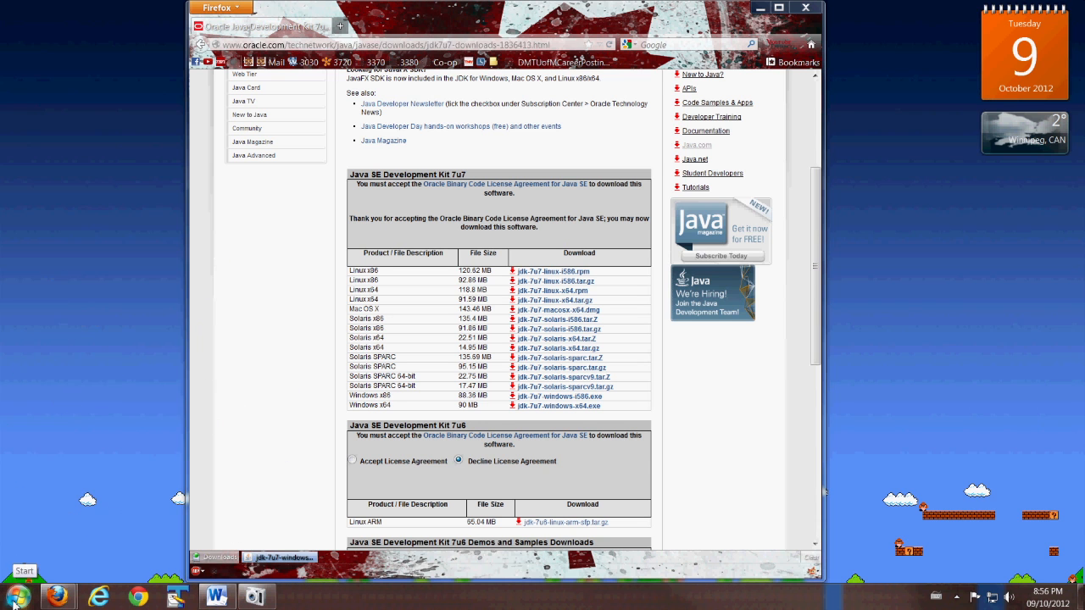
Copy the path C:\Program Files (x86)\Java\jdk1.7.0_07 from Explorer, then close the window
left_click(295, 596)
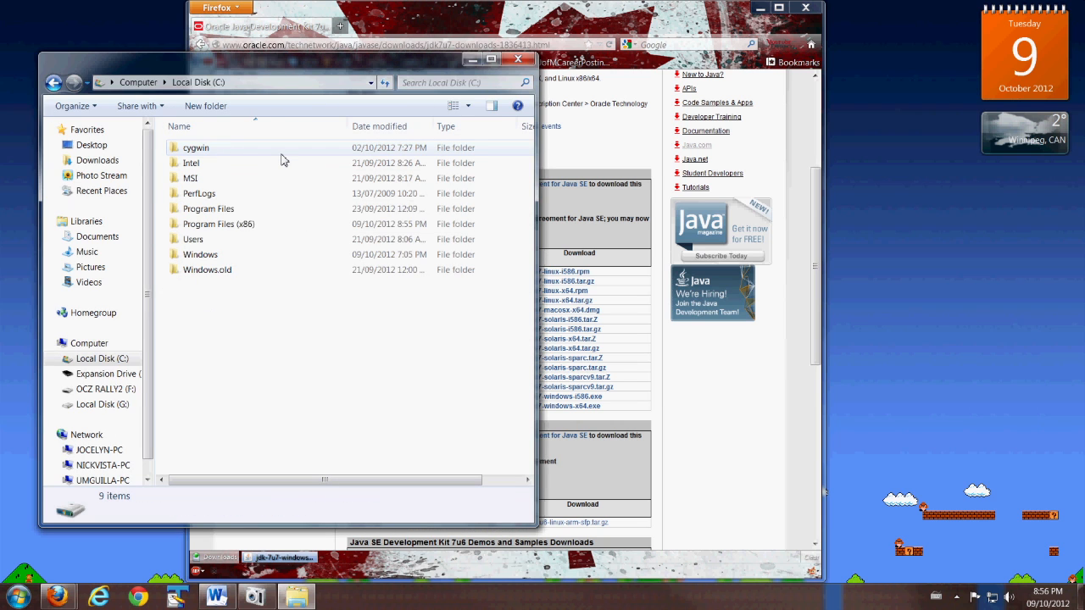
mouse_move(234, 224)
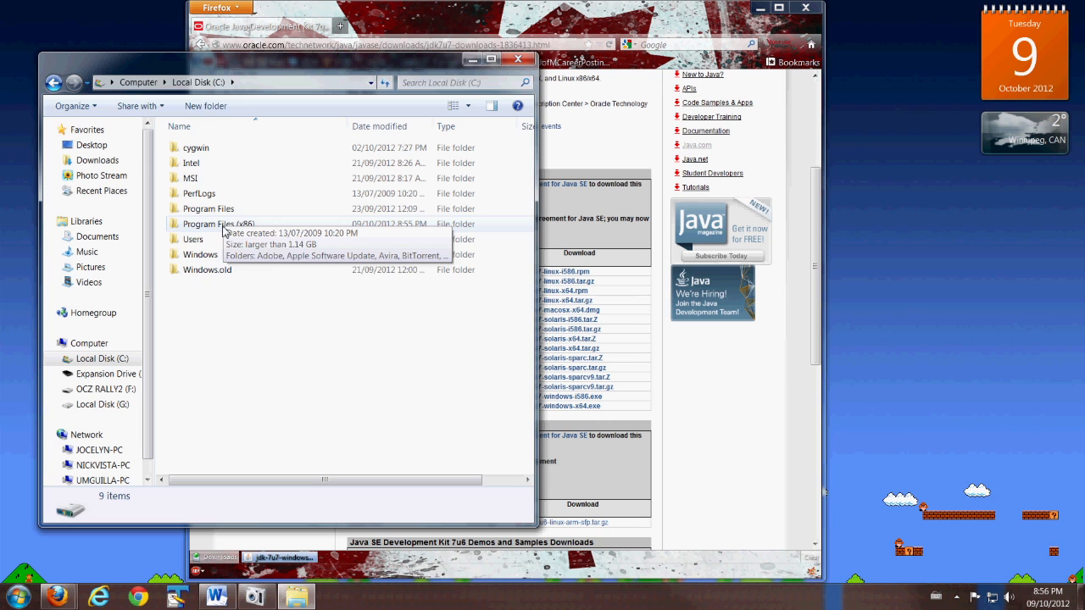
double_click(218, 224)
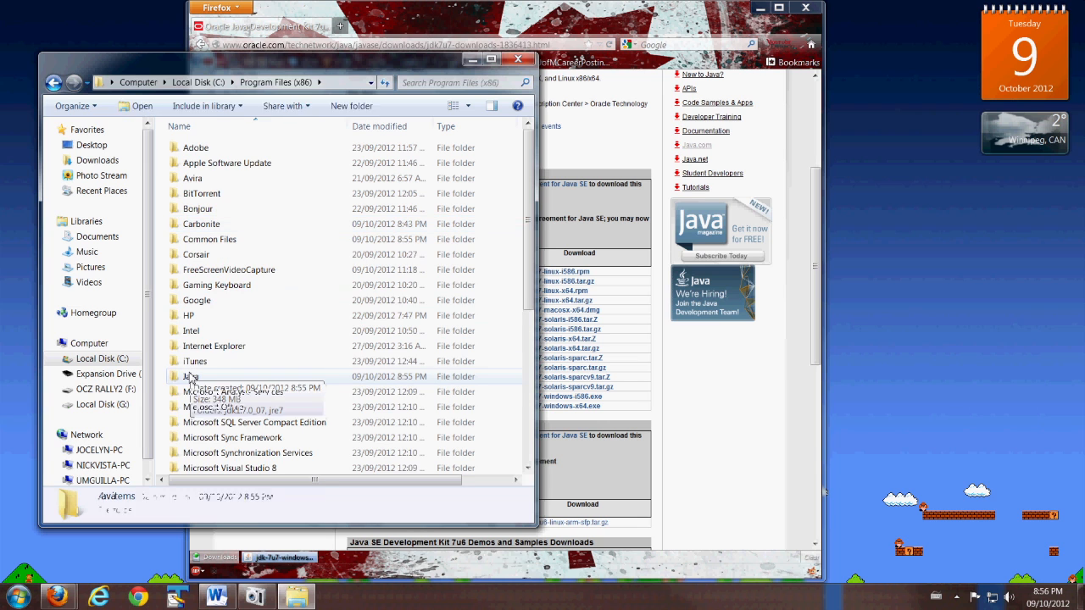
double_click(192, 376)
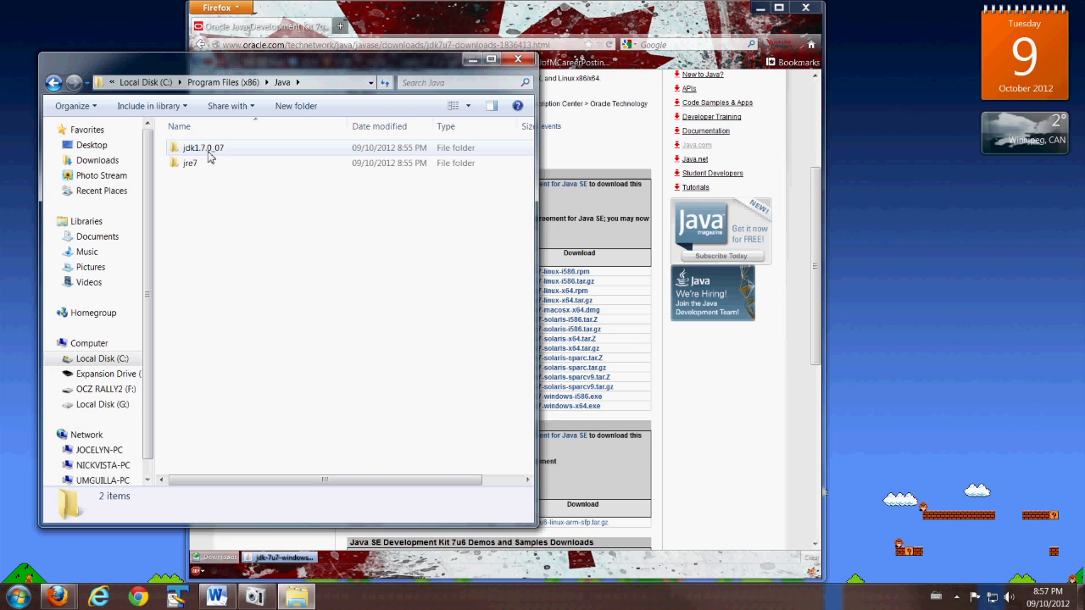
mouse_move(221, 157)
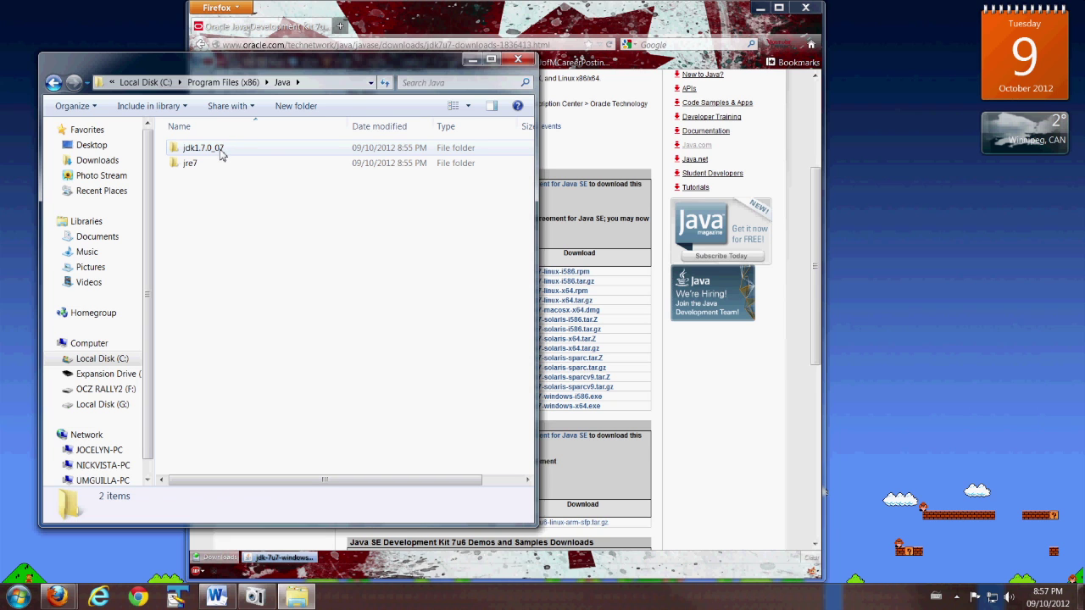
double_click(203, 148)
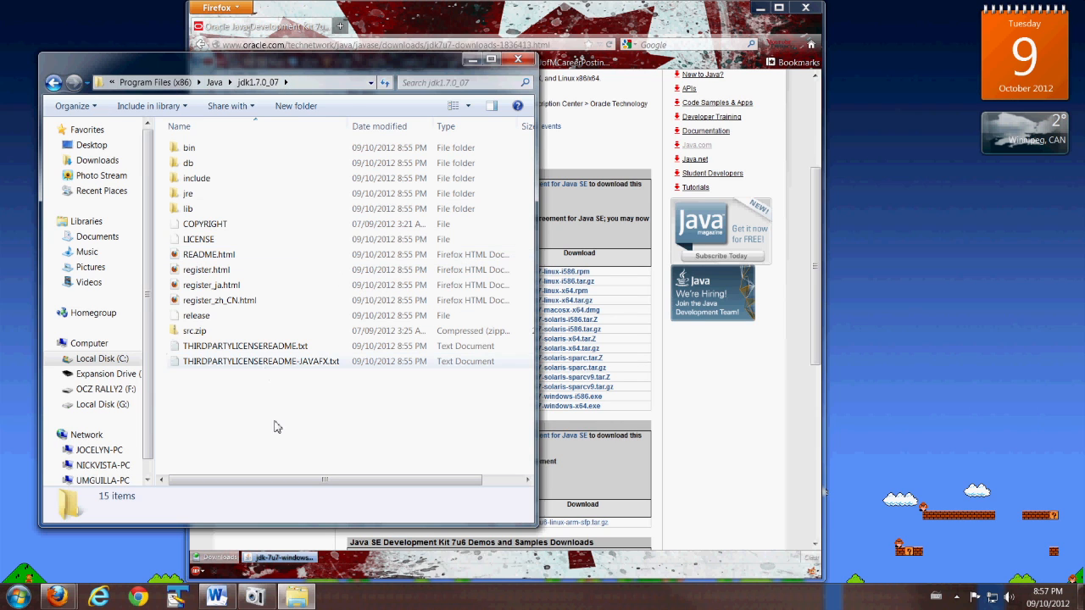
mouse_move(285, 417)
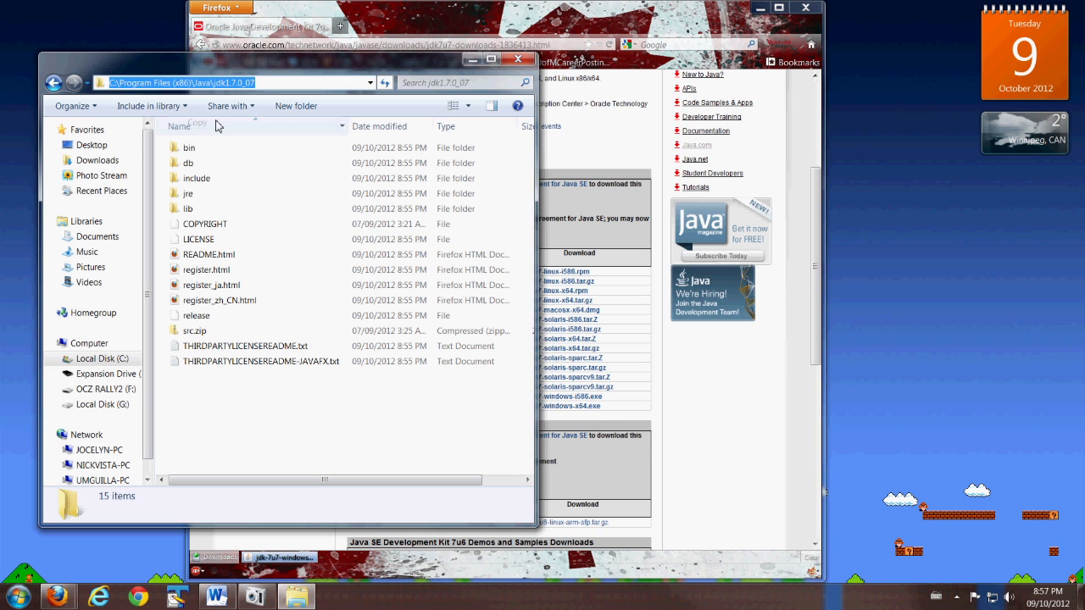
left_click(411, 66)
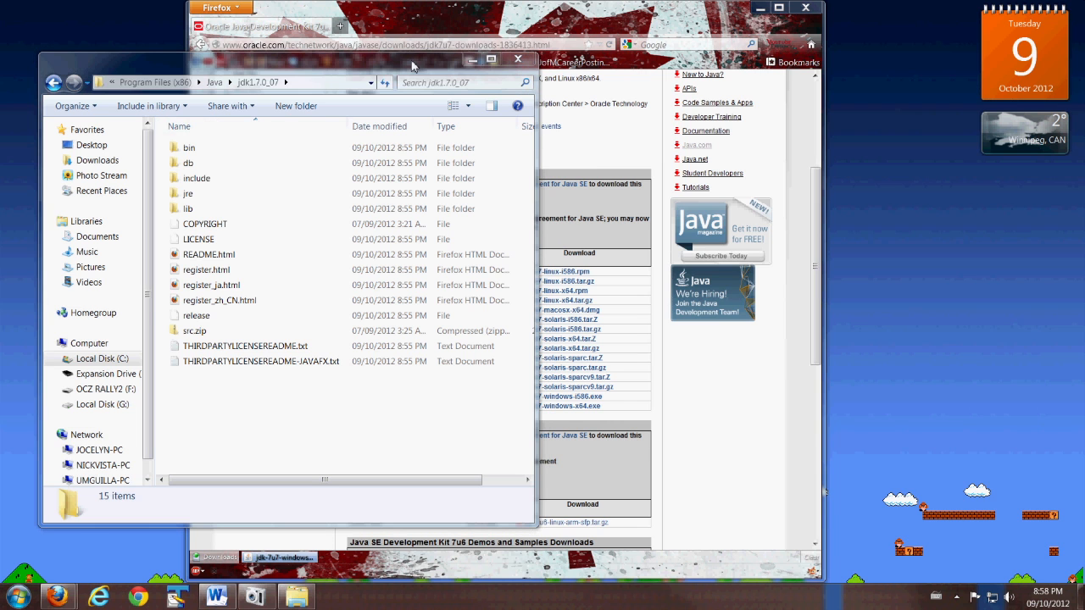
left_click(517, 59)
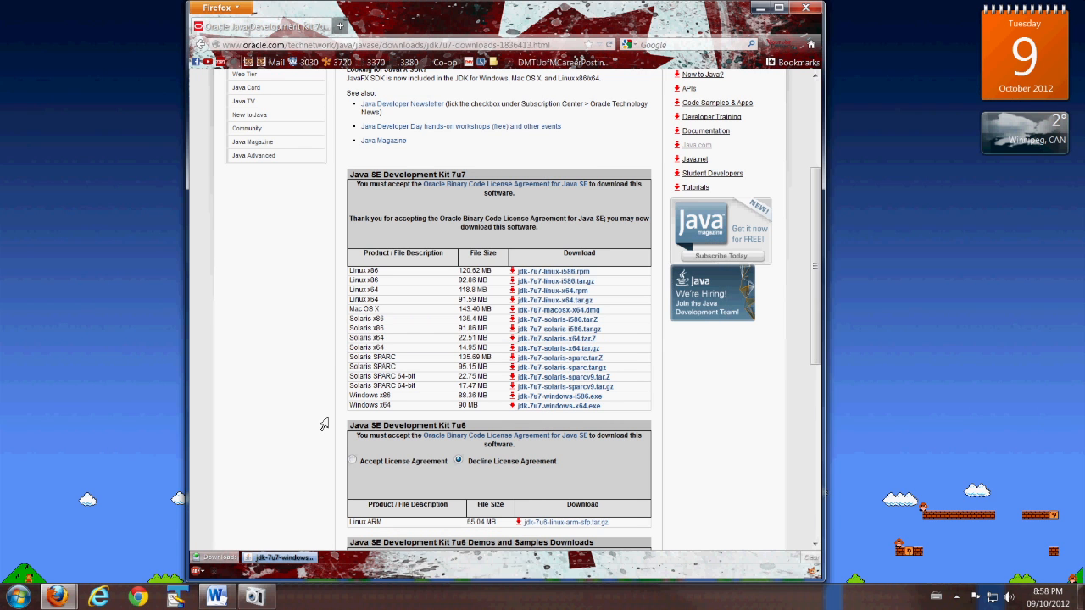
Open Advanced system settings via Control Panel > System and Security > System
left_click(15, 596)
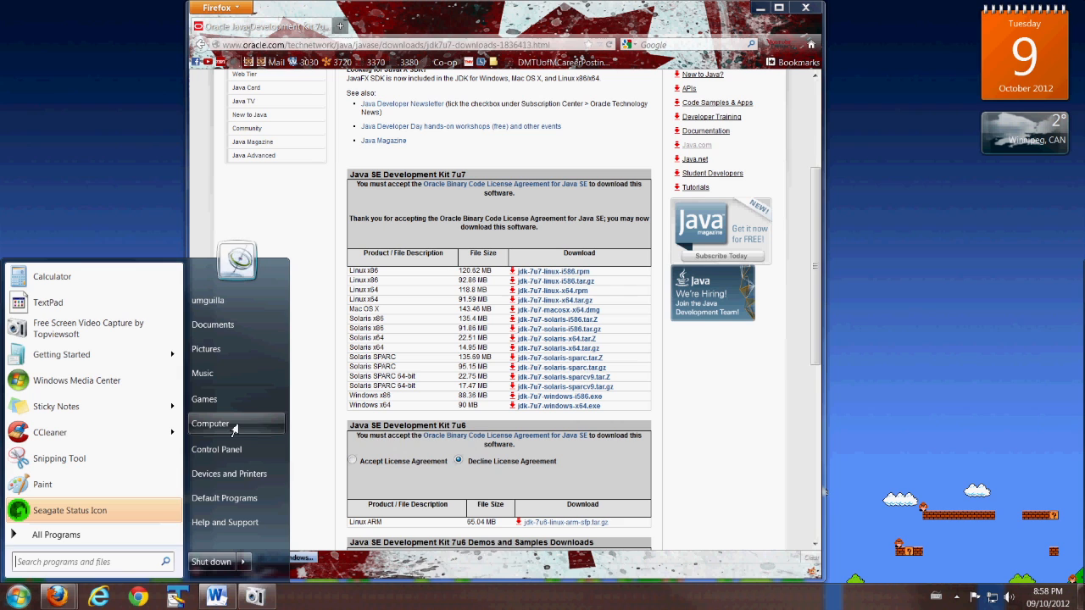
mouse_move(210, 424)
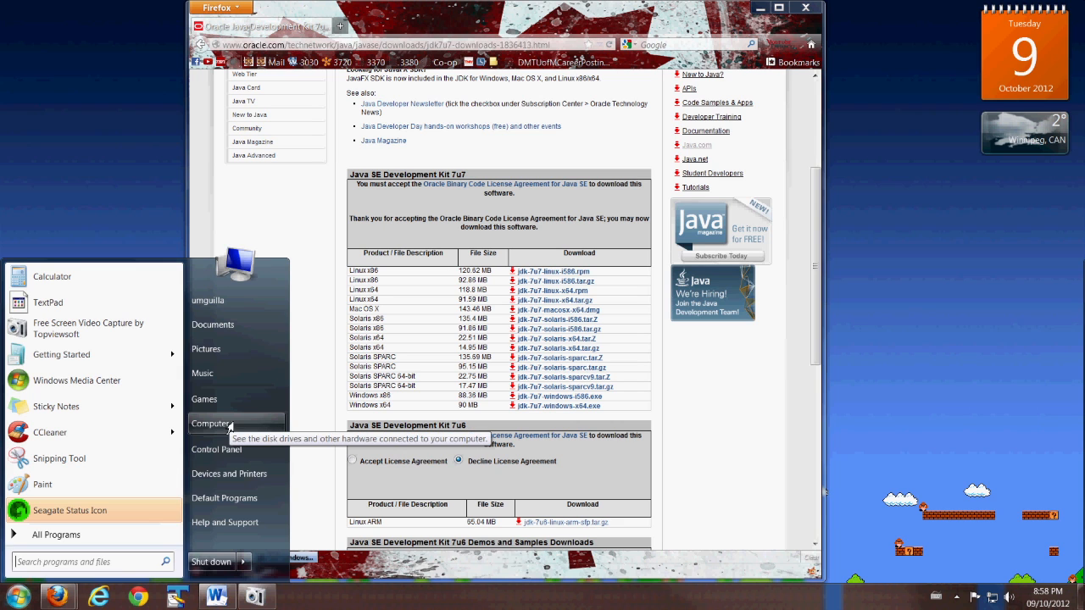
mouse_move(252, 420)
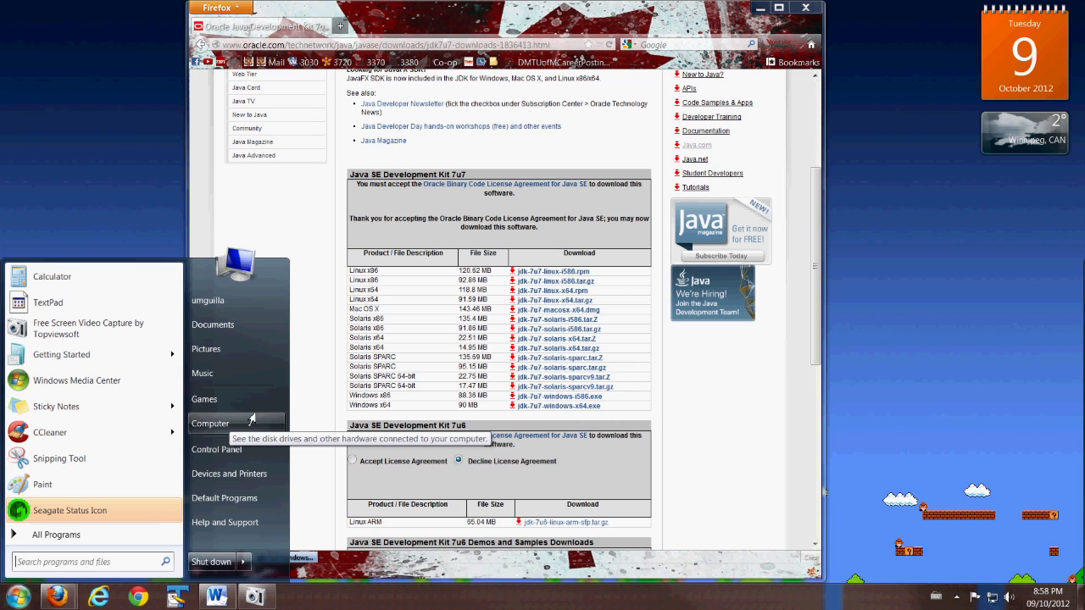
mouse_move(225, 497)
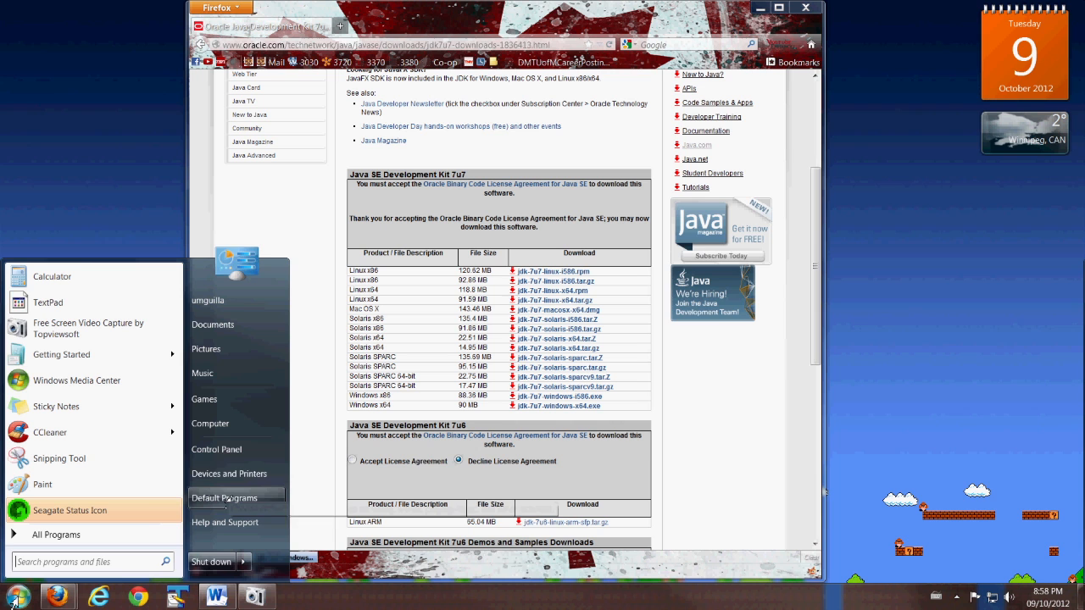
mouse_move(217, 449)
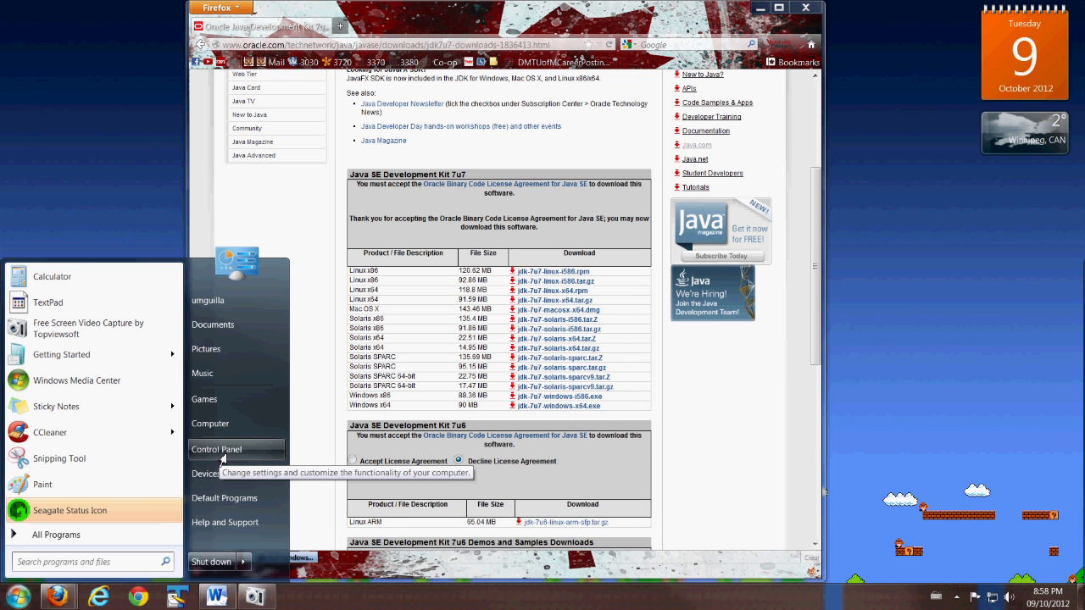
left_click(217, 449)
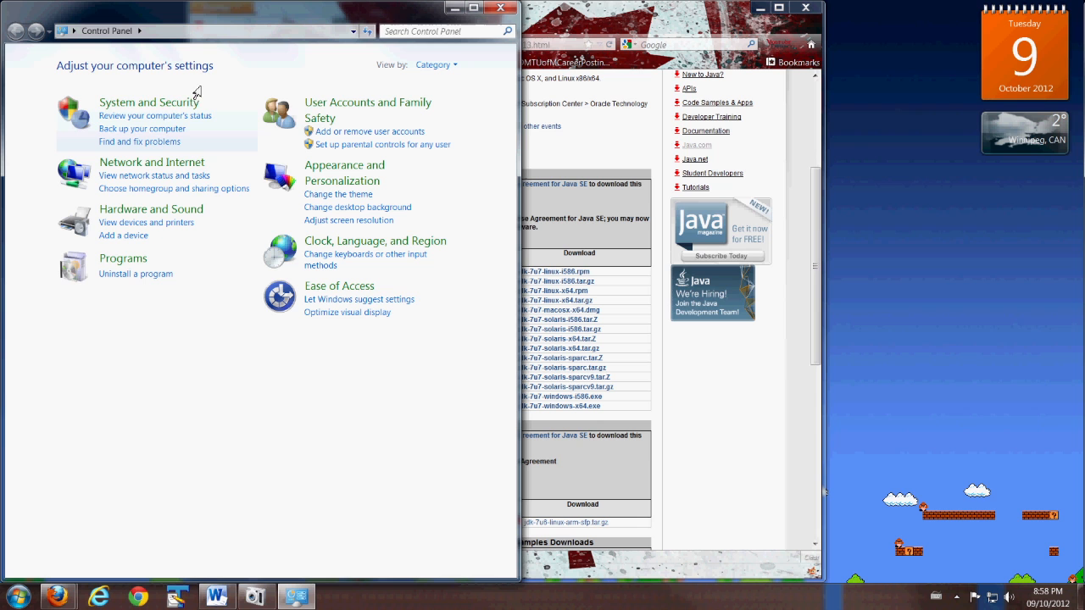
mouse_move(157, 110)
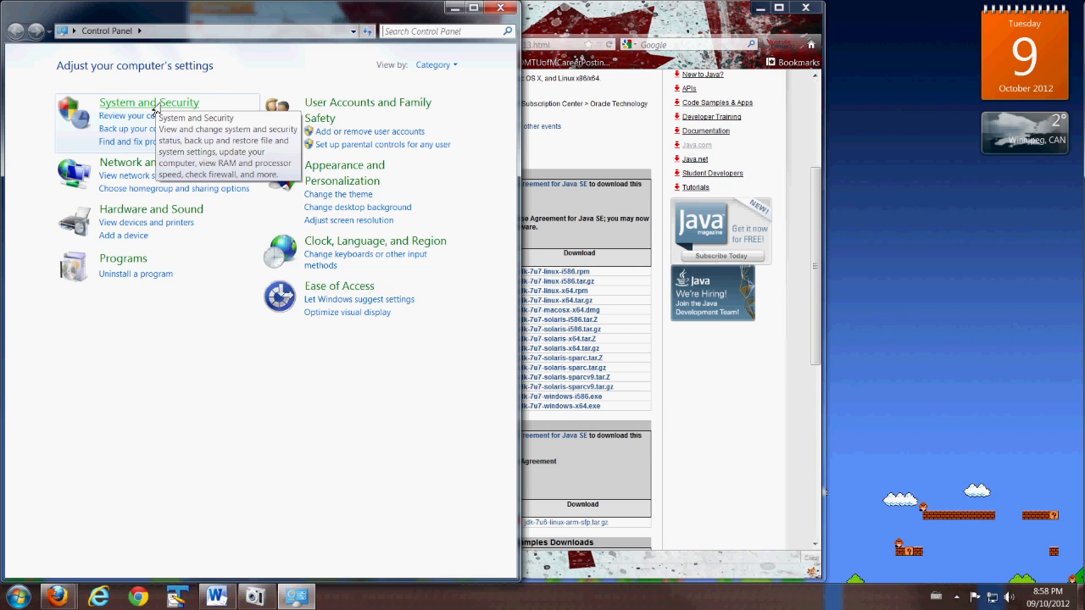
left_click(148, 102)
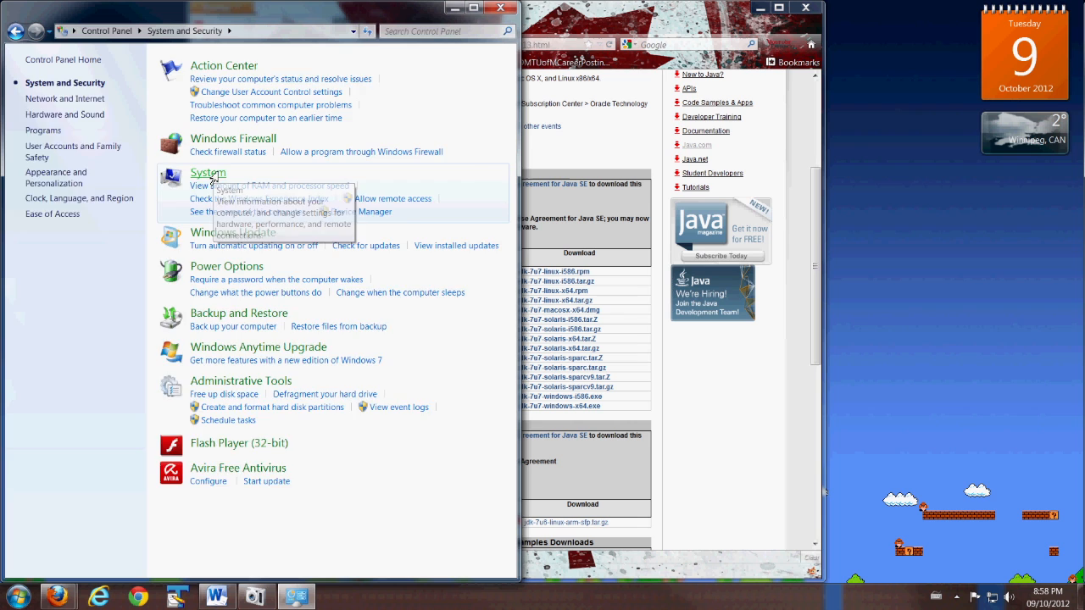
left_click(208, 173)
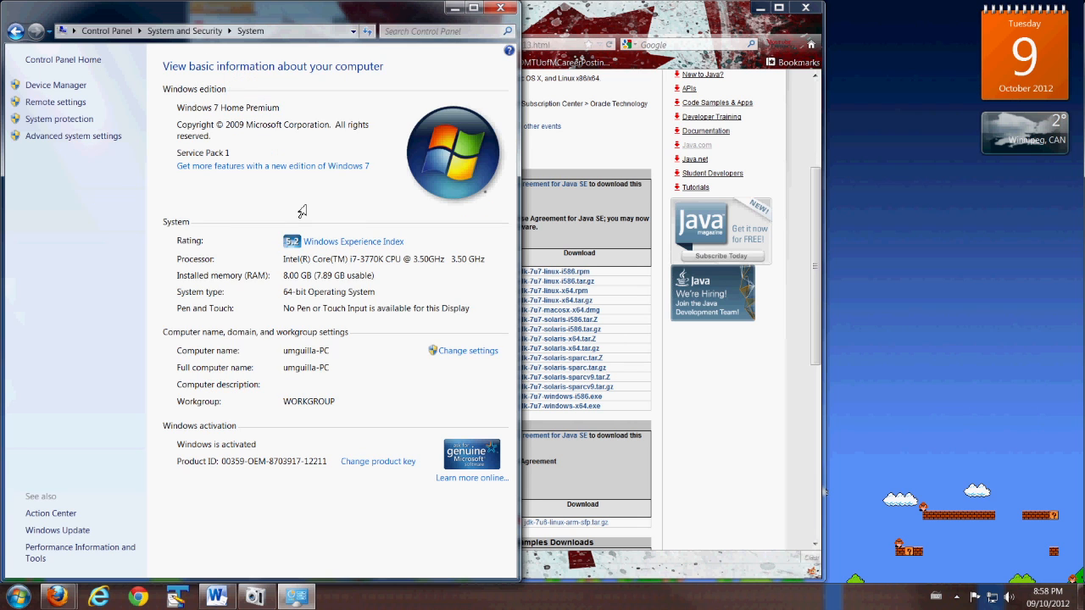
mouse_move(53, 152)
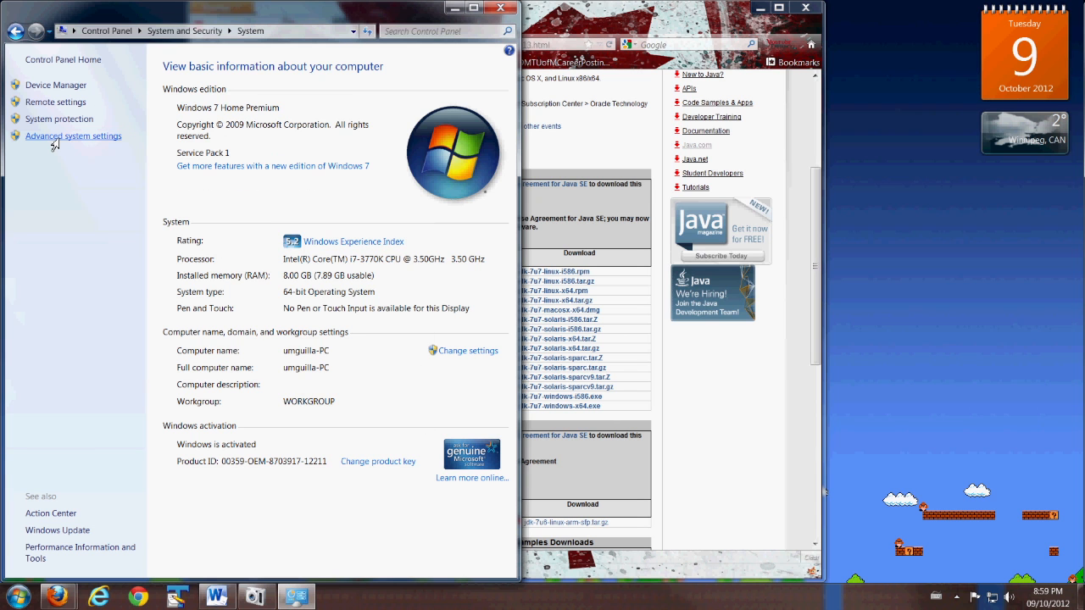
left_click(73, 136)
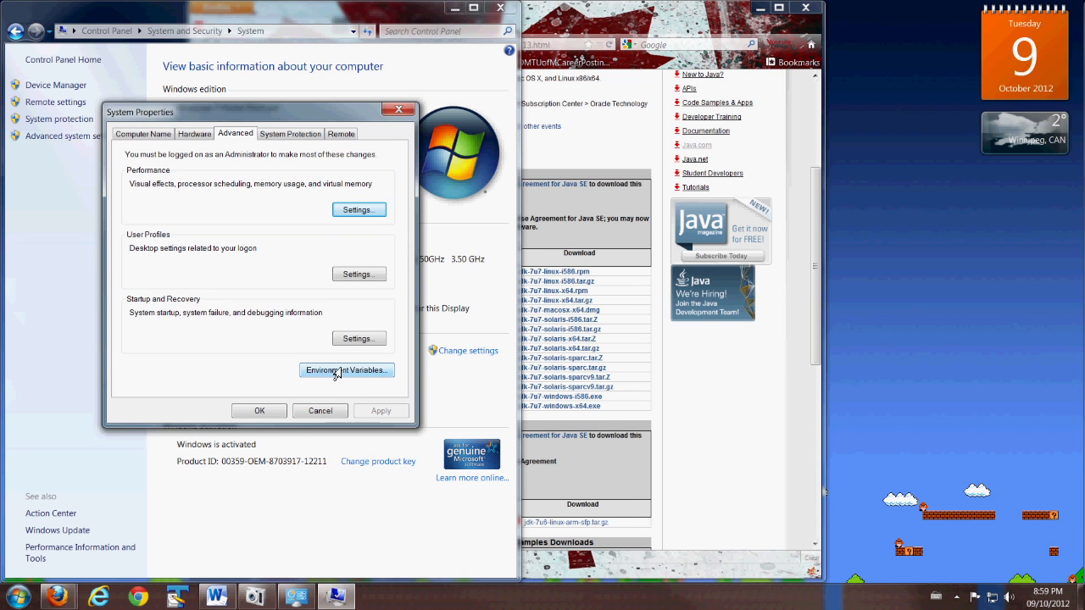
Open Environment Variables and start editing the user PATH variable
left_click(346, 370)
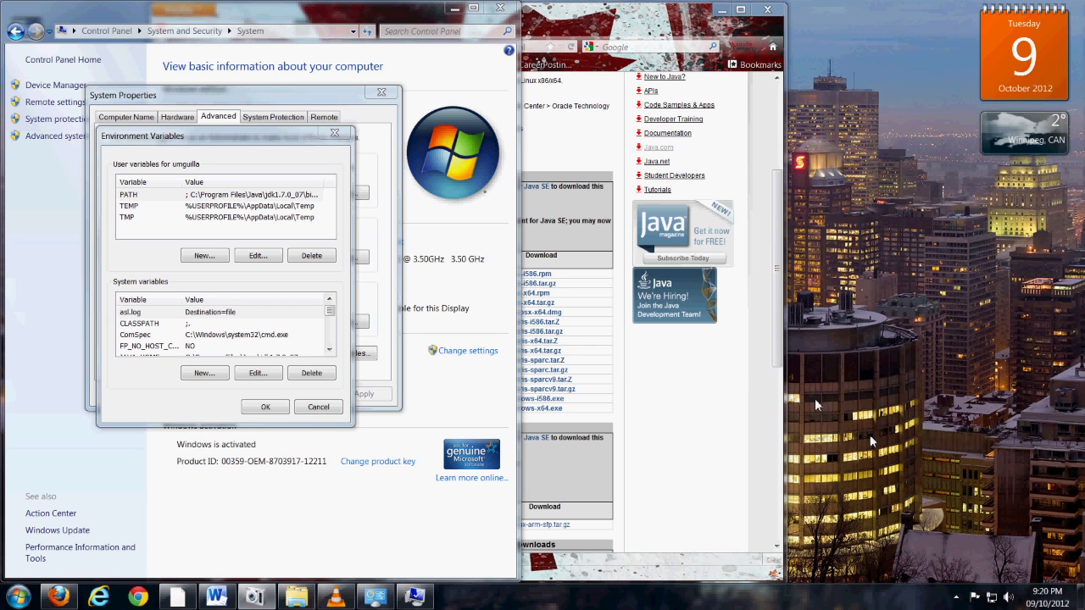
mouse_move(840, 296)
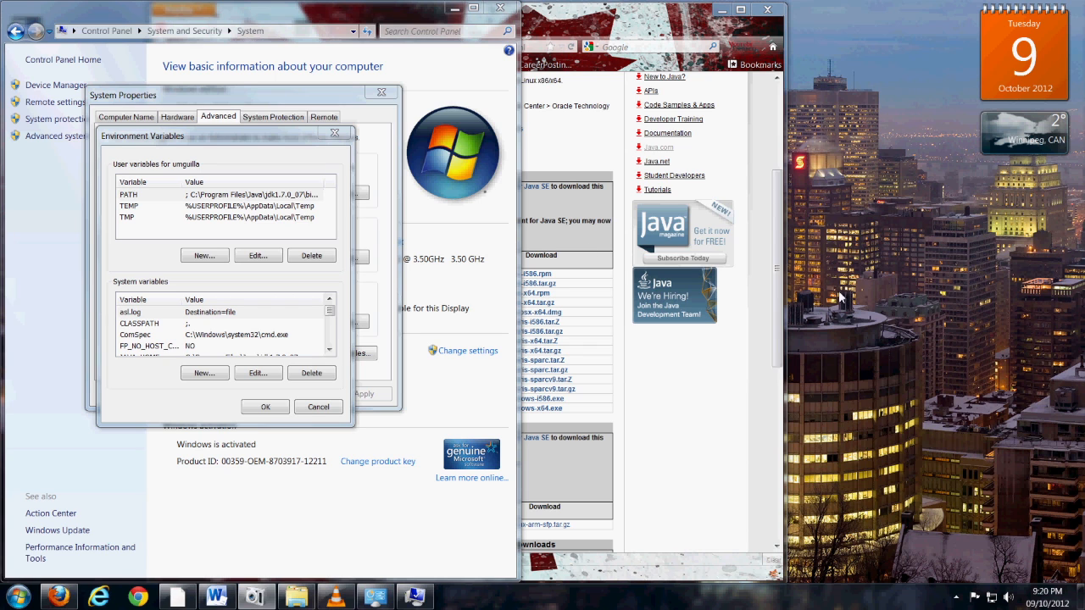
left_click(161, 194)
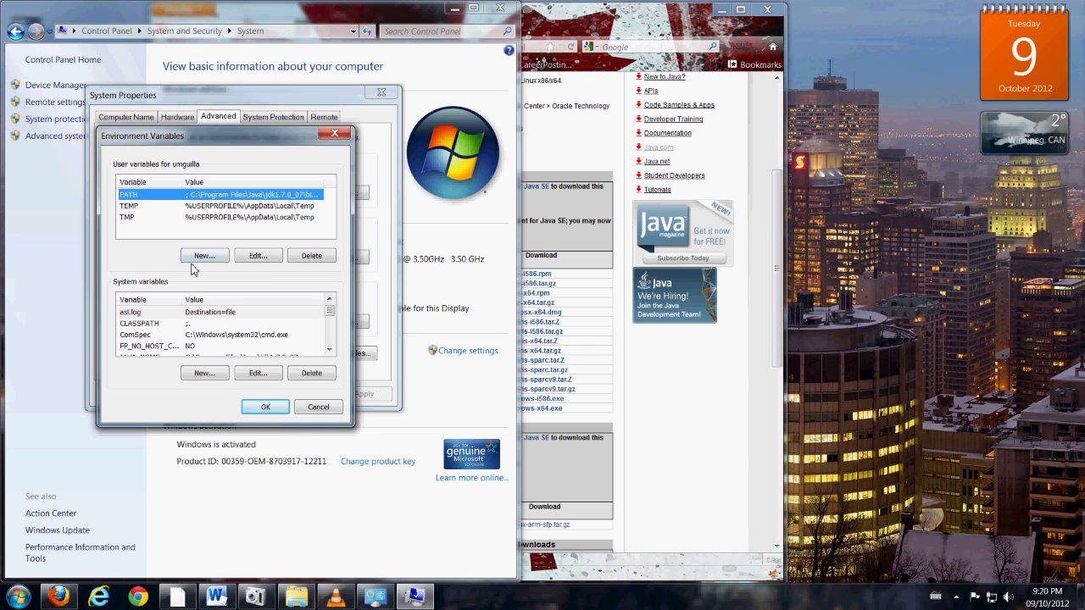
mouse_move(241, 271)
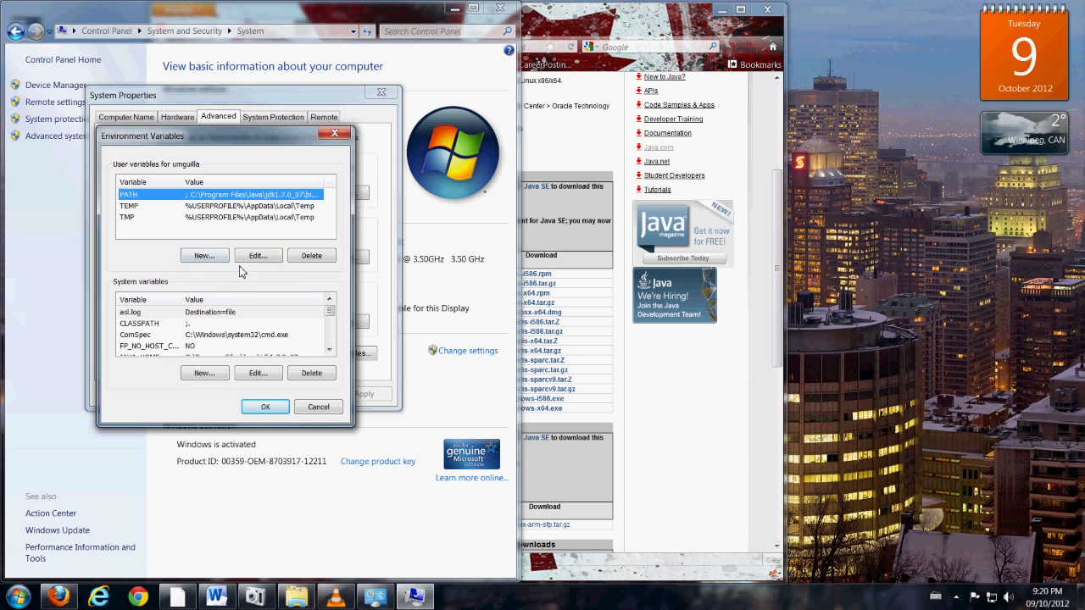
left_click(258, 255)
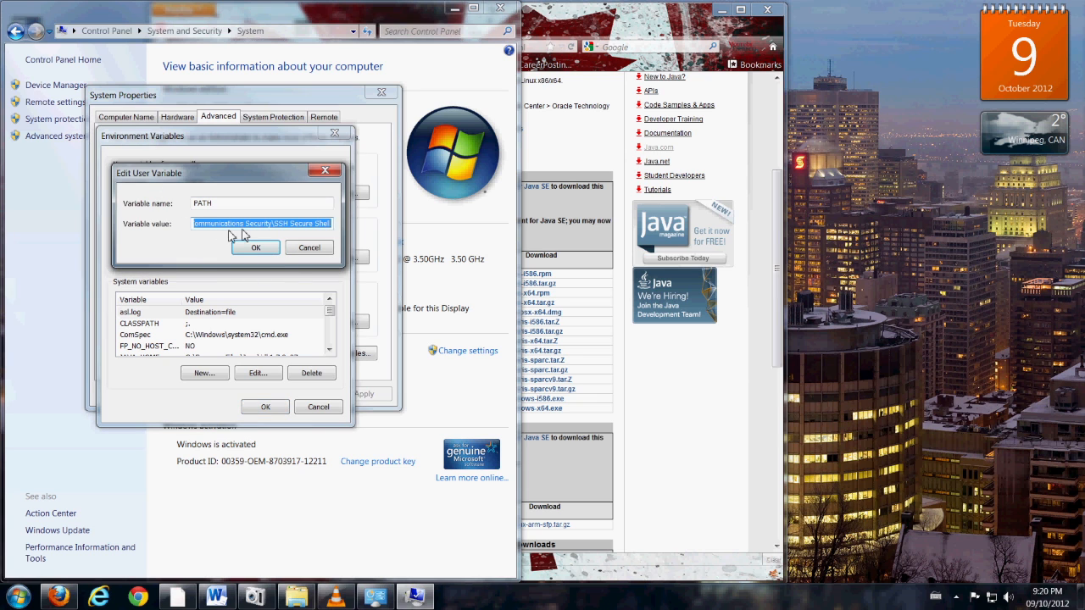
Edit the user PATH value to include the jdk1.7.0_07 bin folder and confirm
left_click(262, 223)
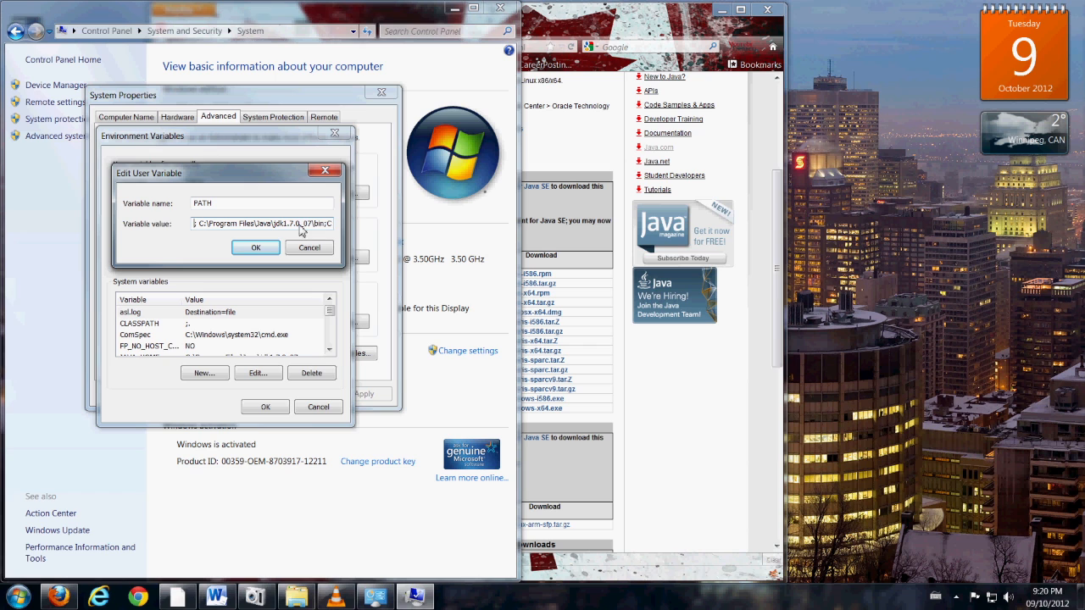
mouse_move(197, 229)
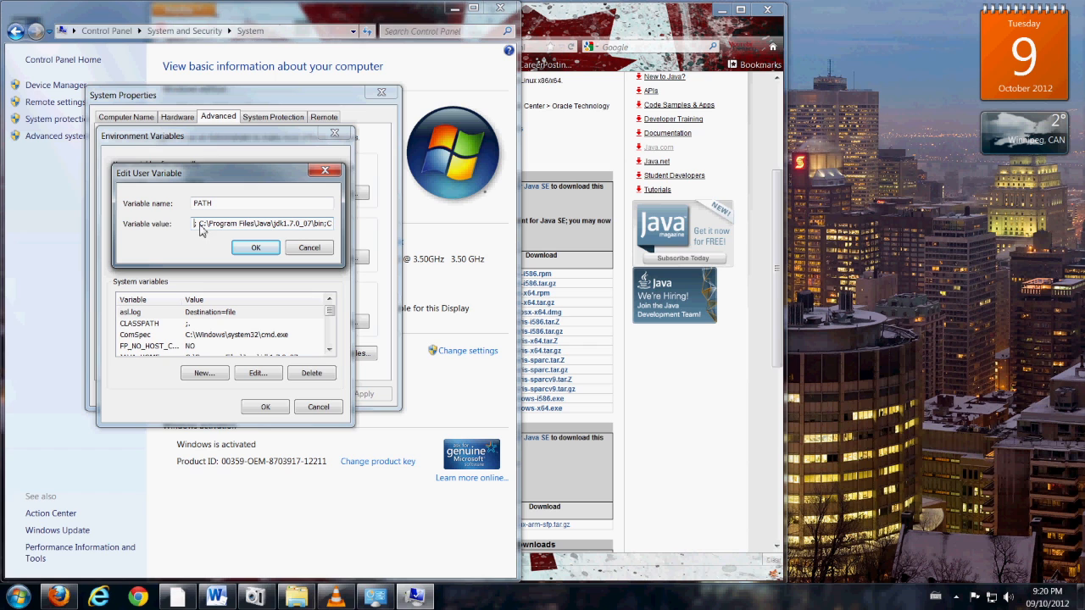
mouse_move(252, 231)
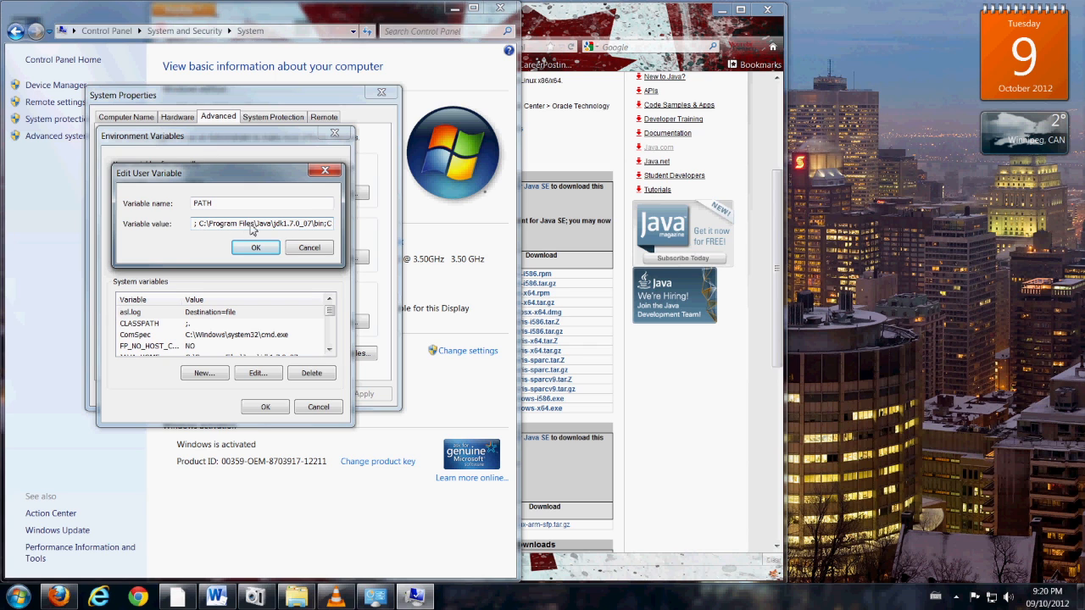
mouse_move(204, 251)
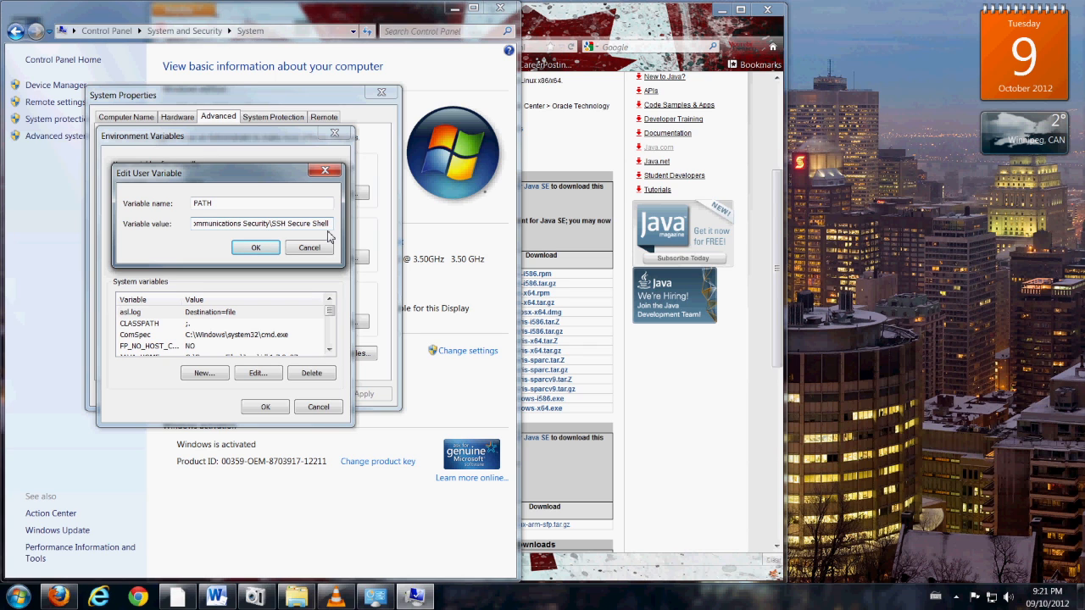
type(";")
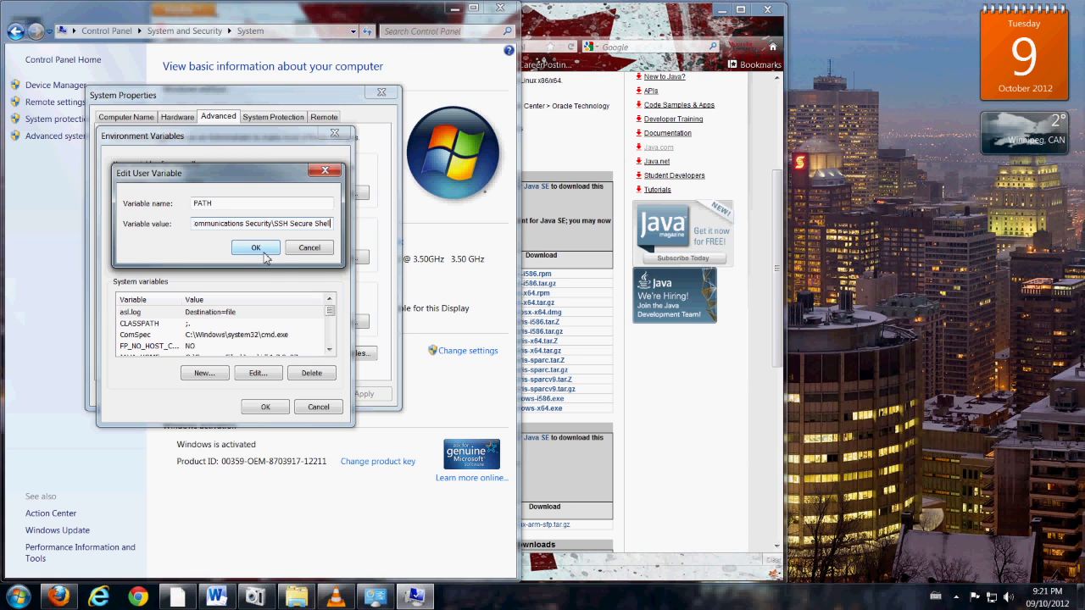
left_click(255, 247)
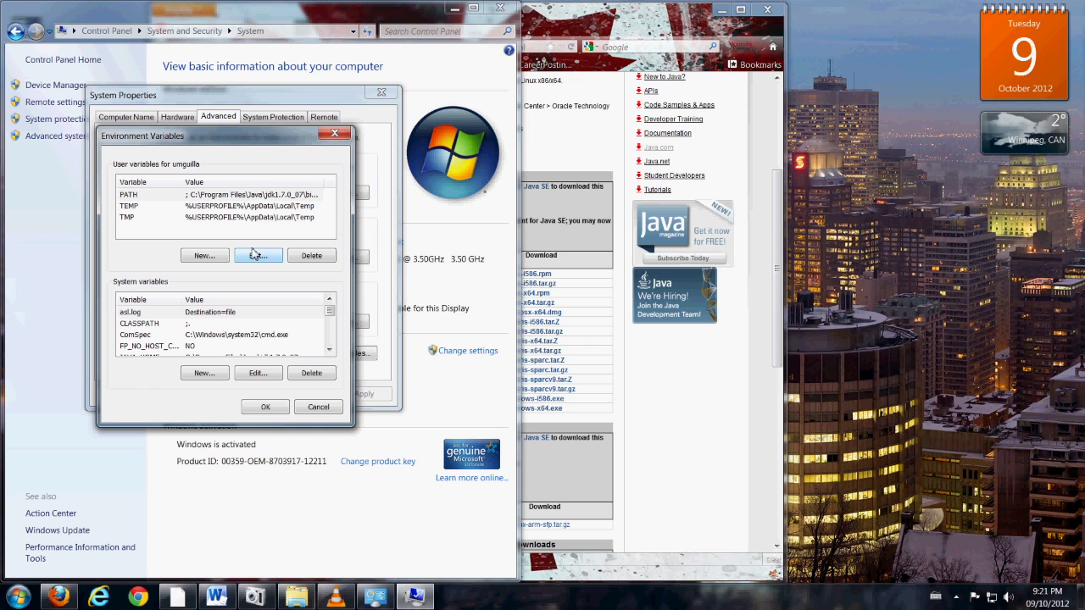
mouse_move(286, 241)
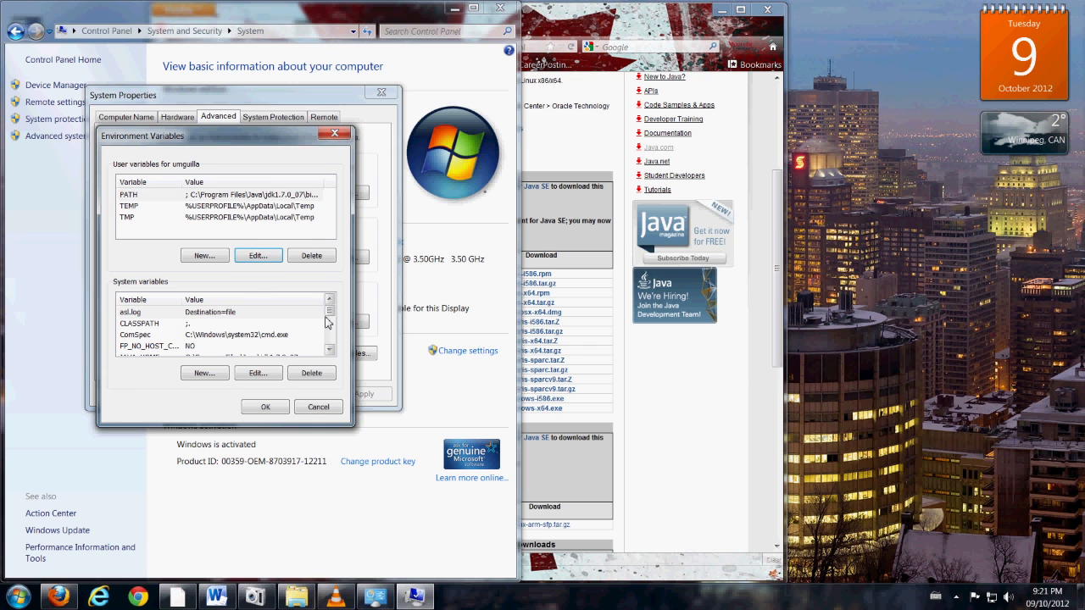
Check the system Path variable ends with the jdk1.7.0_07\bin folder and accept it
scroll("down", 3)
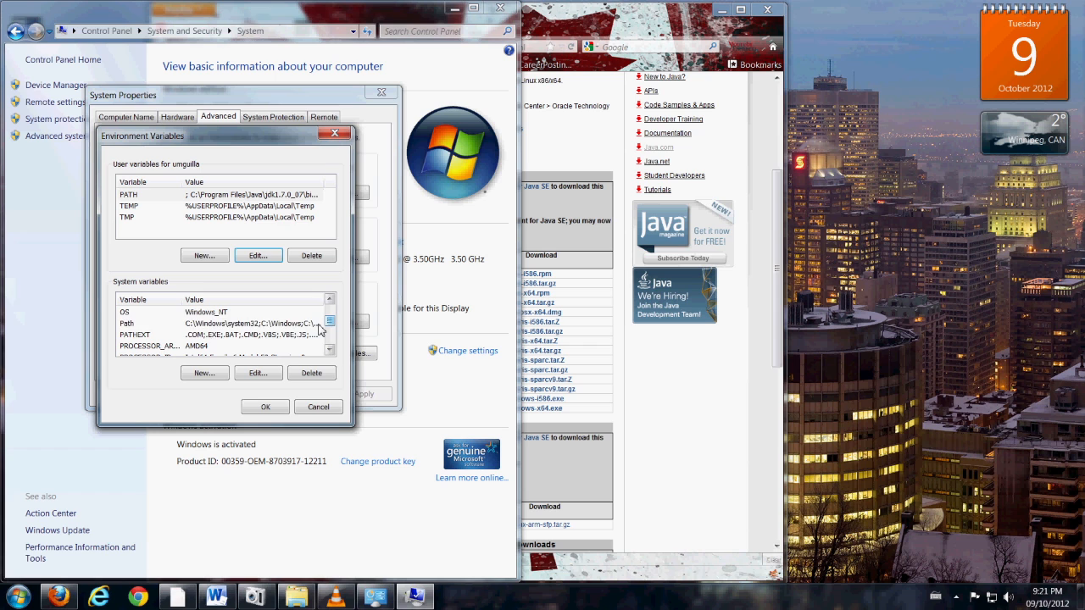
left_click(212, 324)
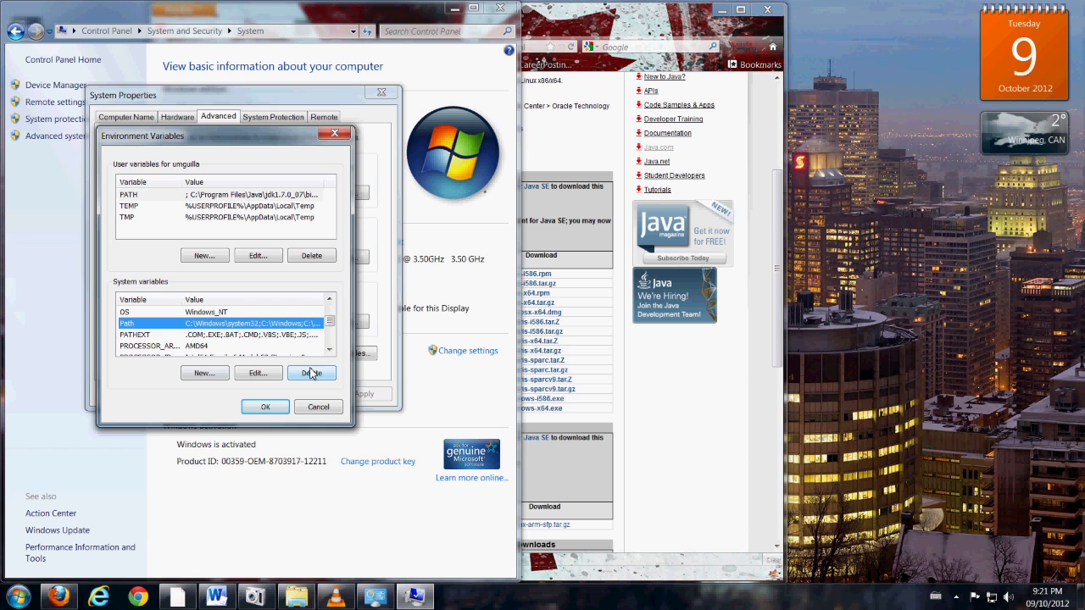
left_click(258, 373)
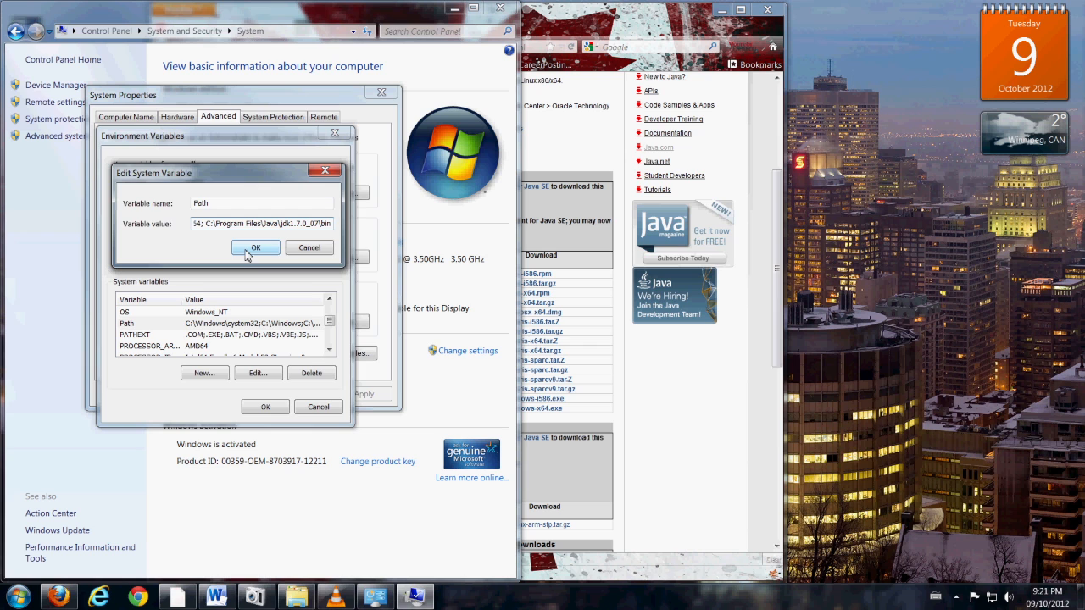
left_click(255, 247)
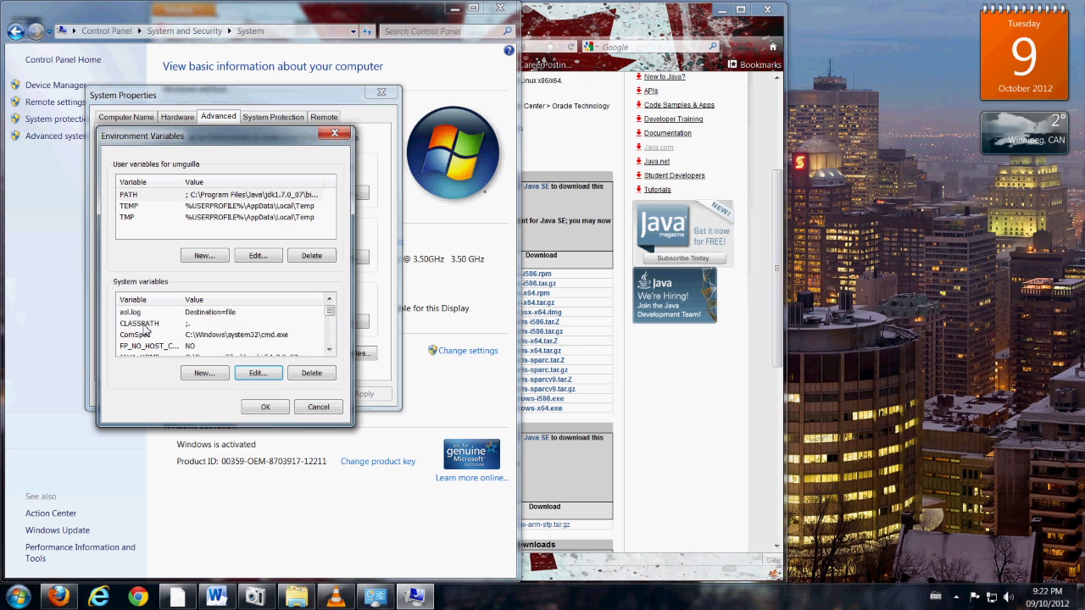
Verify the system CLASSPATH value is .; and accept it unchanged
left_click(139, 323)
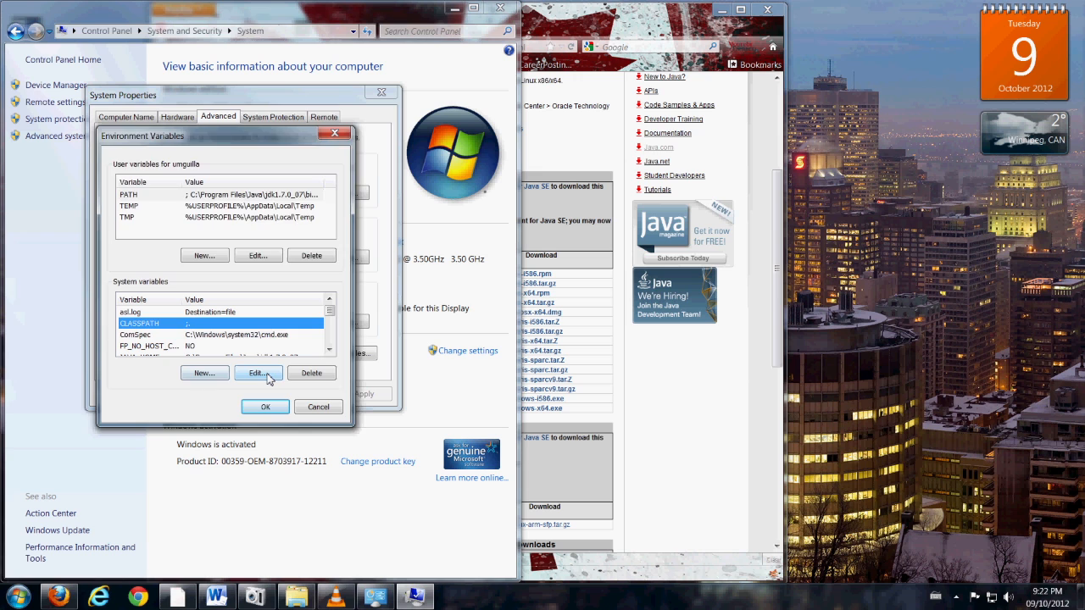
left_click(258, 373)
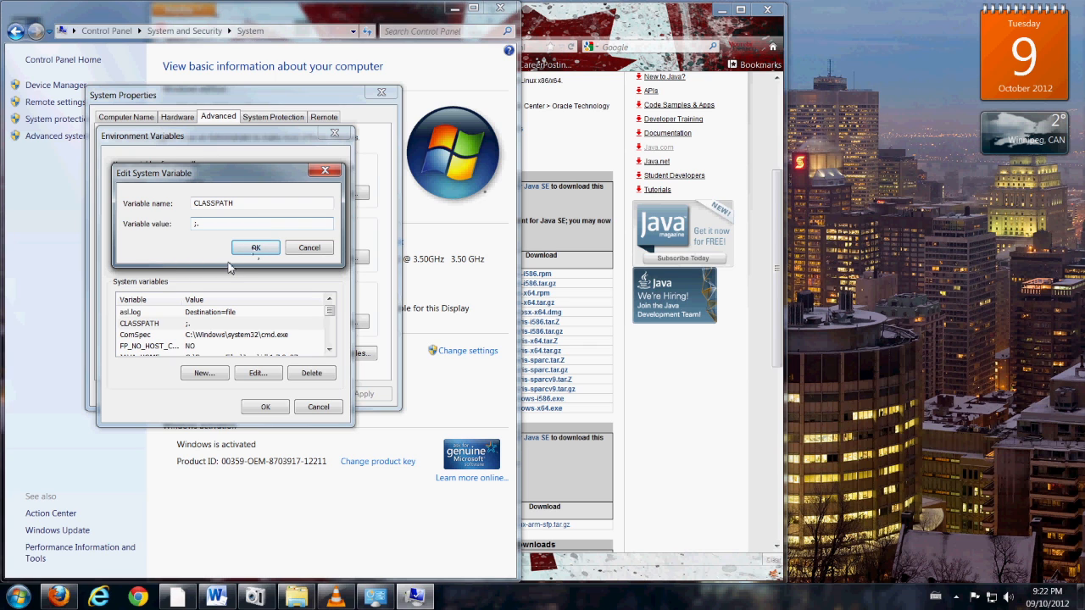
left_click(255, 247)
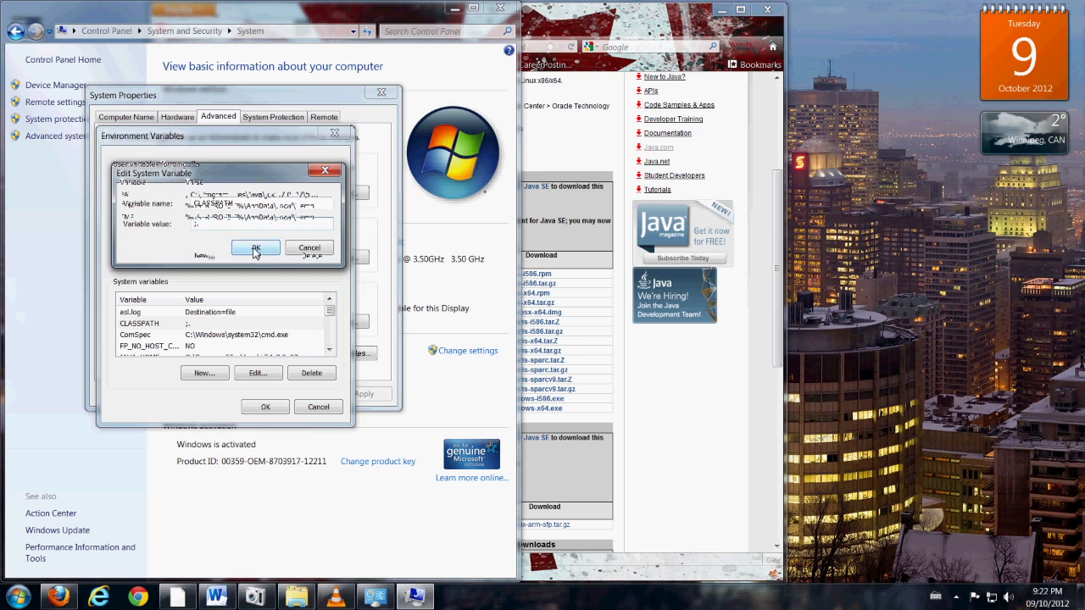
left_click(255, 248)
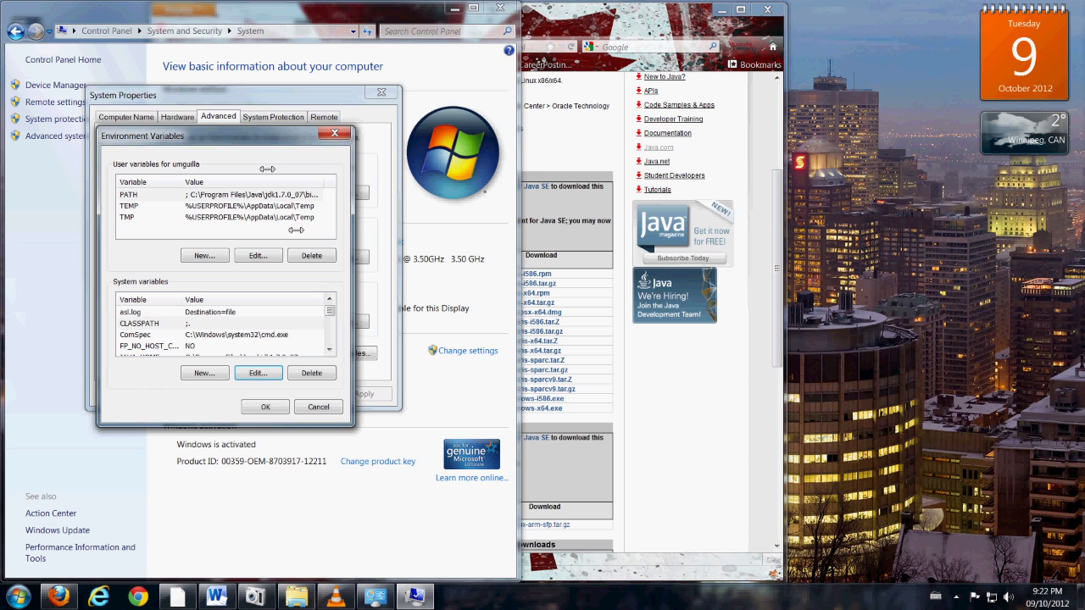
Verify JAVA_HOME is C:\Program Files\Java\jdk1.7.0_07, then close Environment Variables
scroll("down", 3)
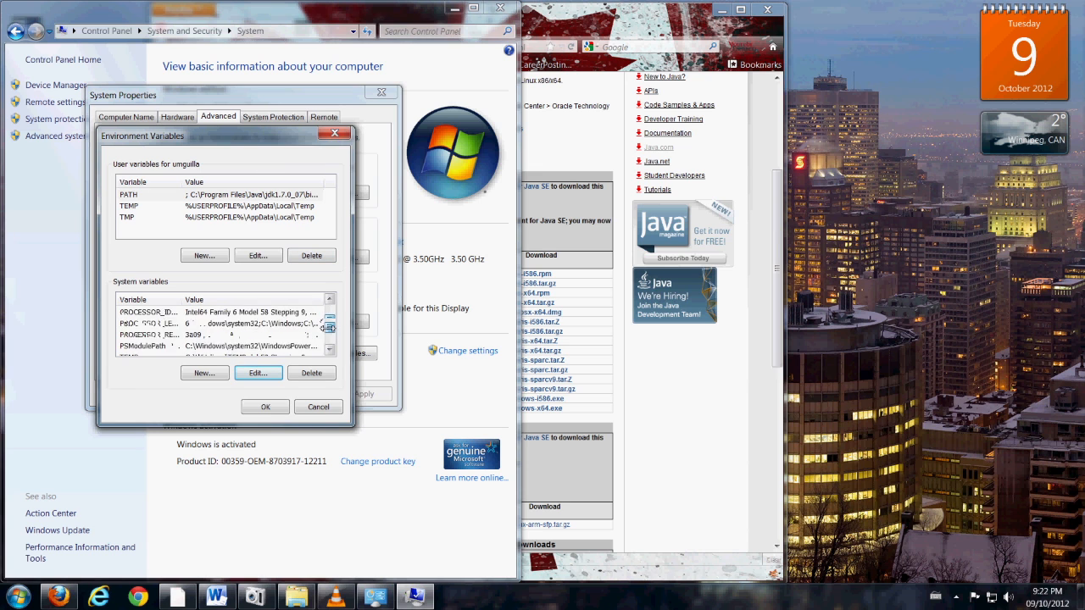
scroll("down", 3)
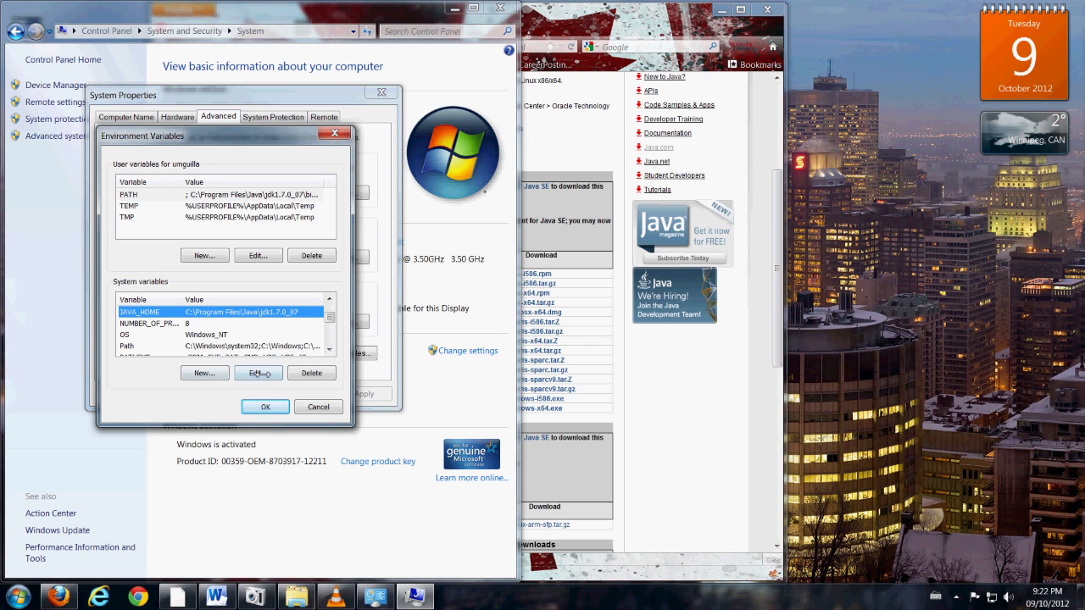
left_click(258, 373)
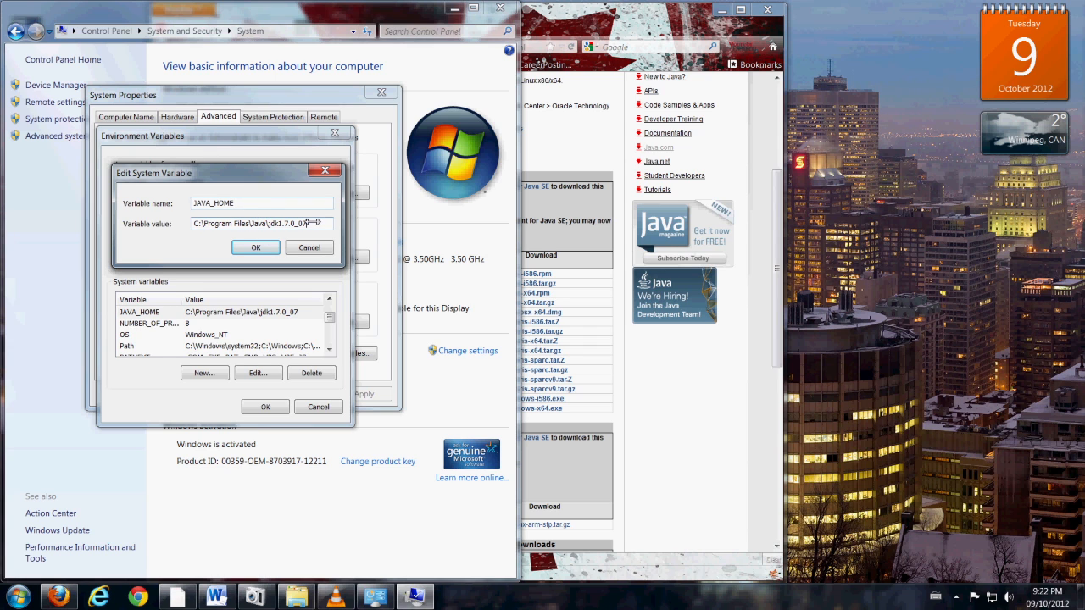
triple_click(254, 223)
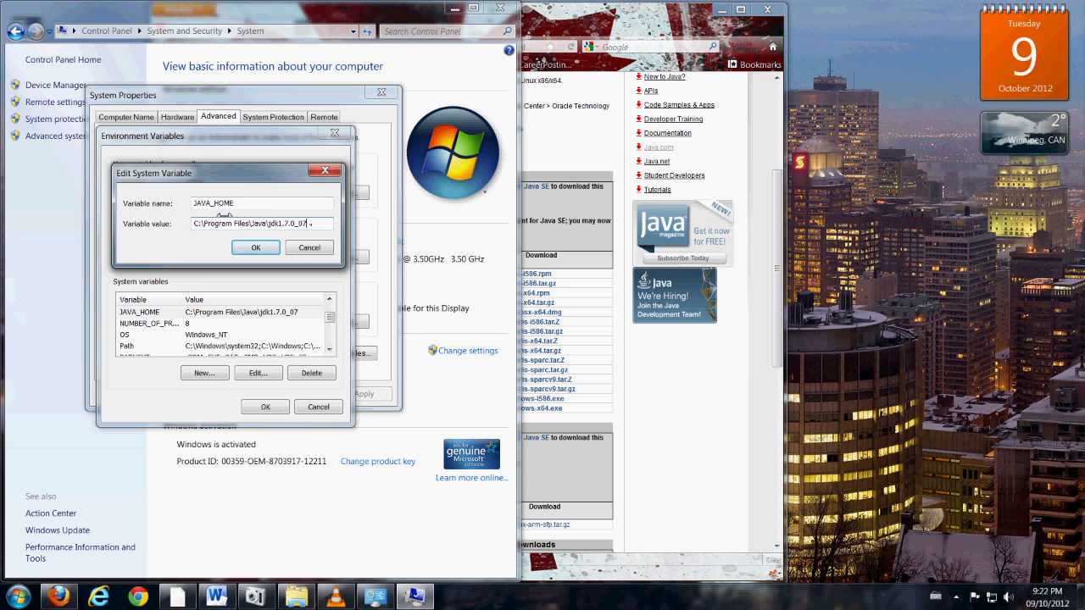
mouse_move(322, 224)
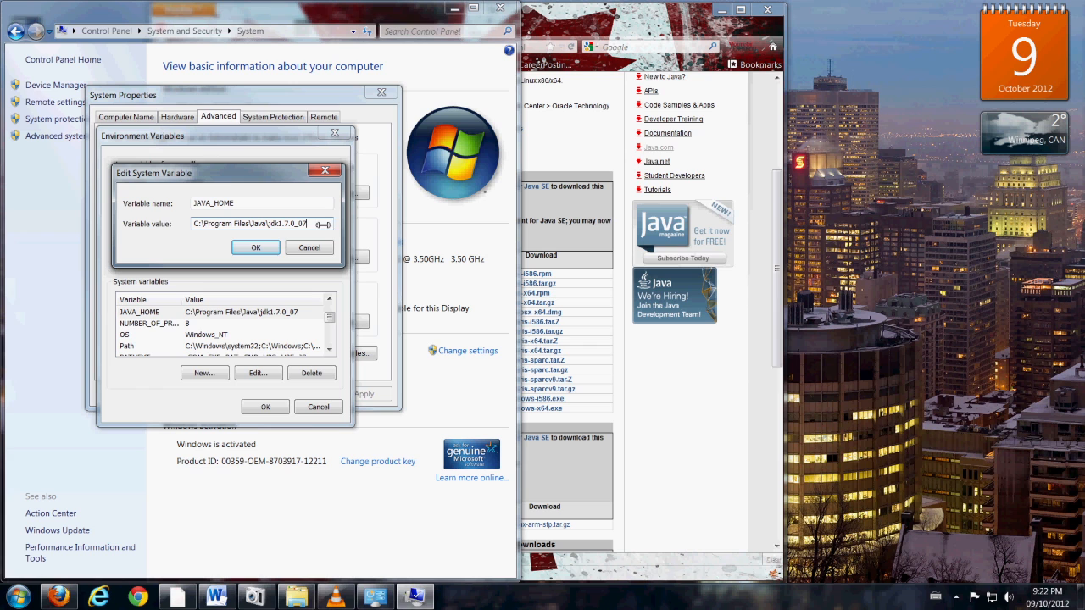
mouse_move(235, 270)
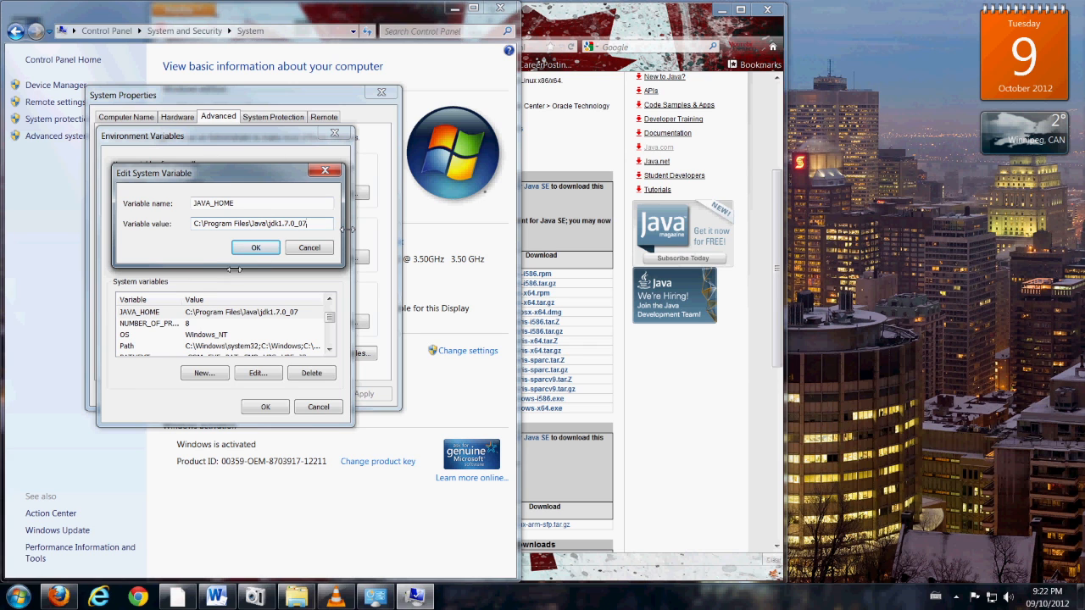
left_click(255, 247)
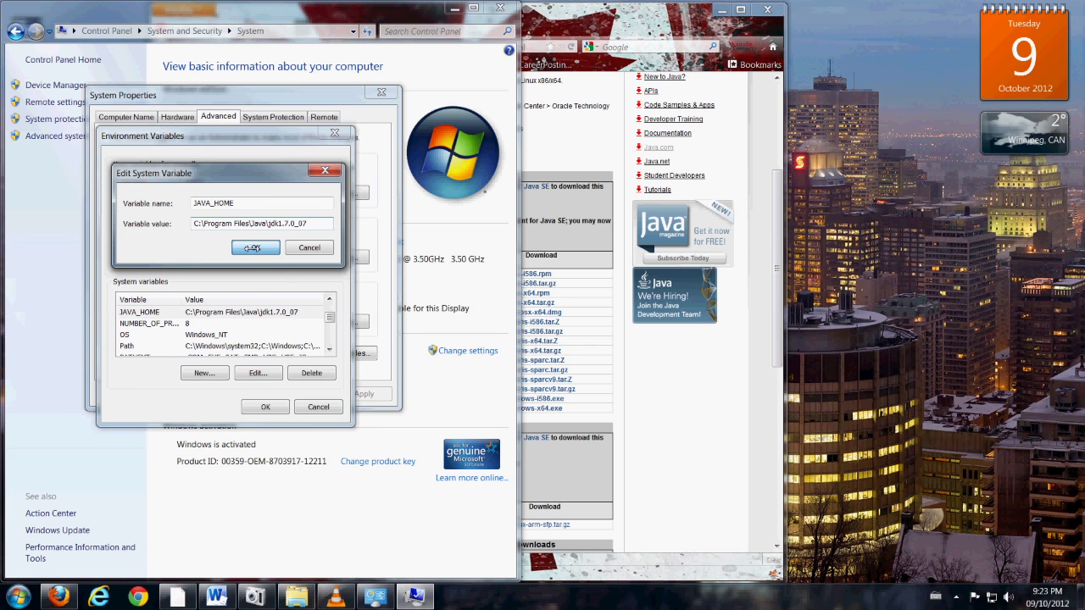
left_click(255, 247)
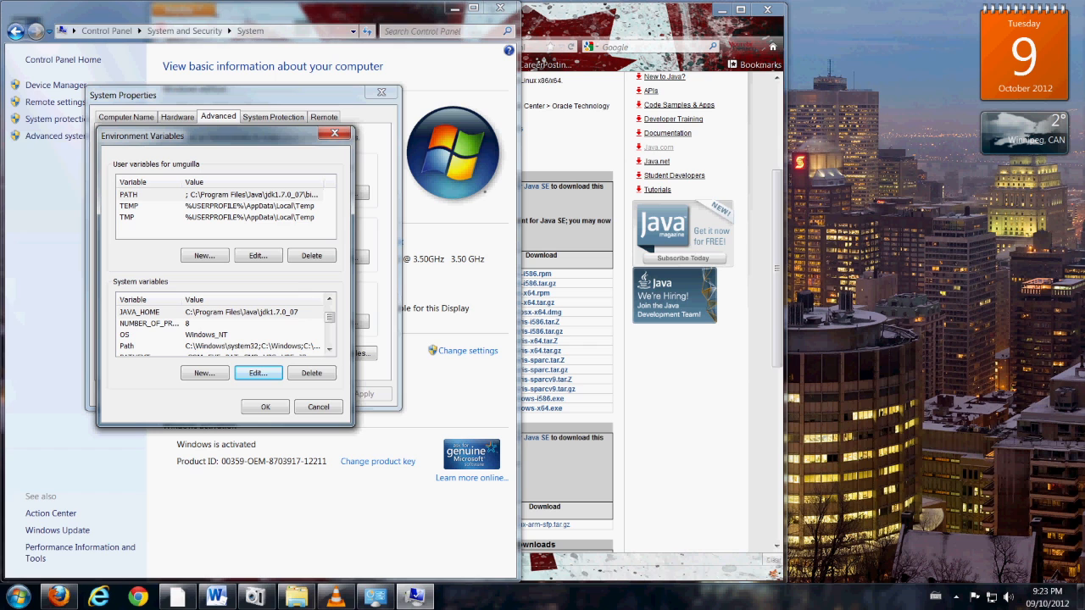
mouse_move(298, 281)
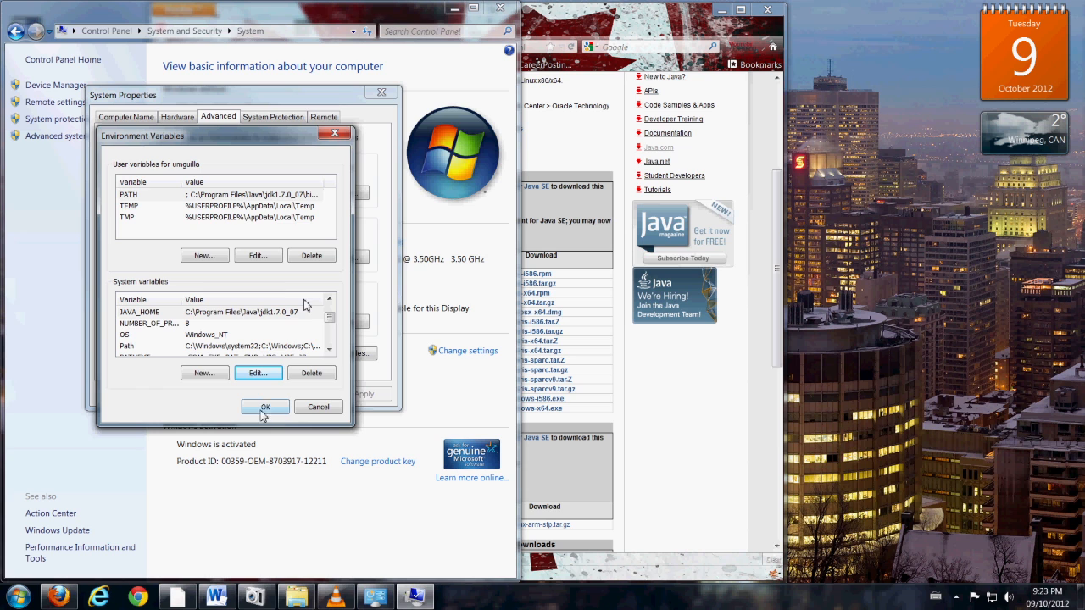
left_click(265, 407)
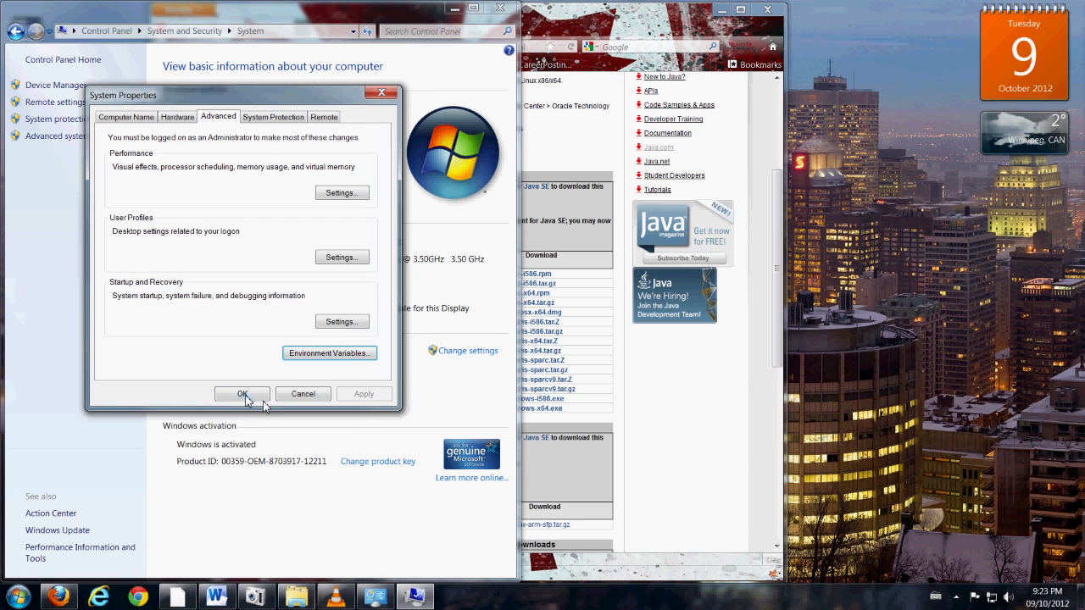
Close System Properties, reopen Environment Variables for review, then close both dialogs
left_click(241, 394)
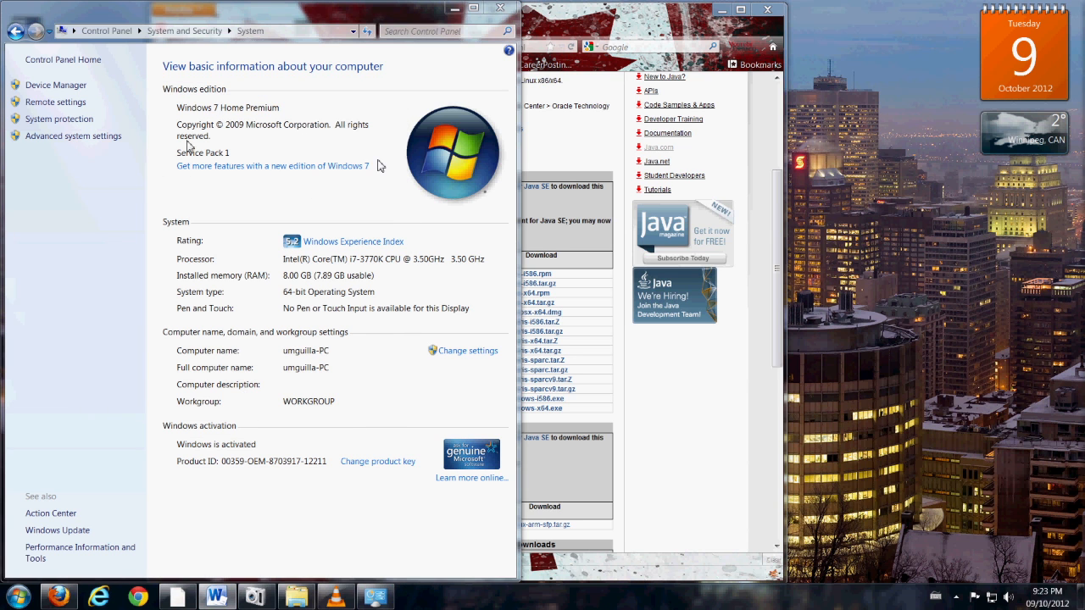
mouse_move(101, 141)
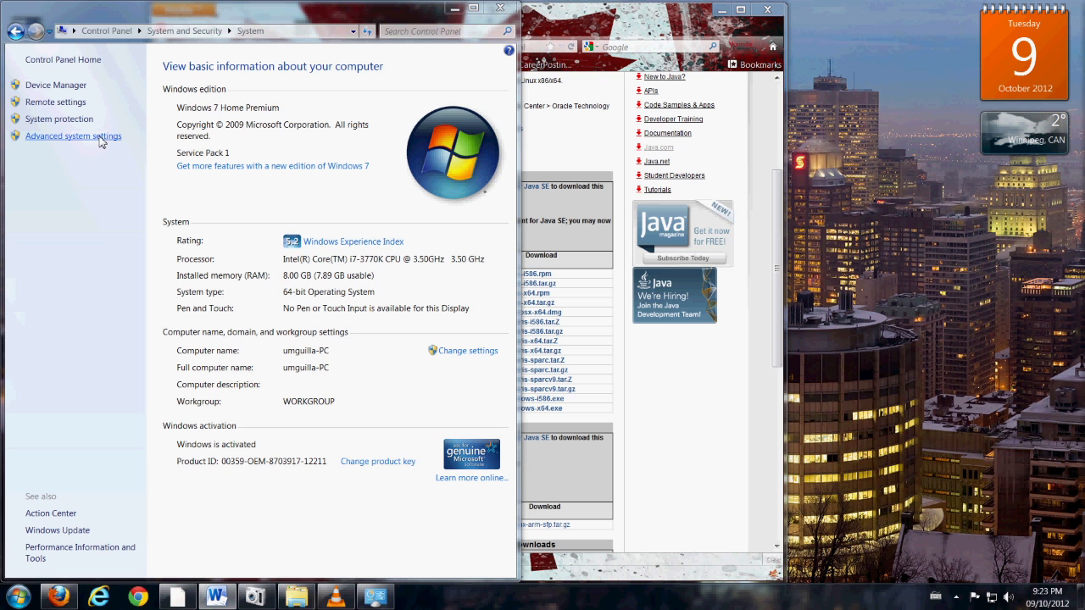
mouse_move(83, 151)
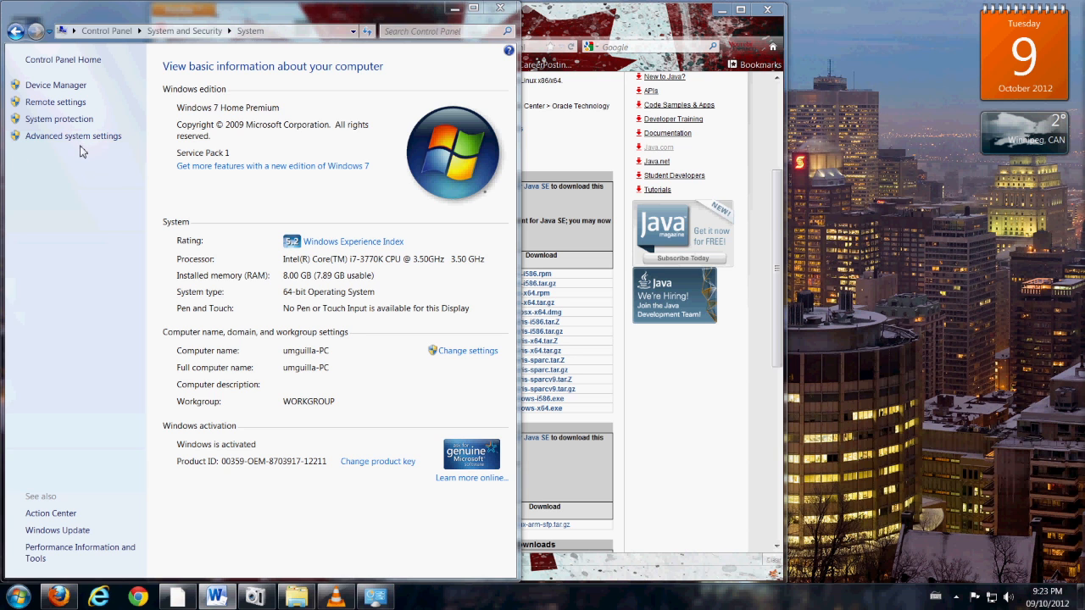
left_click(73, 135)
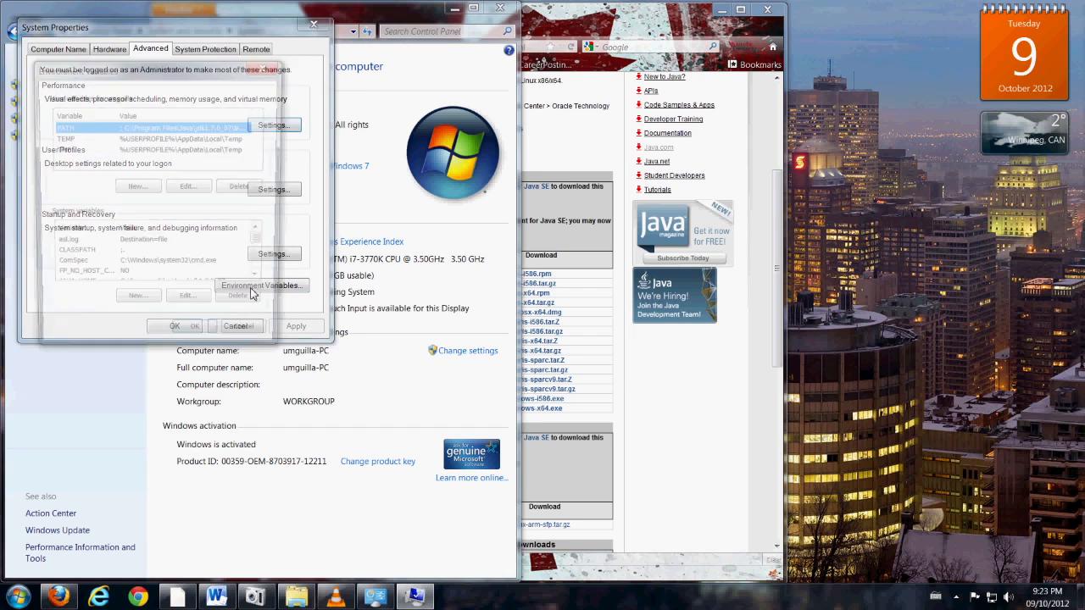
left_click(262, 285)
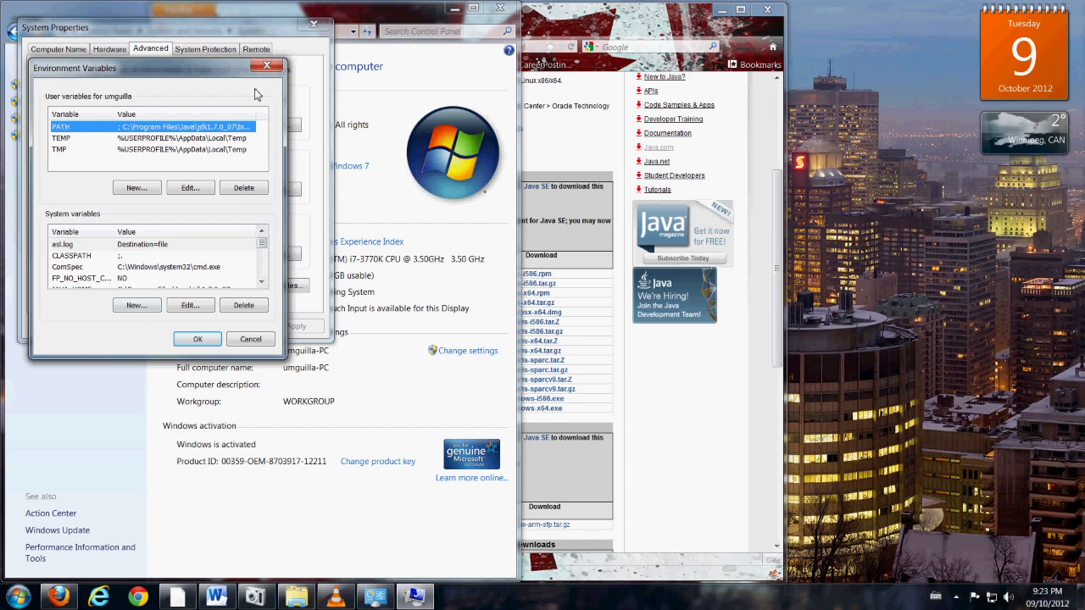
mouse_move(96, 133)
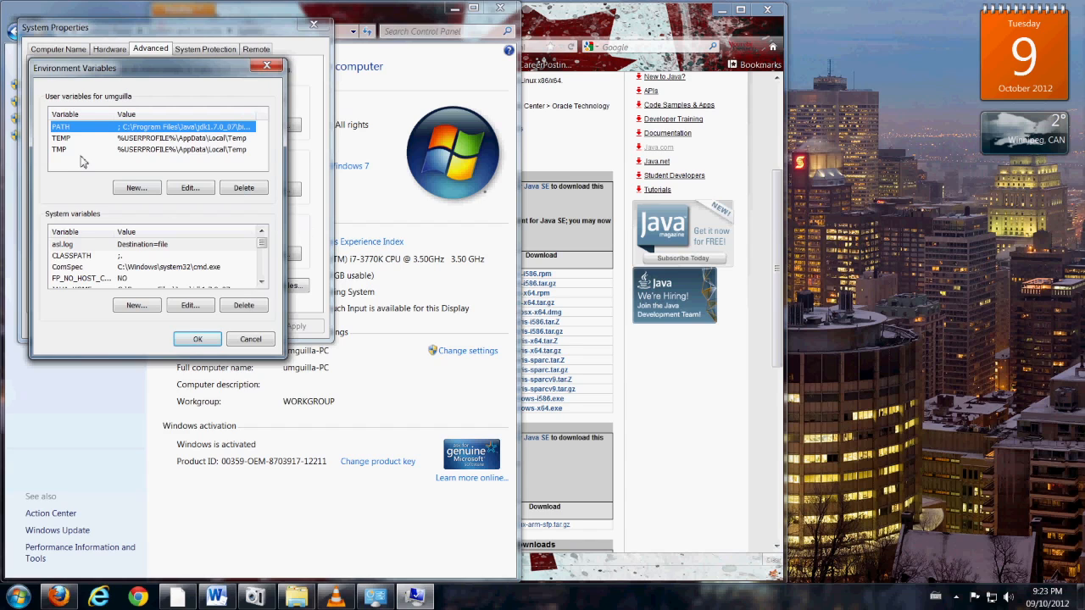
mouse_move(354, 105)
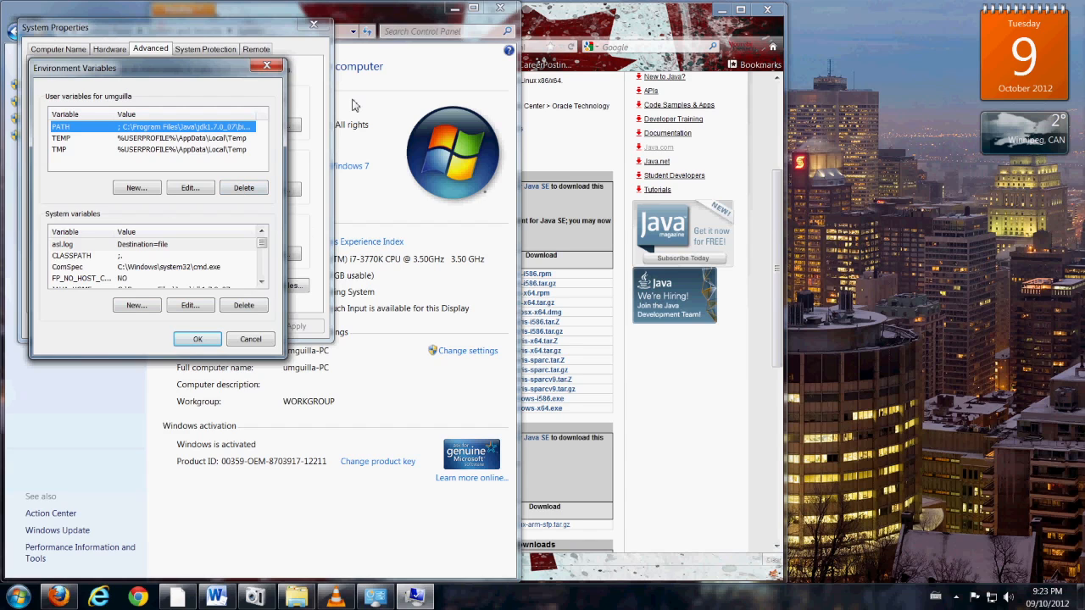
mouse_move(72, 267)
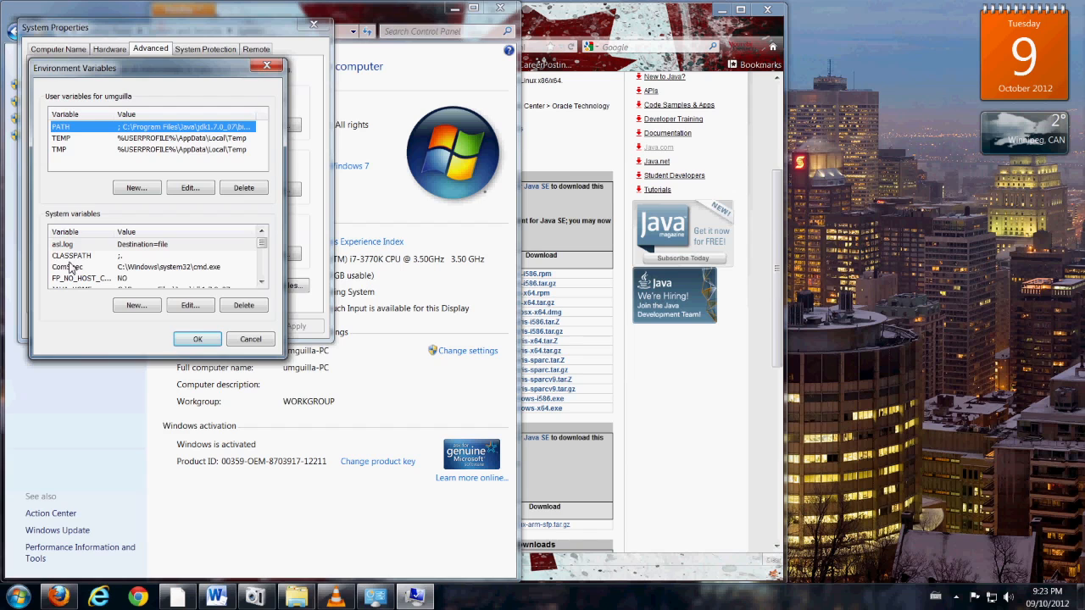
mouse_move(80, 333)
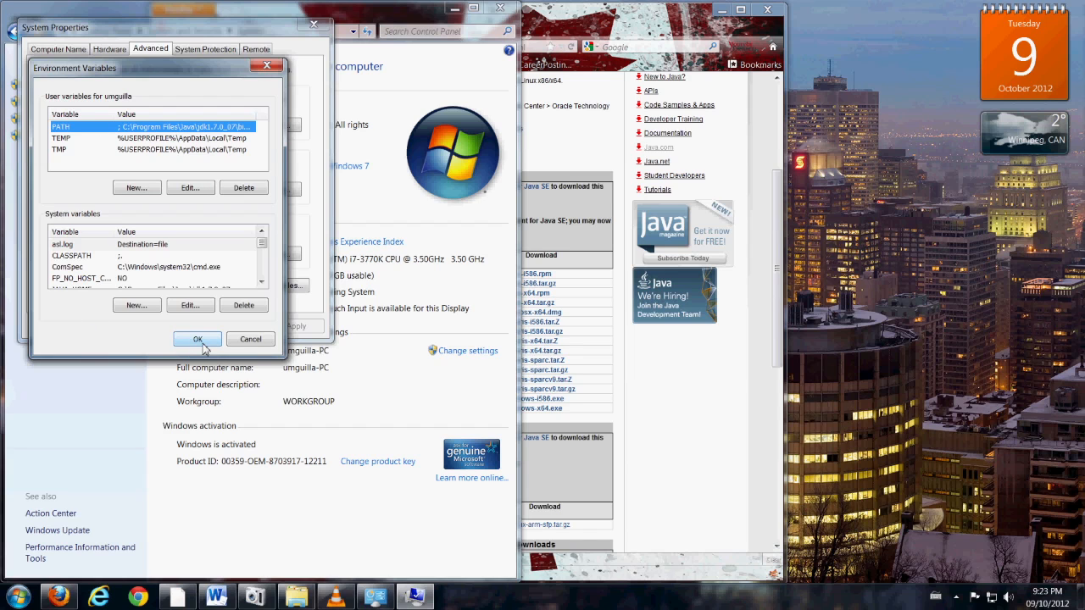
left_click(198, 339)
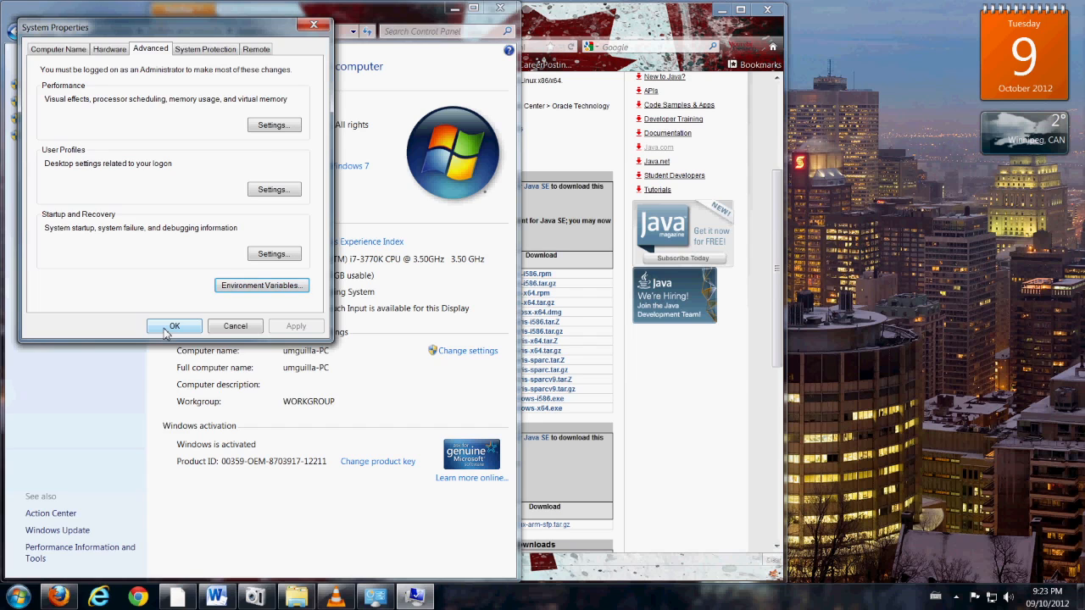
left_click(174, 326)
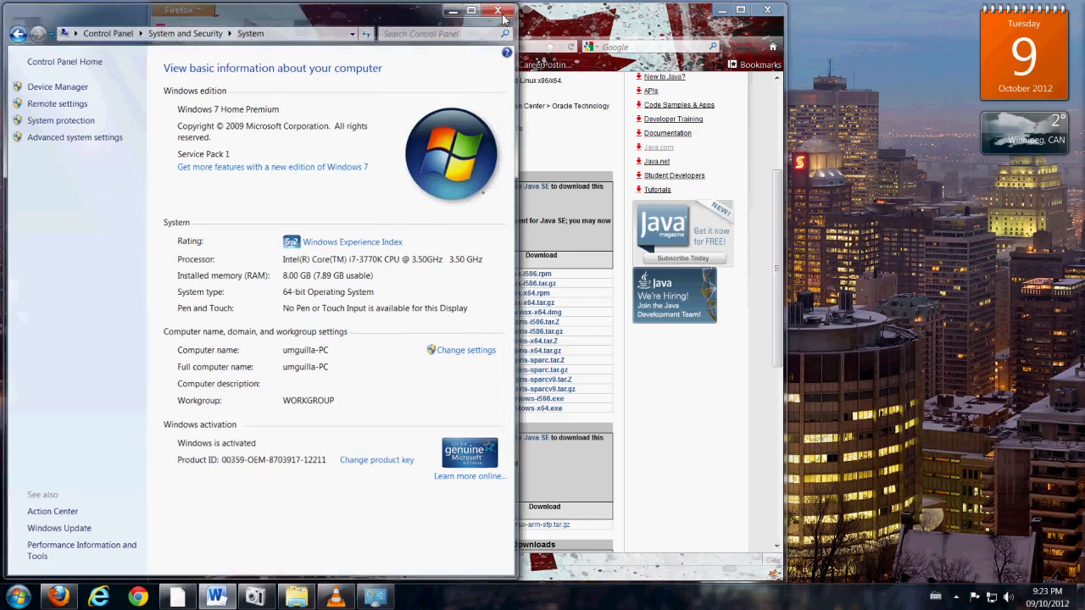
Close Control Panel and download English TextPad 6 (txpeng613.zip) from textpad.com
left_click(498, 11)
type("textpad.co")
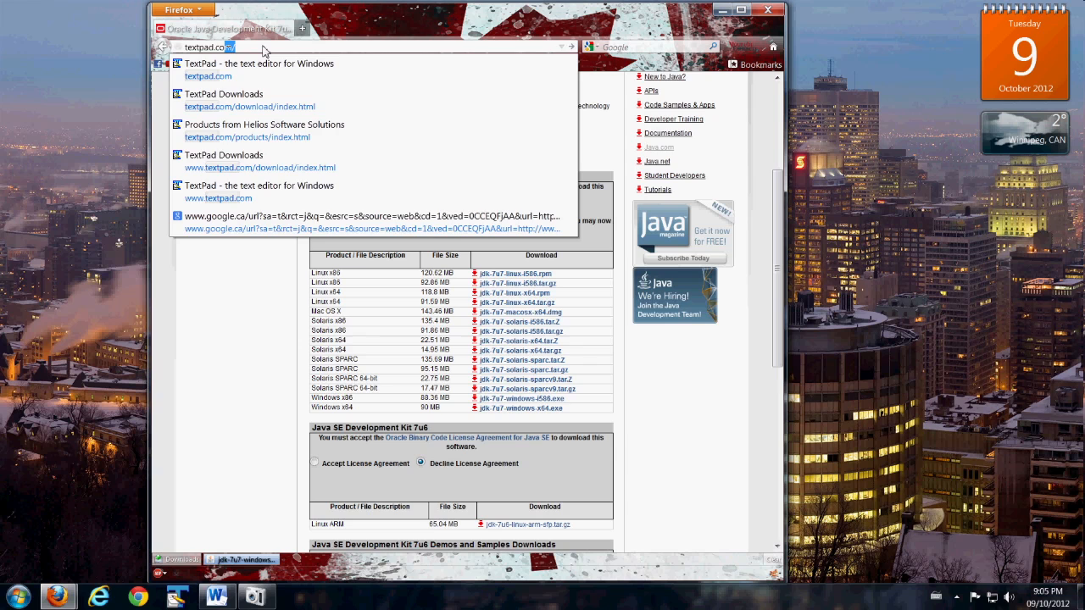
left_click(208, 76)
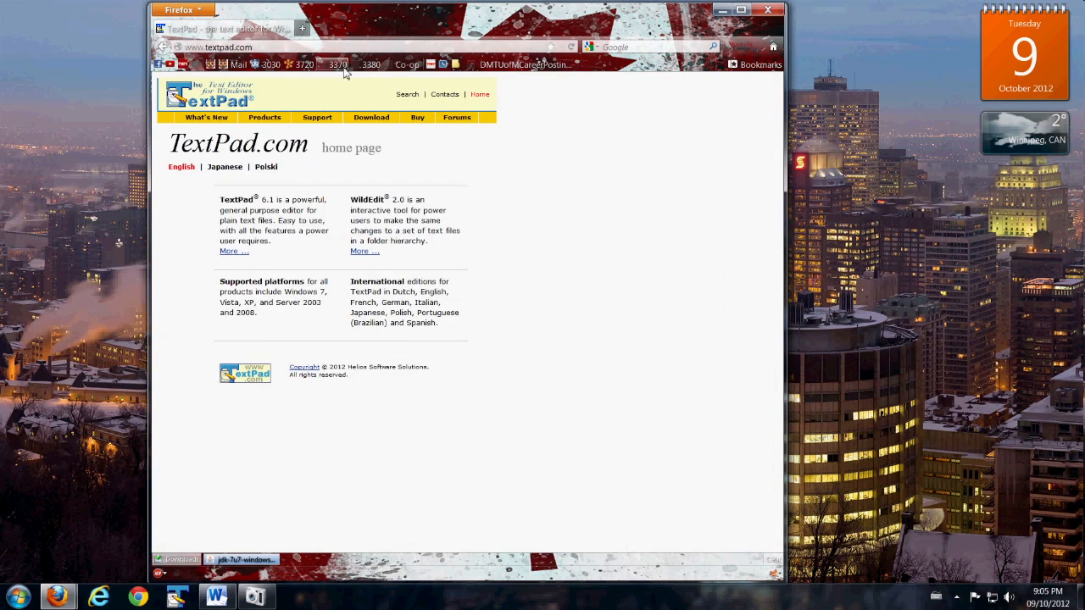
mouse_move(502, 184)
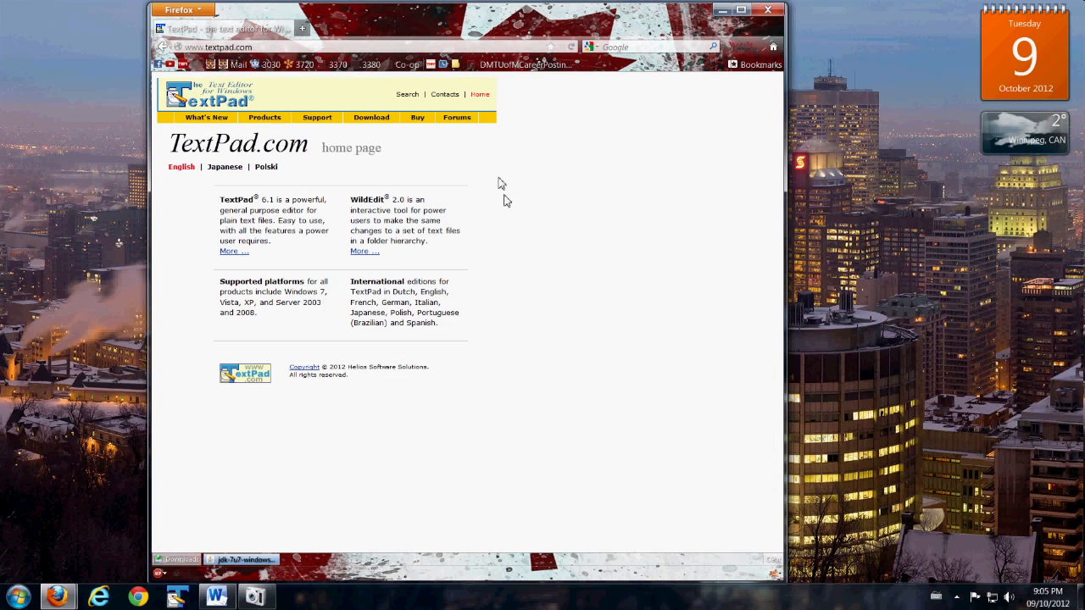
mouse_move(498, 187)
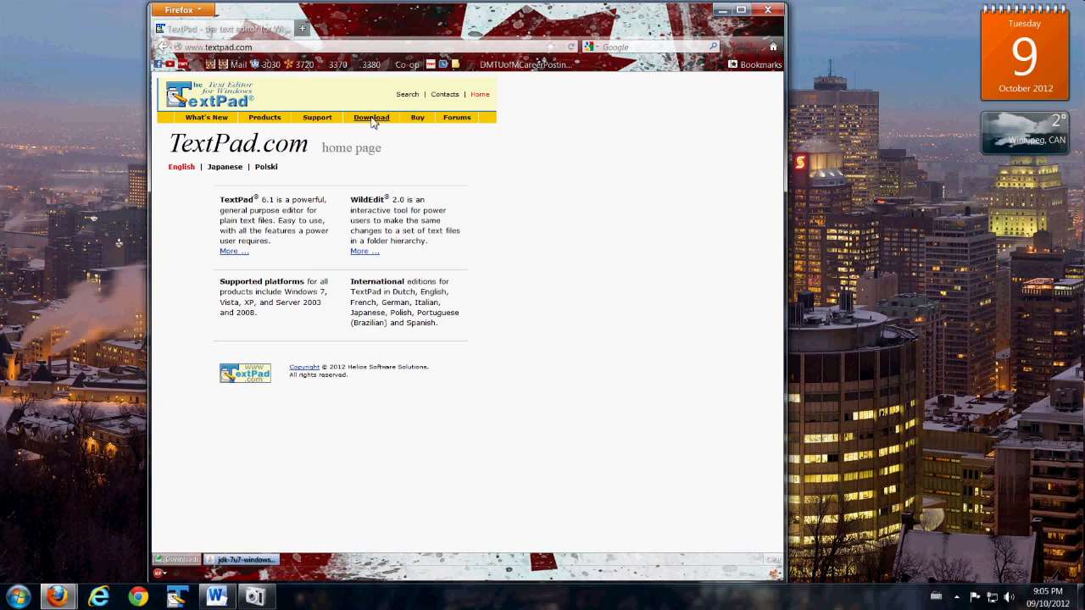
mouse_move(371, 117)
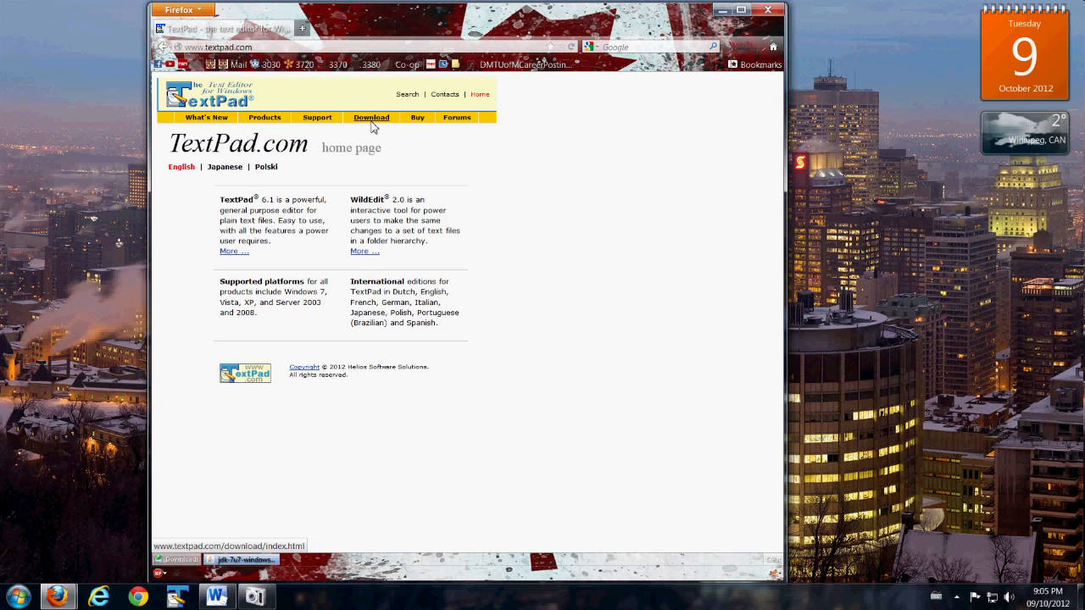
left_click(371, 117)
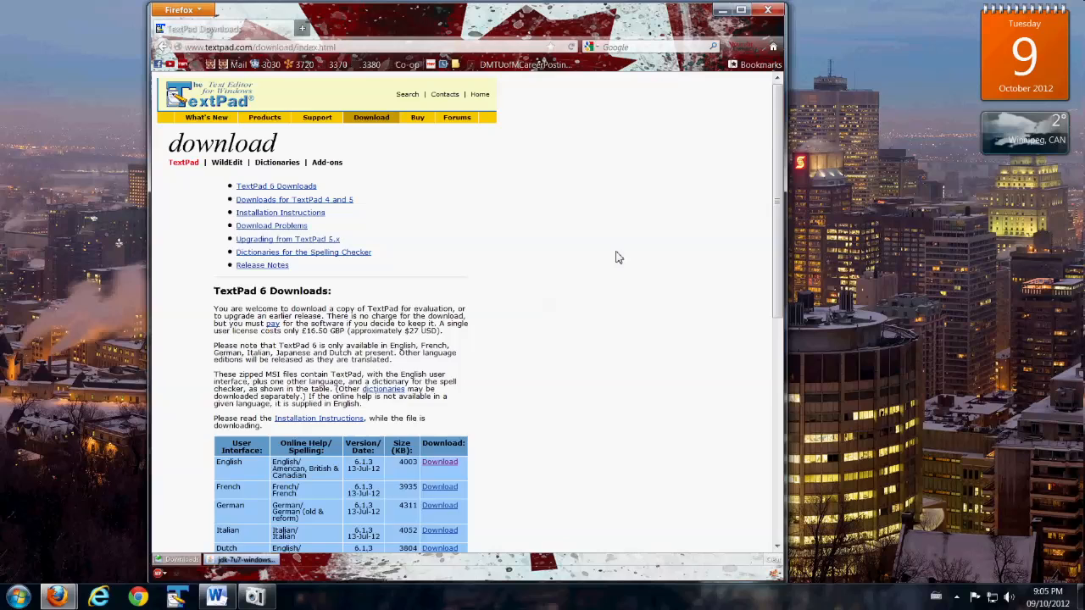
scroll("down", 3)
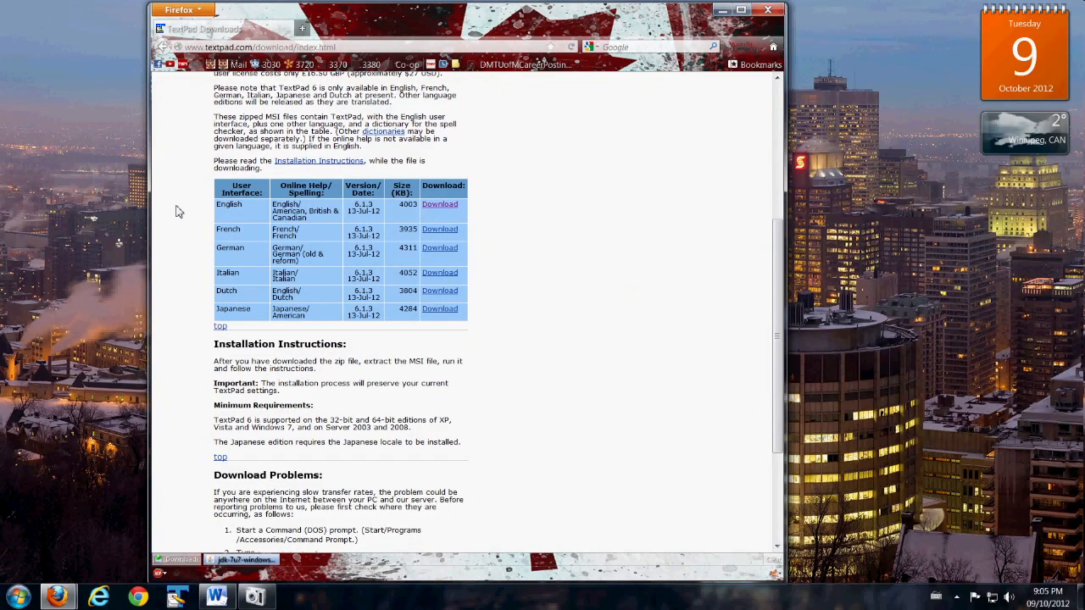
mouse_move(439, 205)
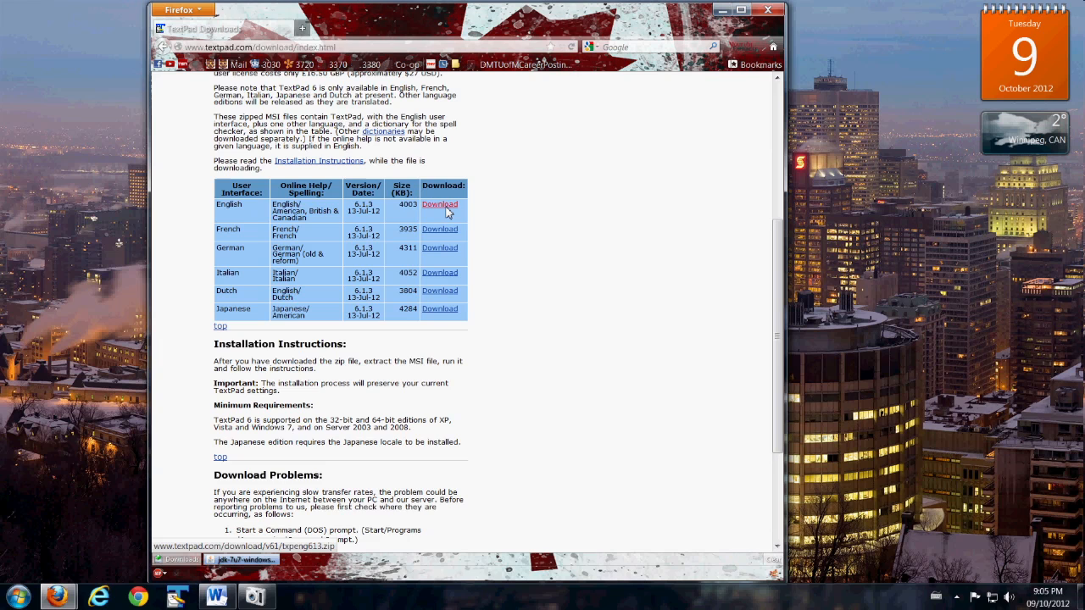
left_click(439, 205)
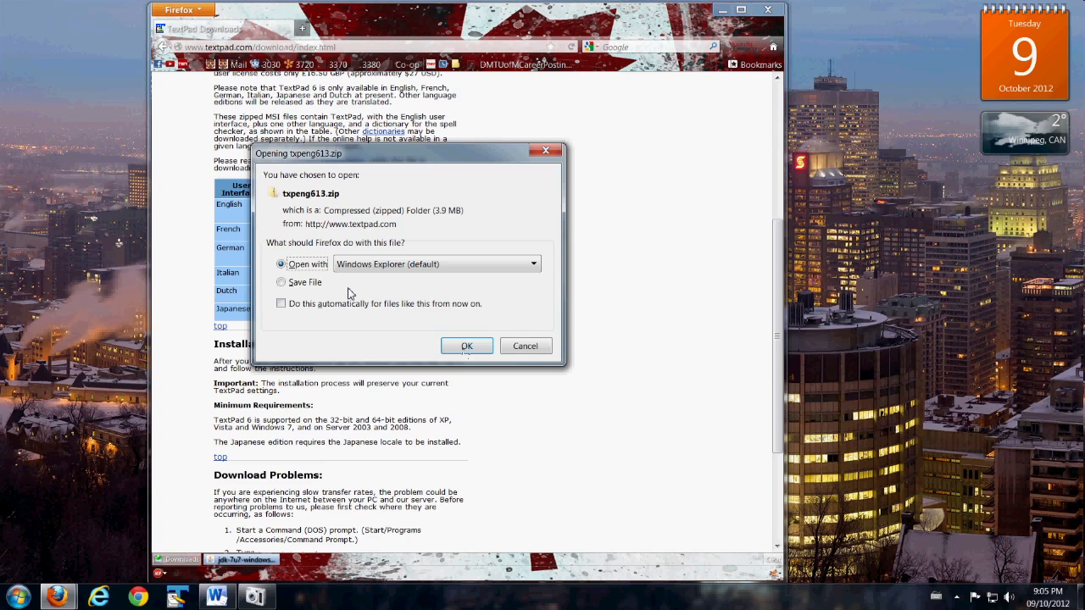
Open txpeng613.zip in Windows Explorer to reveal setup.exe
left_click(466, 346)
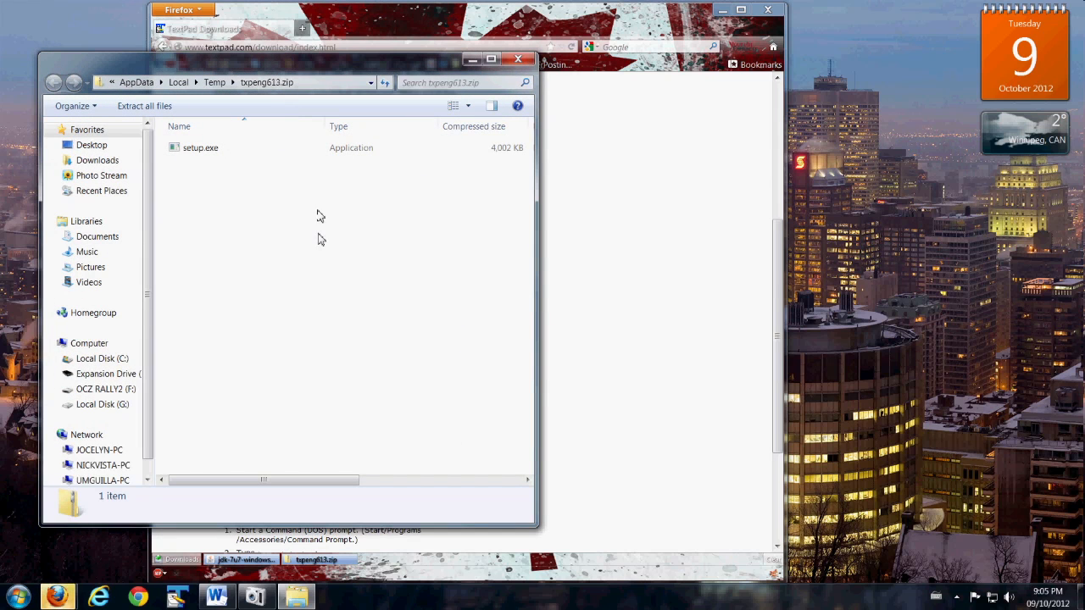
mouse_move(305, 105)
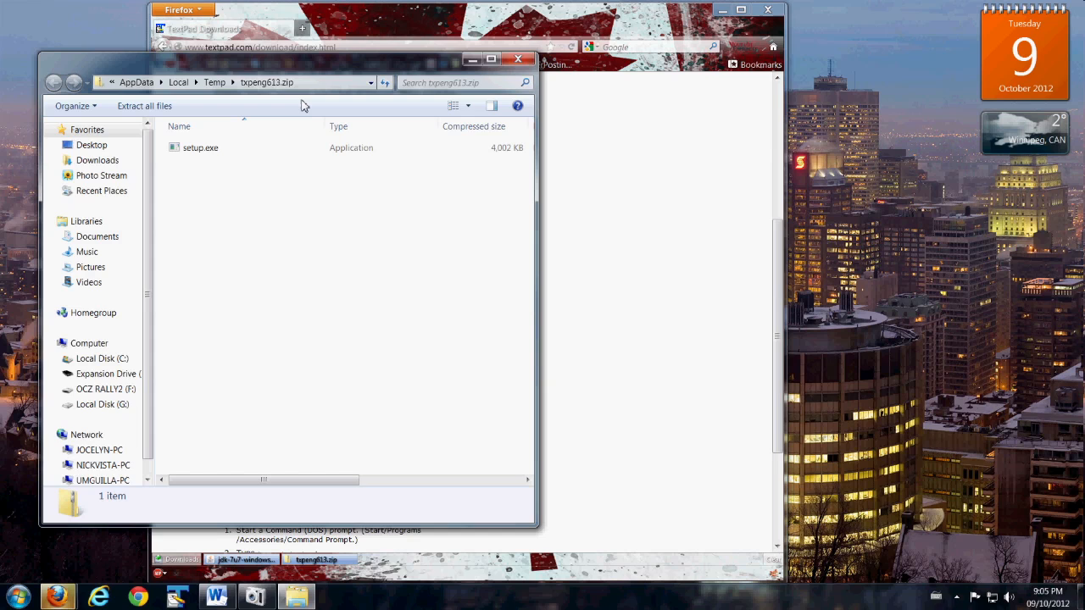
left_click(200, 148)
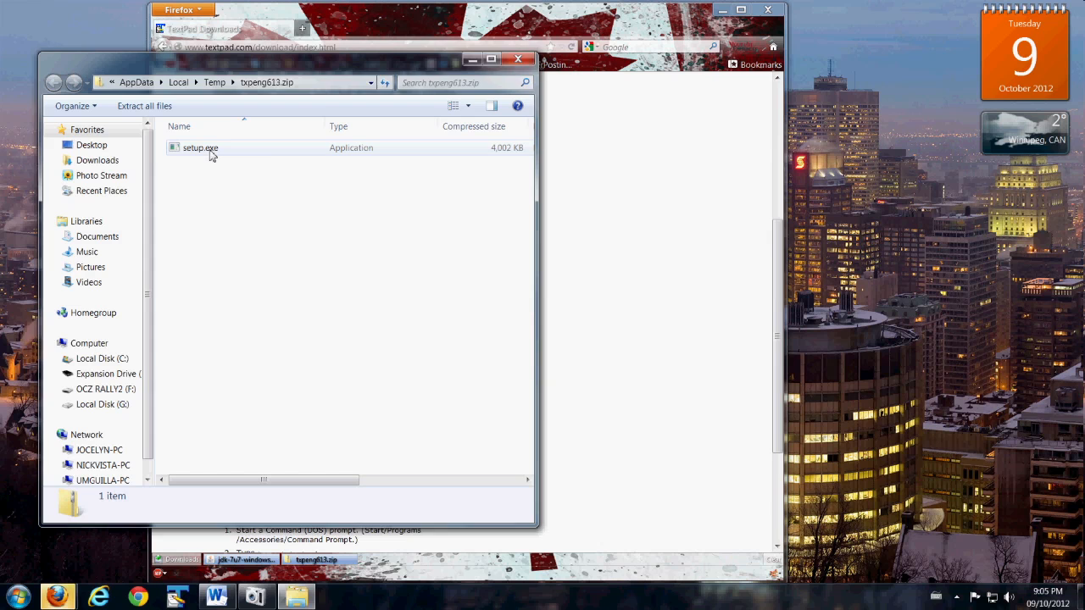
Run setup.exe and install TextPad 6 with default settings, launching it afterwards
double_click(200, 148)
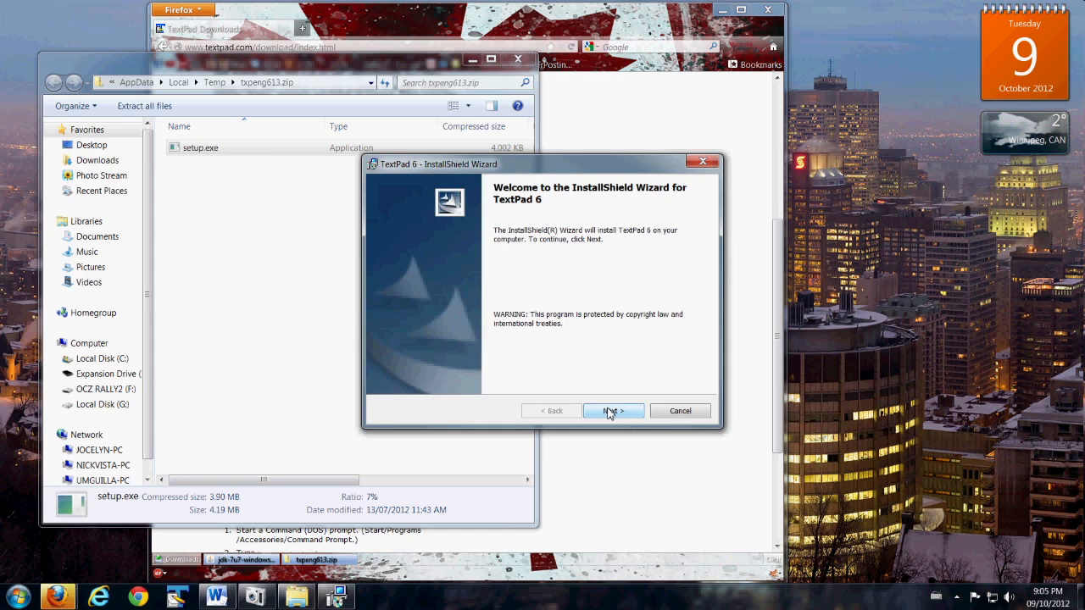
left_click(609, 411)
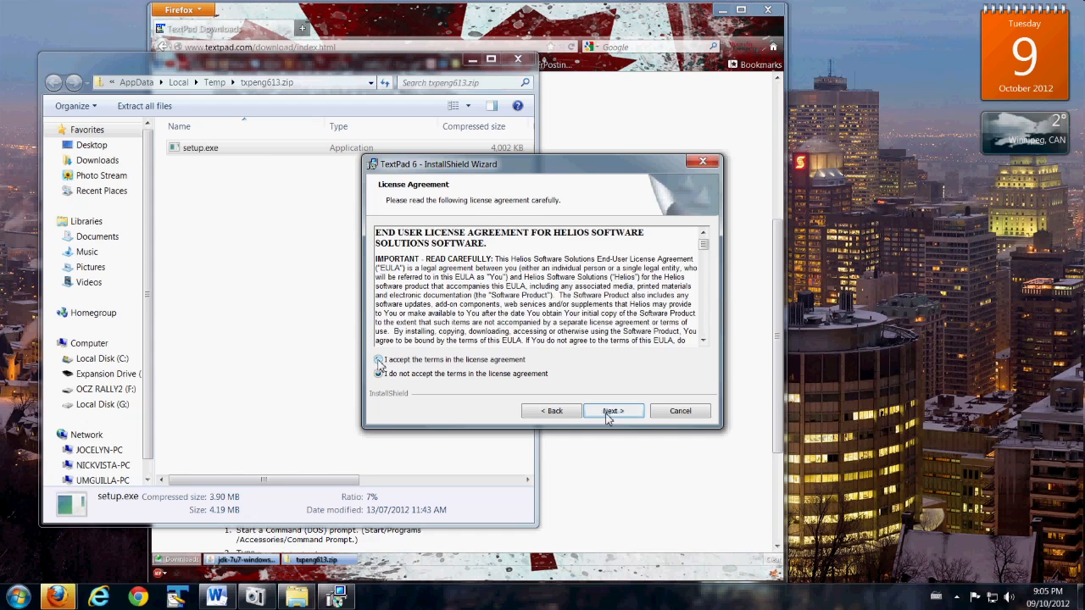
left_click(612, 411)
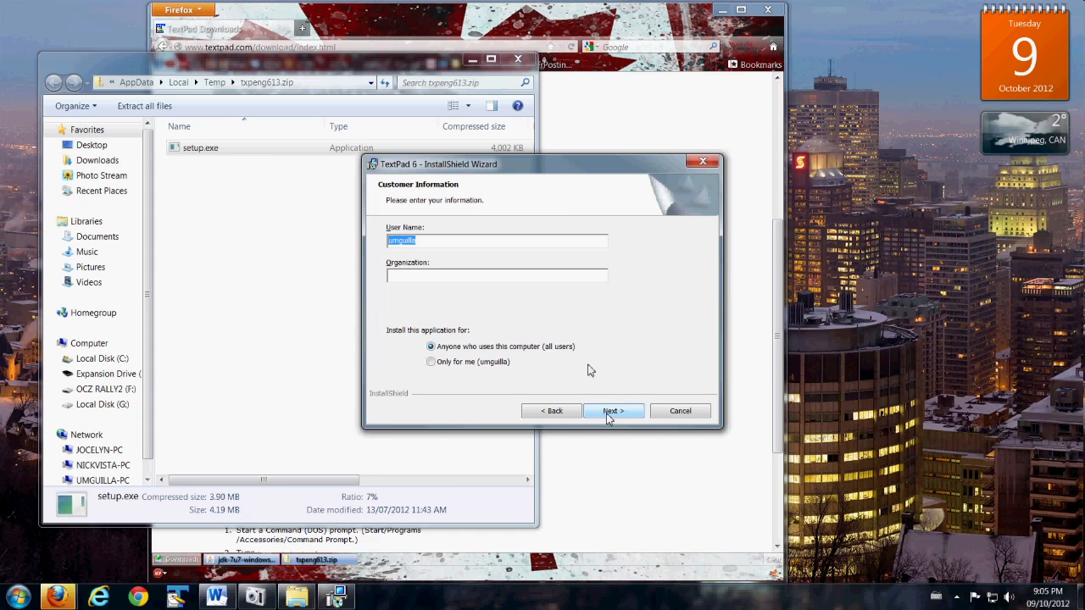
mouse_move(485, 231)
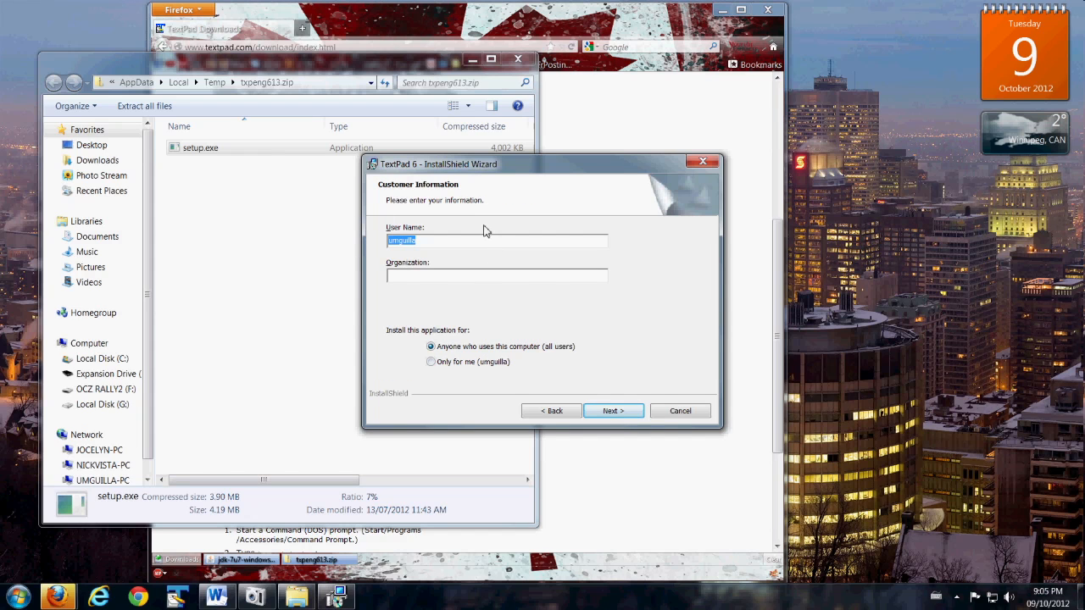
mouse_move(439, 235)
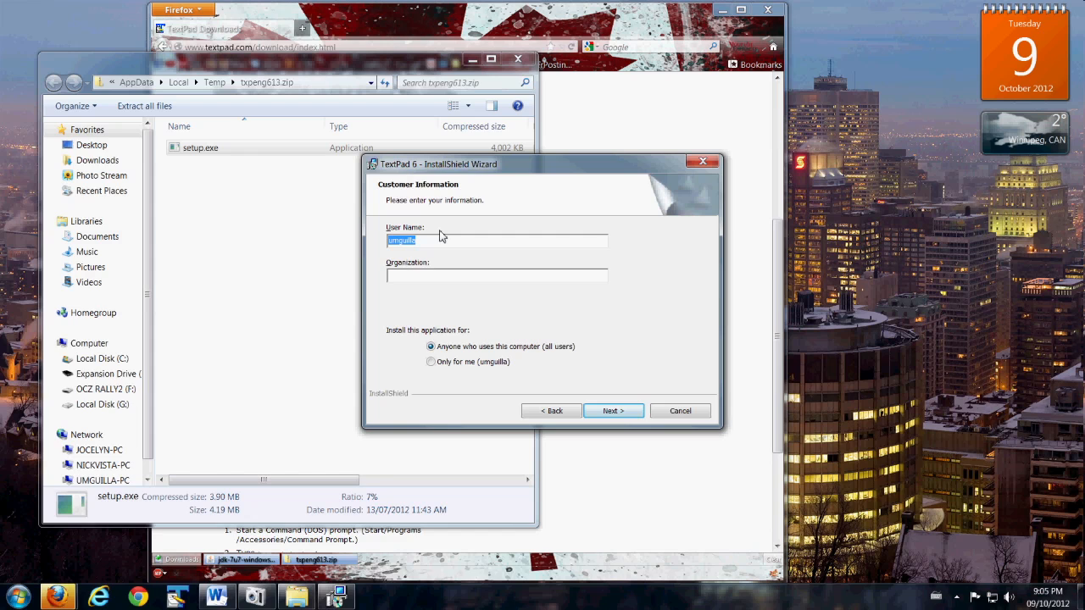
mouse_move(463, 367)
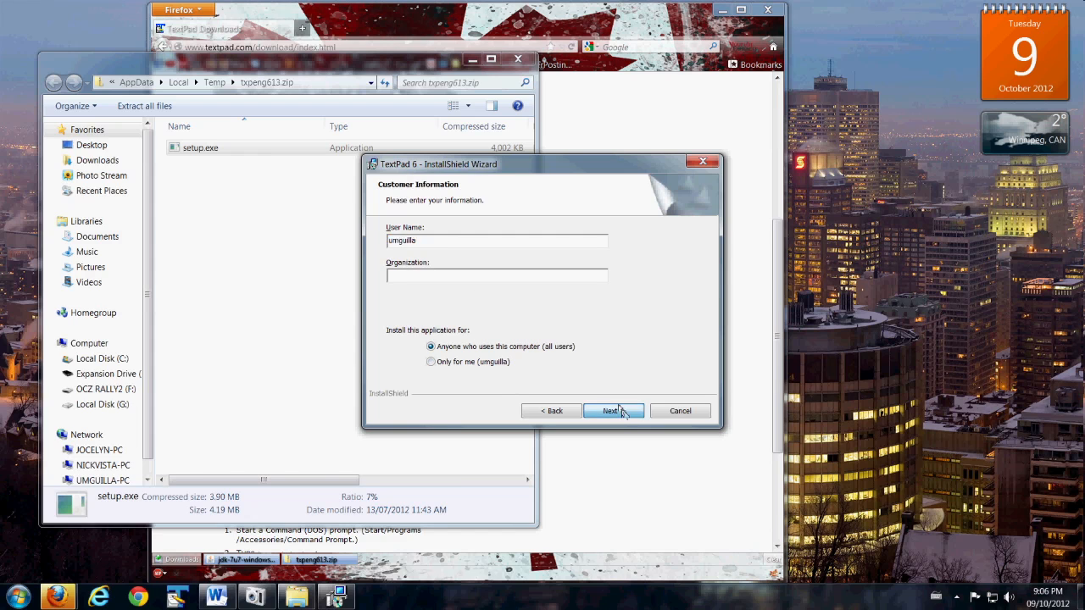
left_click(612, 411)
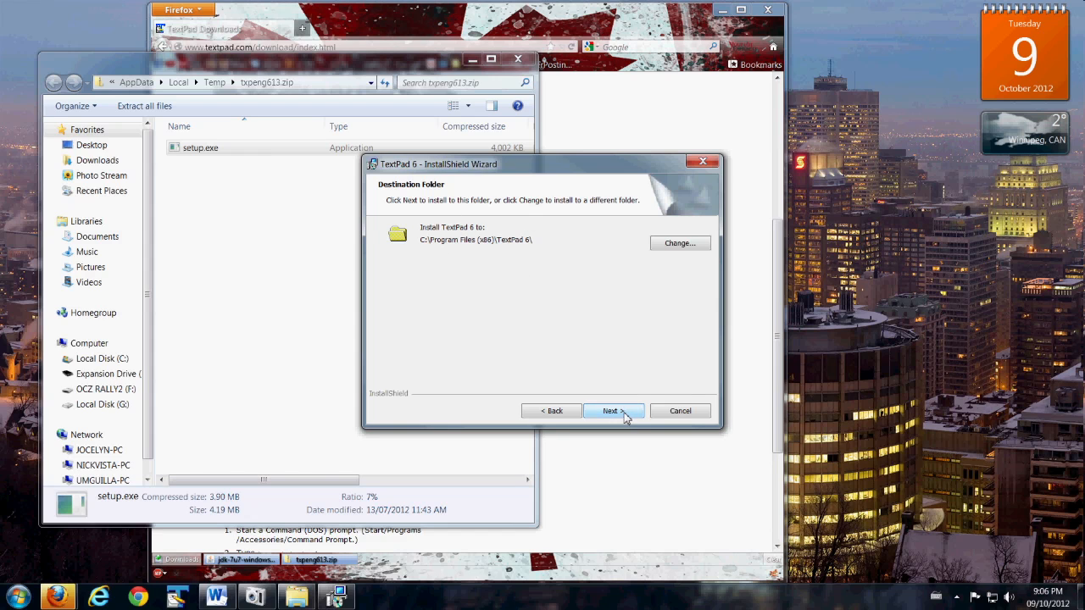
left_click(613, 411)
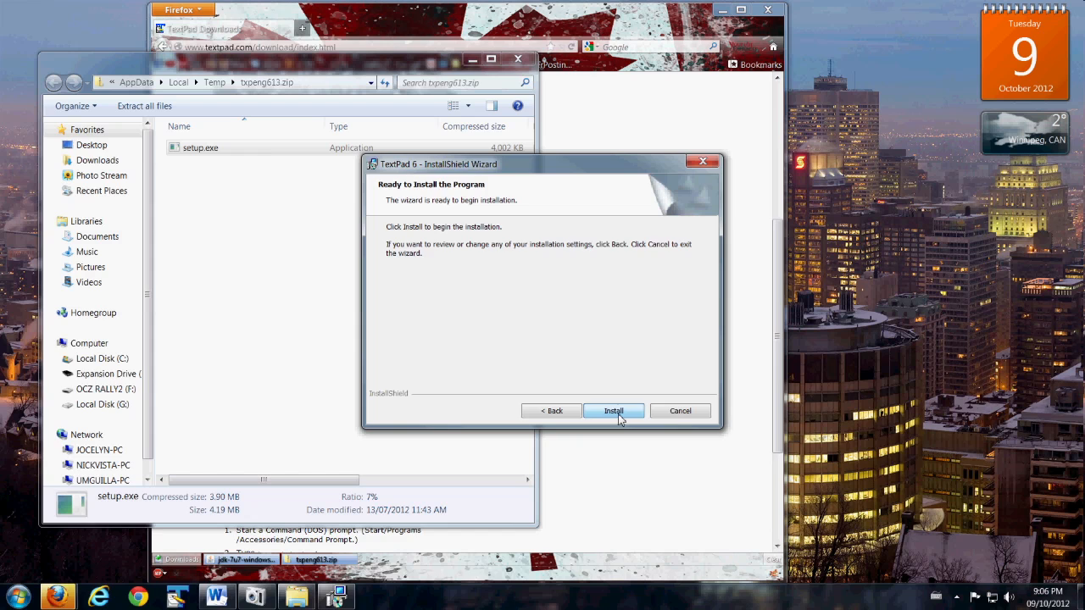
left_click(612, 411)
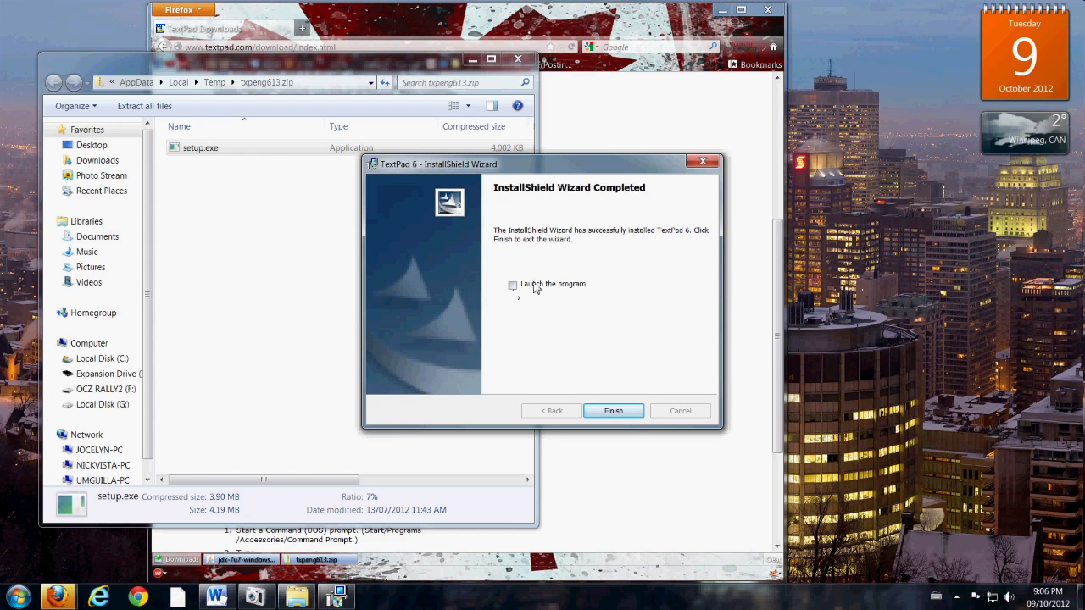
left_click(512, 284)
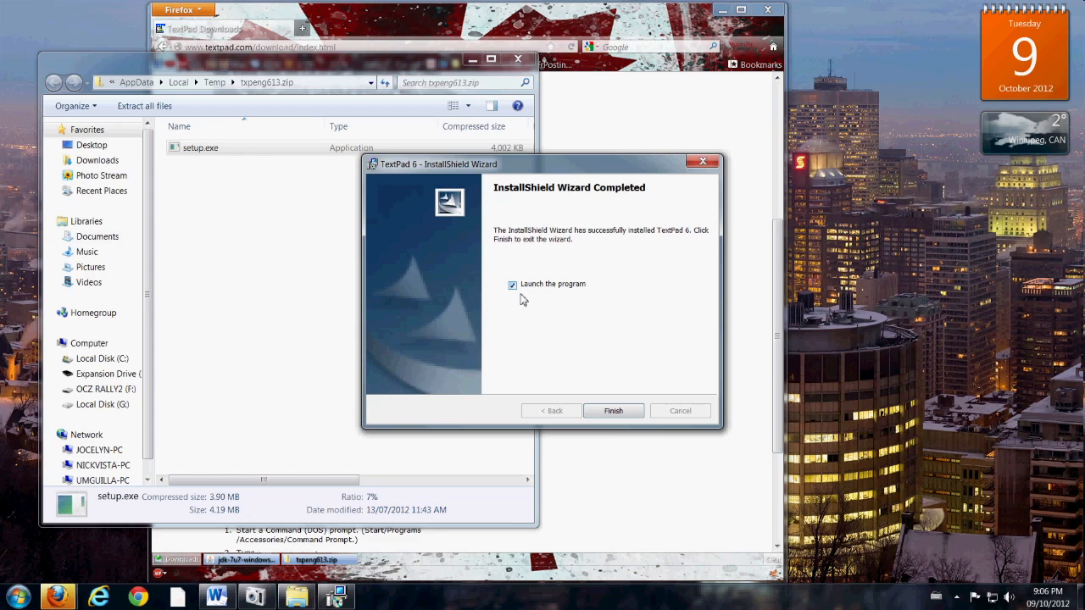
left_click(612, 410)
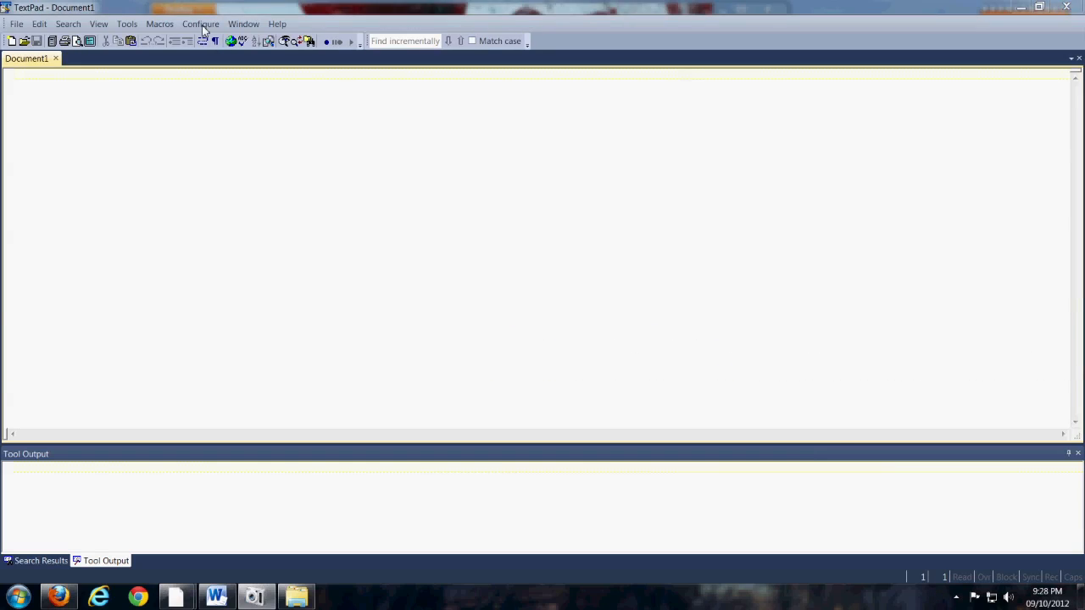
Inspect the Compile Java and Run Java Application tool settings under Preferences > Tools
left_click(201, 24)
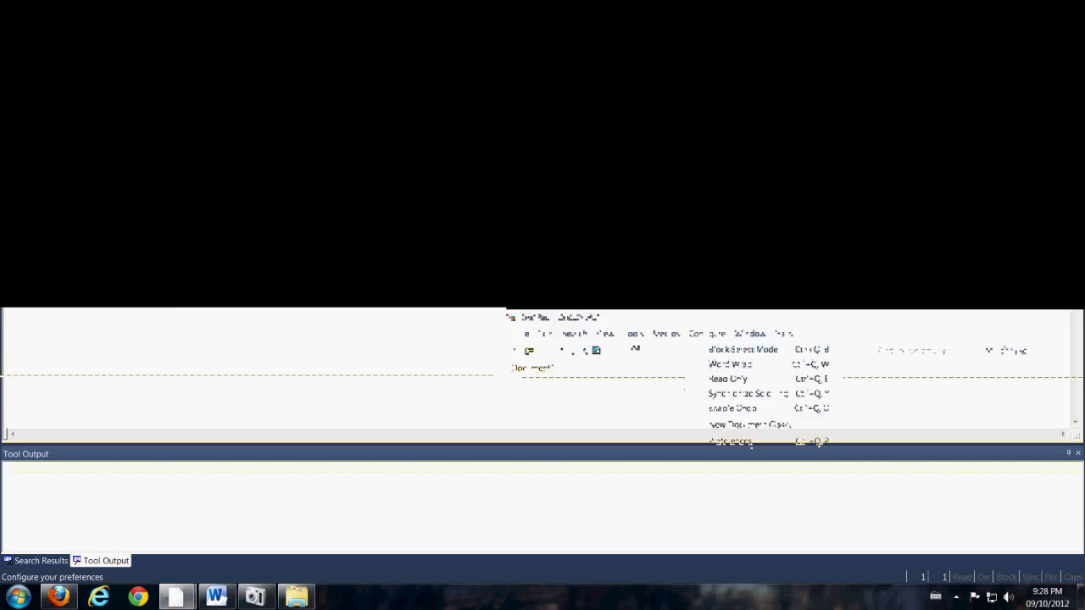
left_click(731, 441)
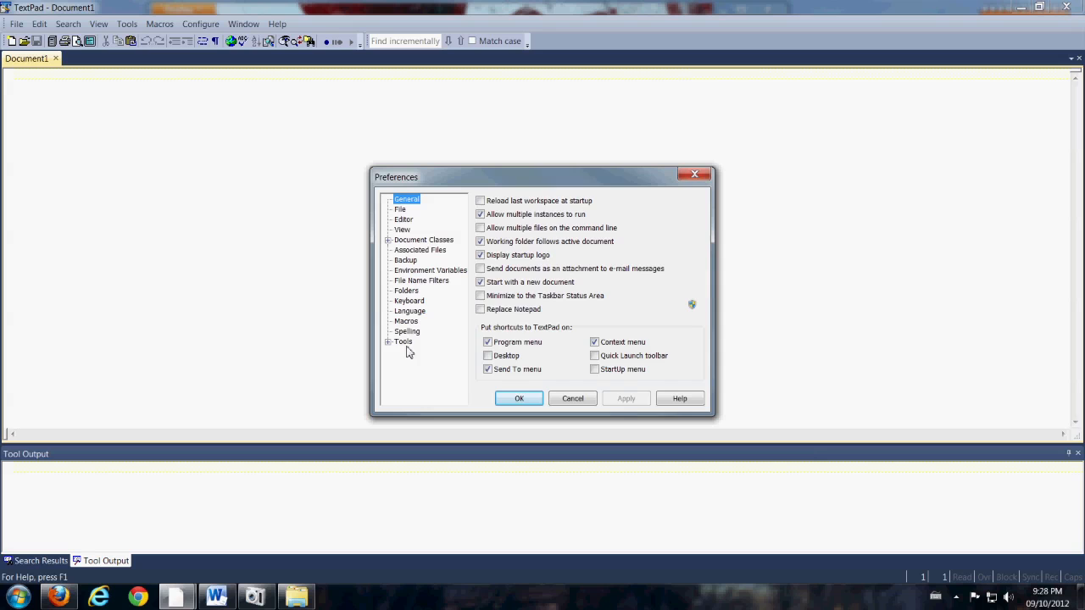
left_click(402, 341)
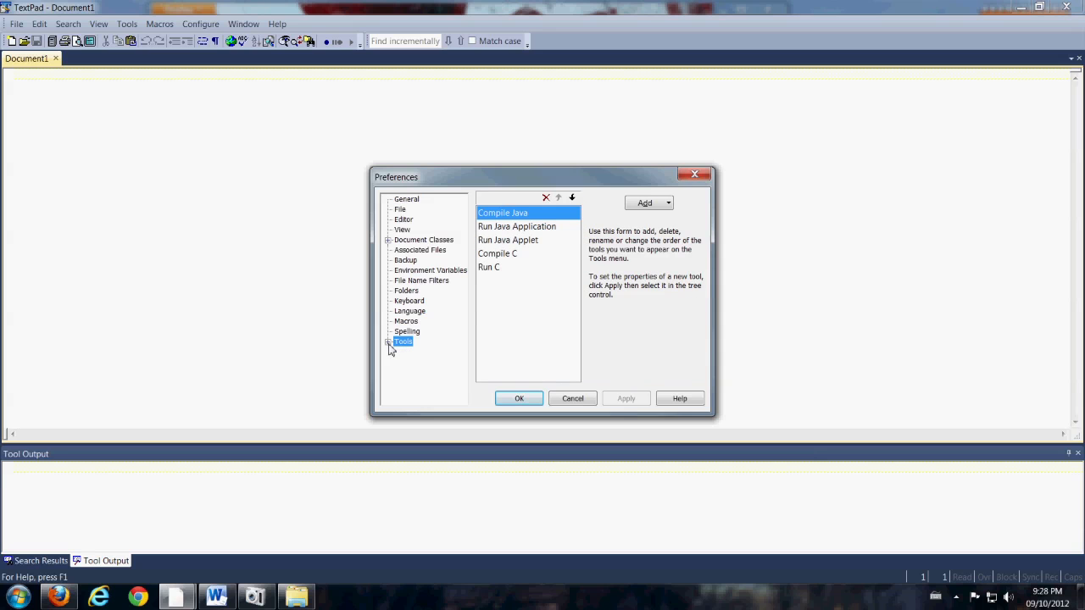
left_click(389, 341)
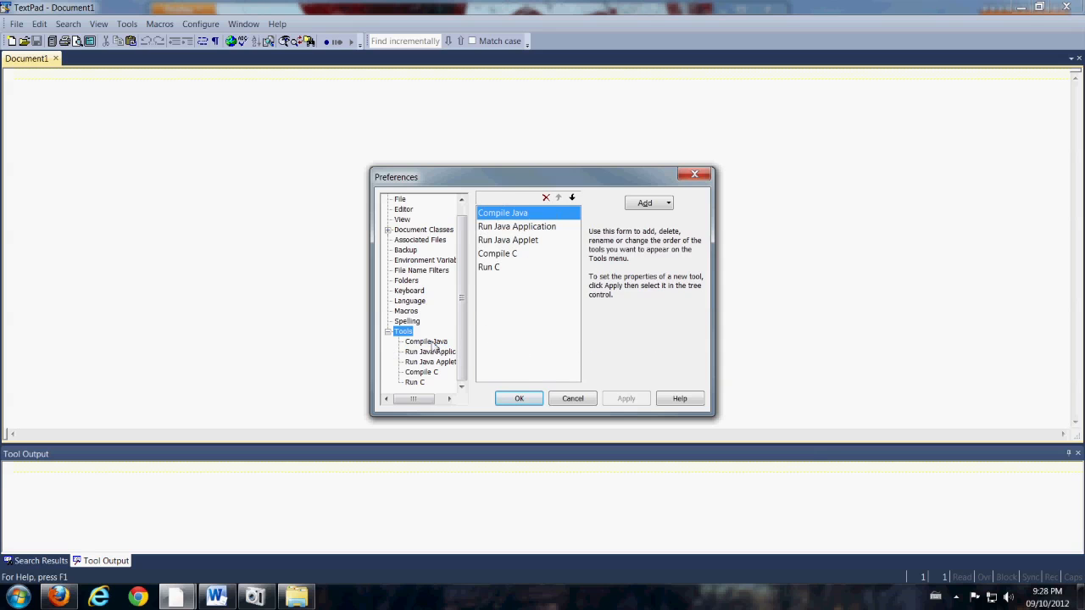
left_click(425, 340)
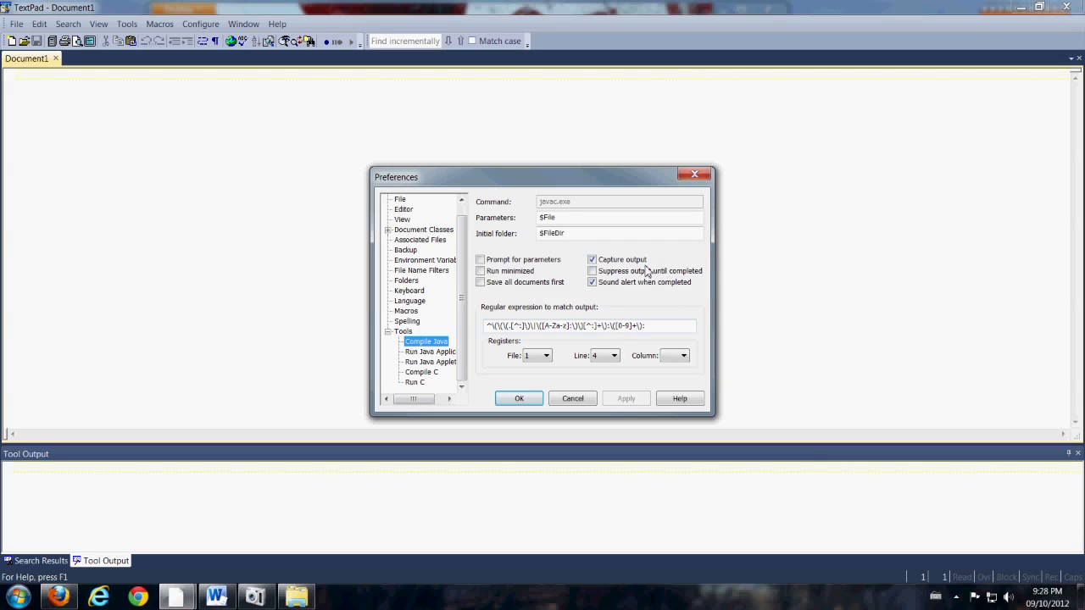
mouse_move(590, 314)
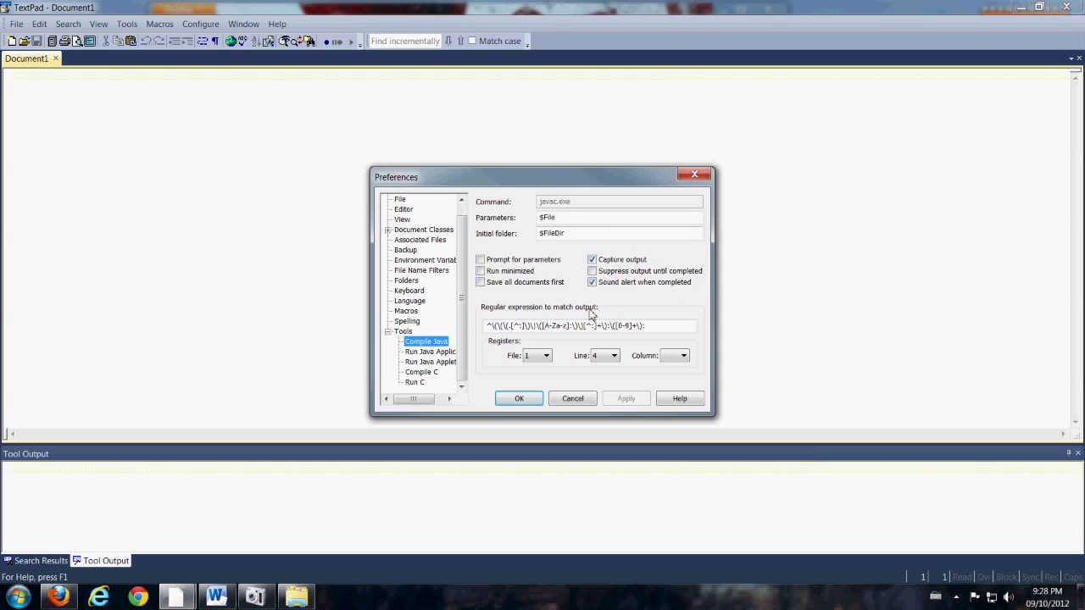
mouse_move(667, 297)
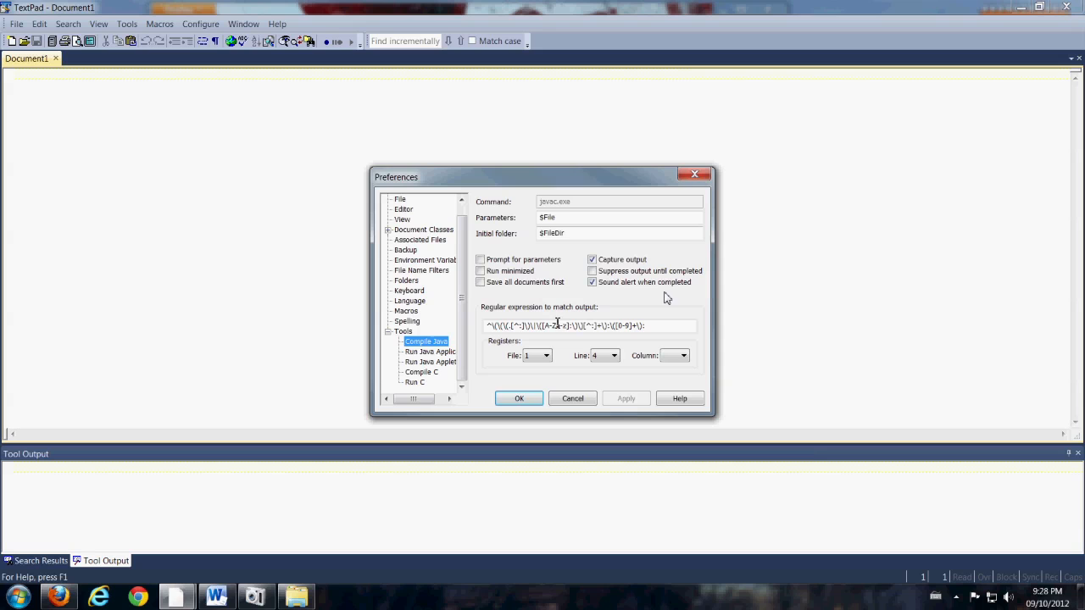
mouse_move(431, 355)
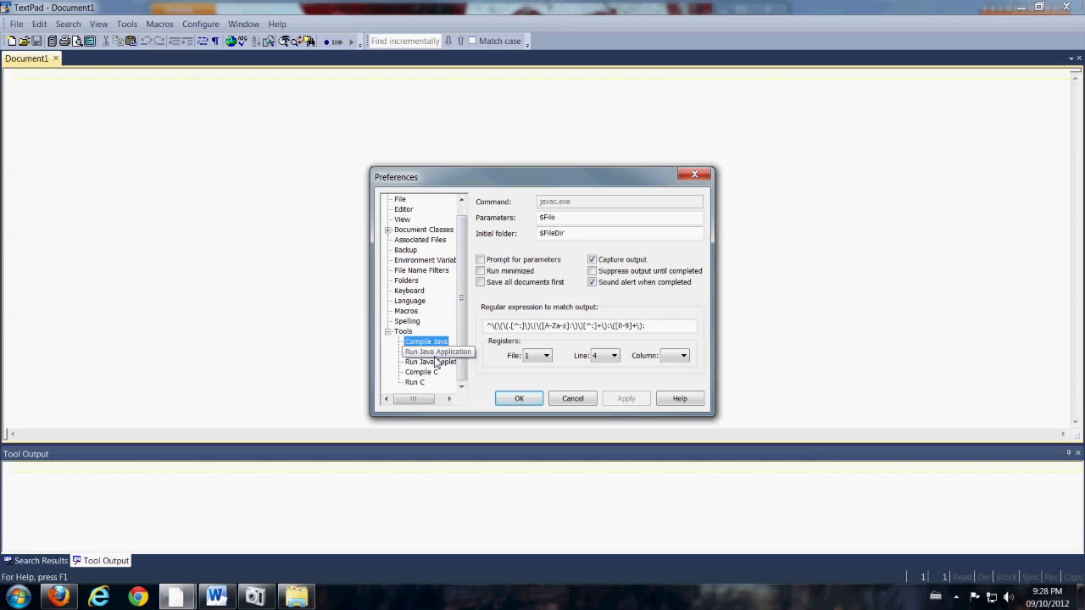
left_click(437, 351)
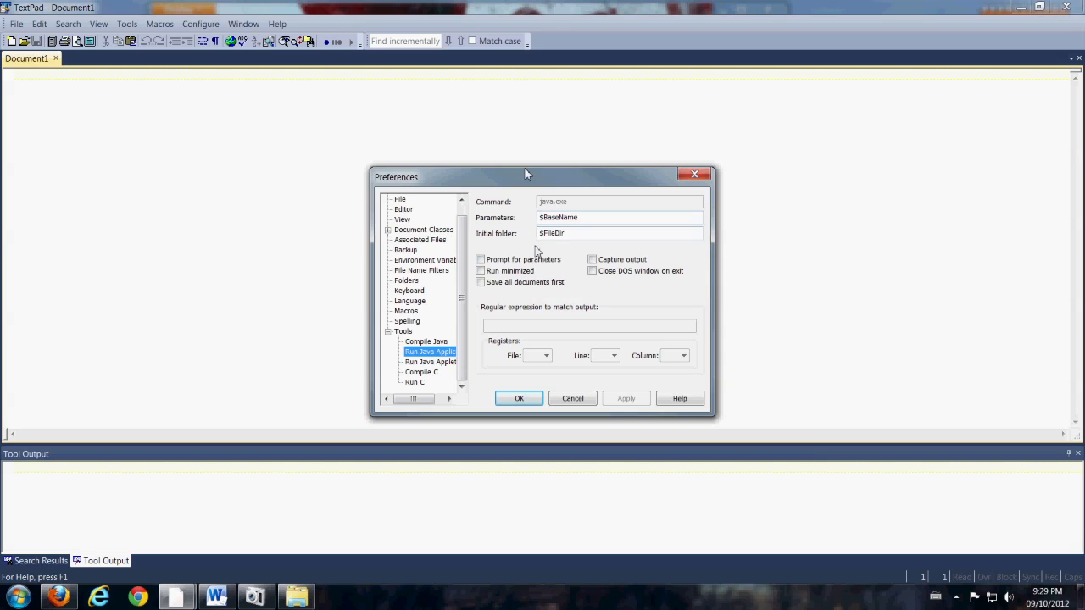
mouse_move(557, 374)
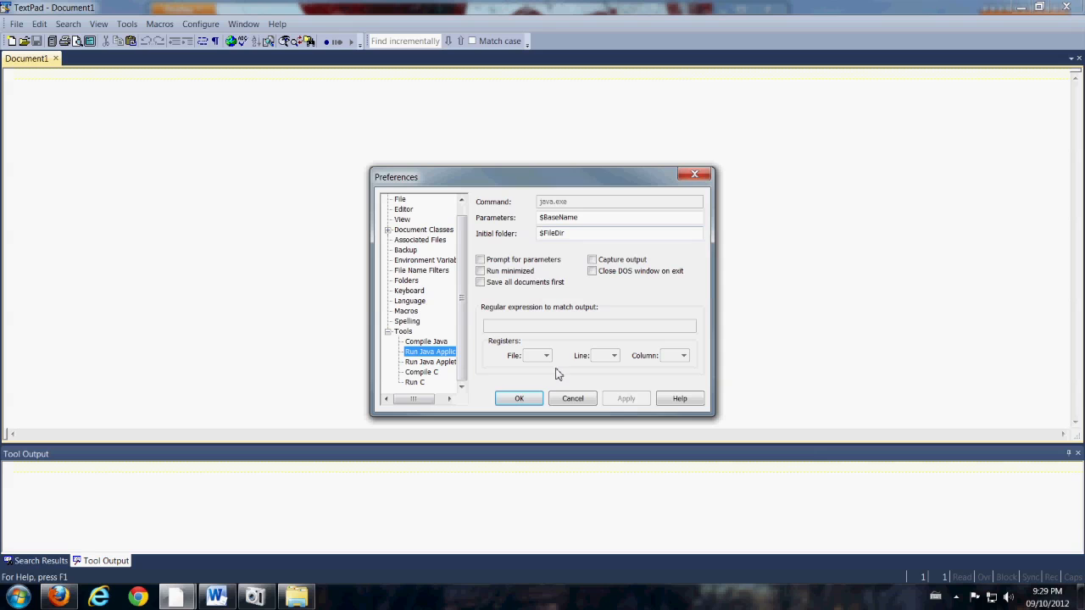
mouse_move(589, 366)
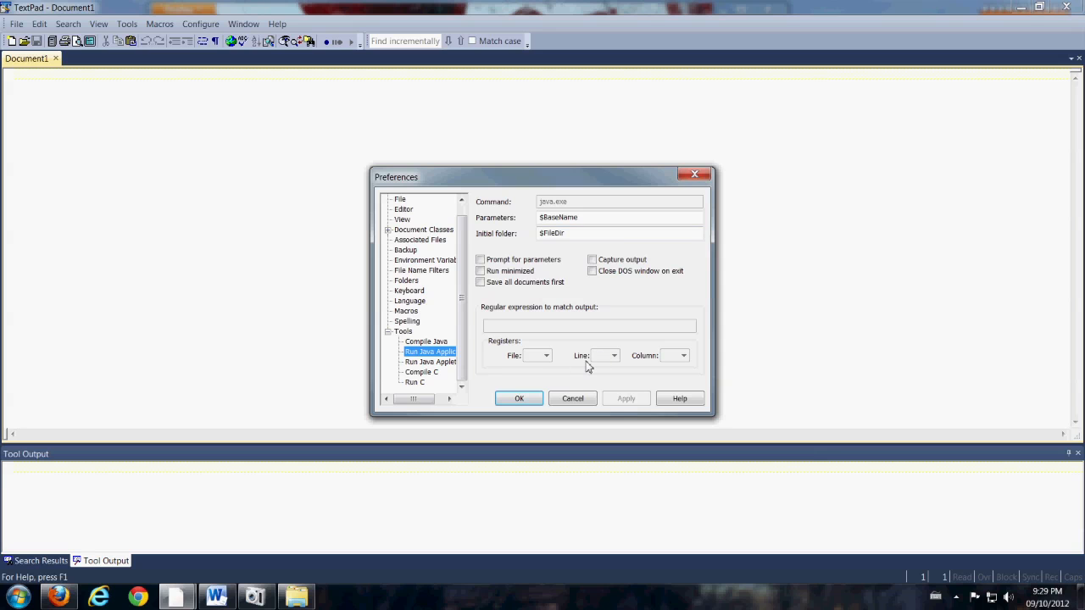
mouse_move(492, 387)
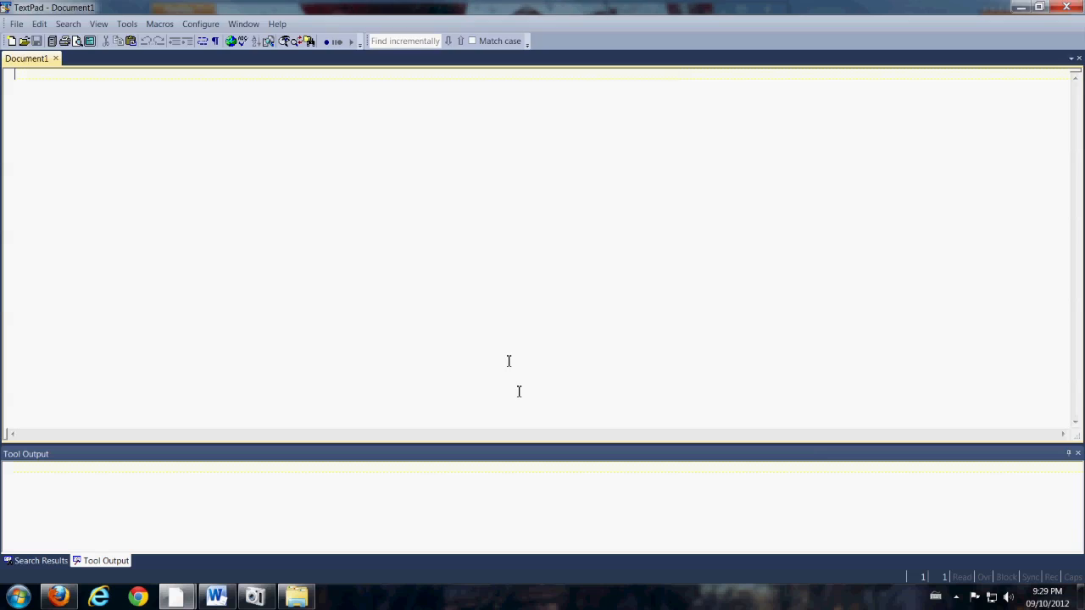
mouse_move(466, 269)
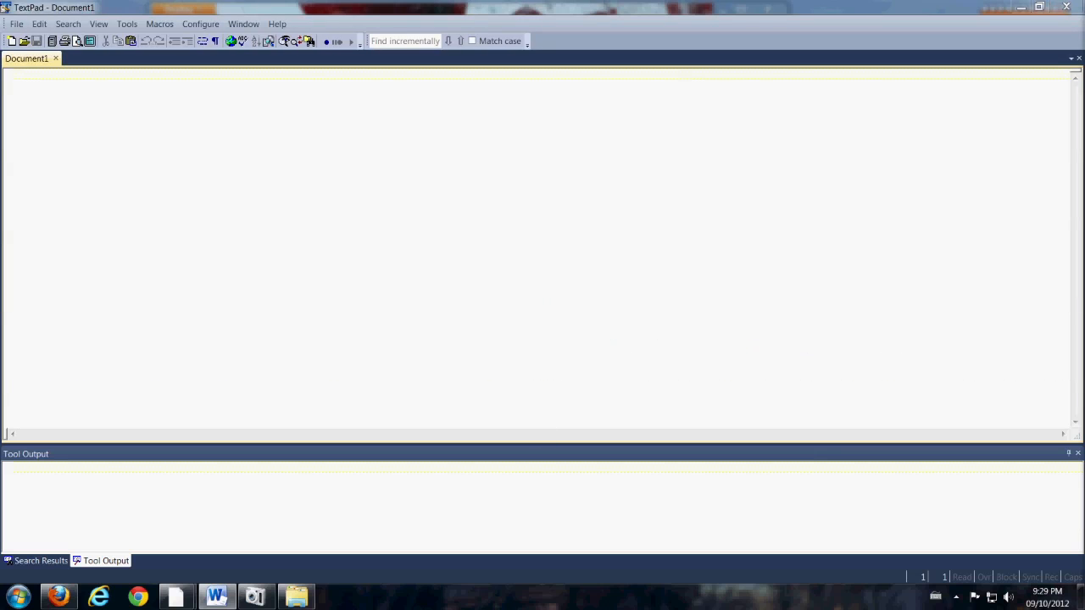
Save the empty document as test.java in Documents, replacing the existing file
left_click(15, 24)
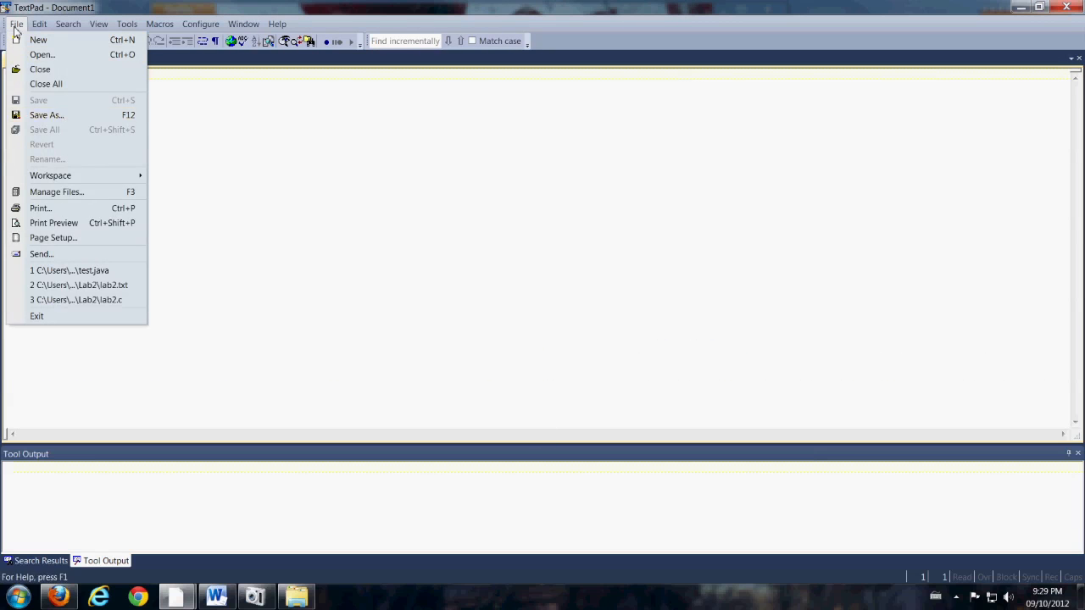
left_click(45, 114)
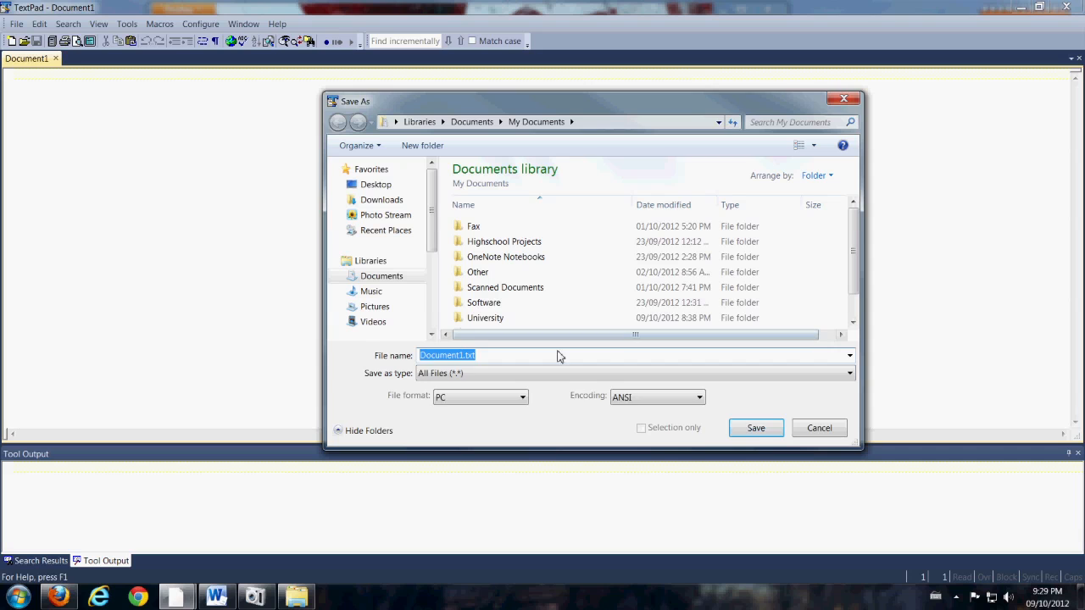
type("test")
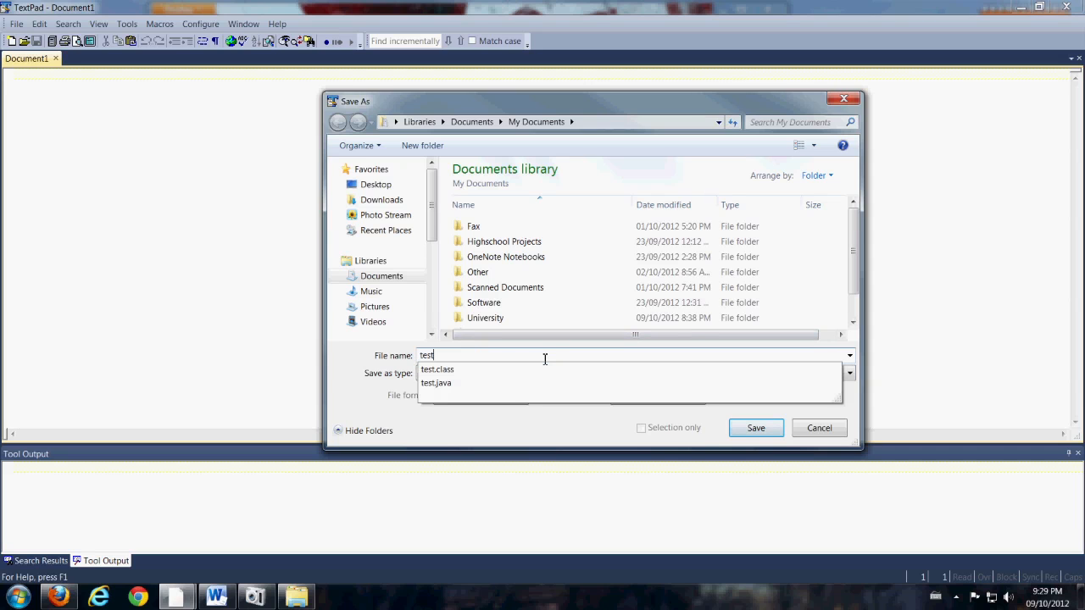
left_click(435, 382)
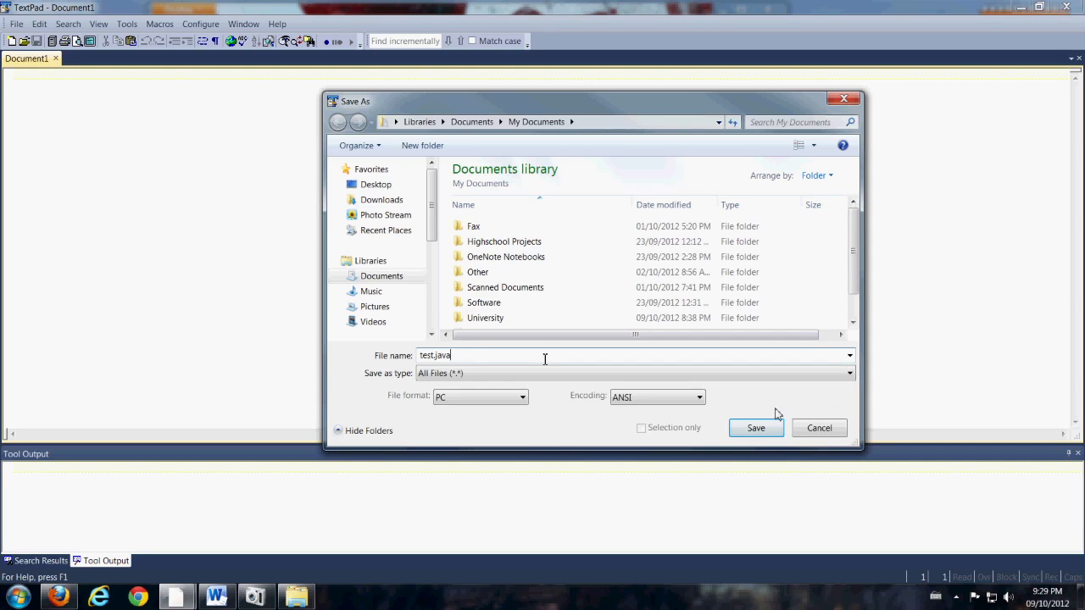
left_click(755, 427)
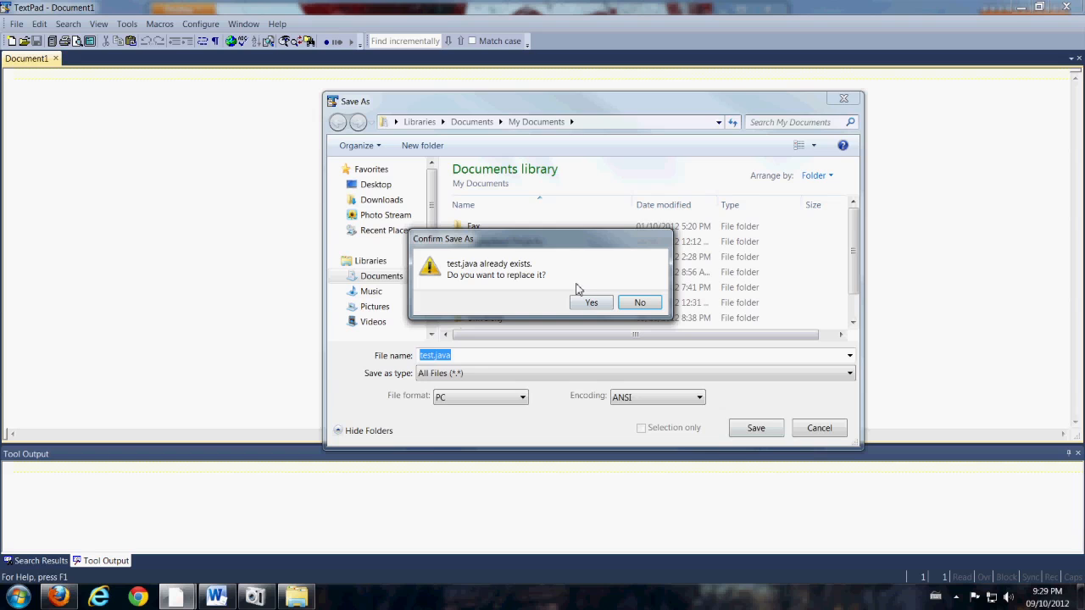
left_click(591, 303)
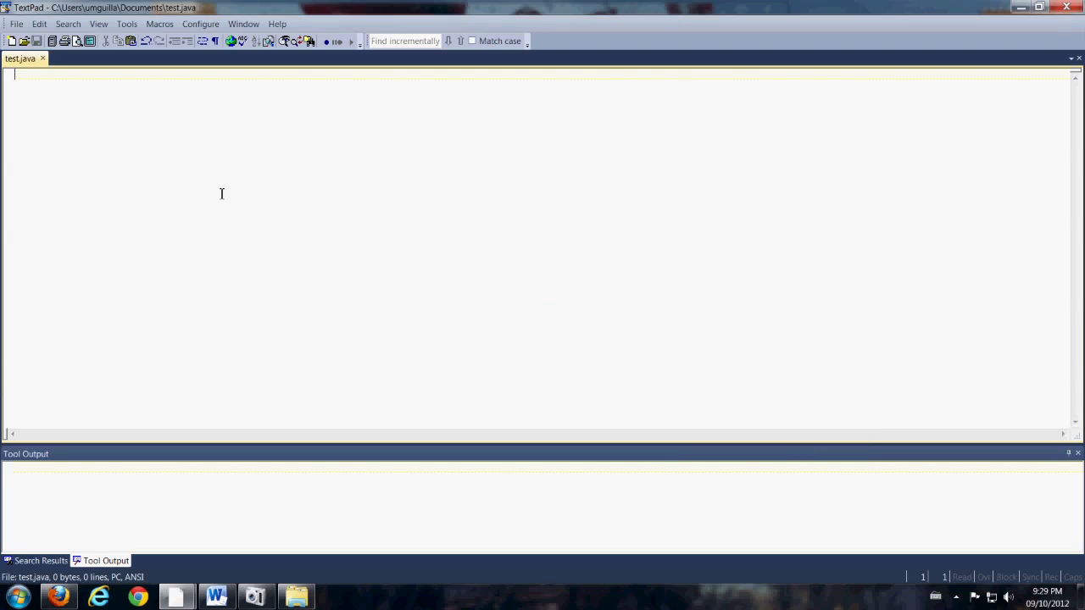
Type the 'public class test' declaration and its main method signature
type("public c")
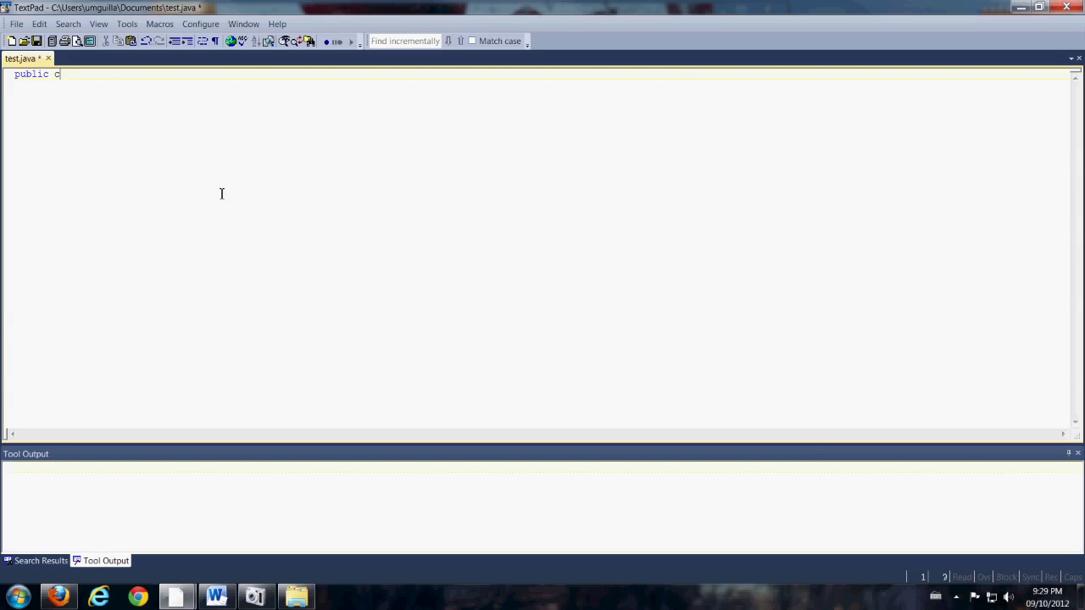
type("lass")
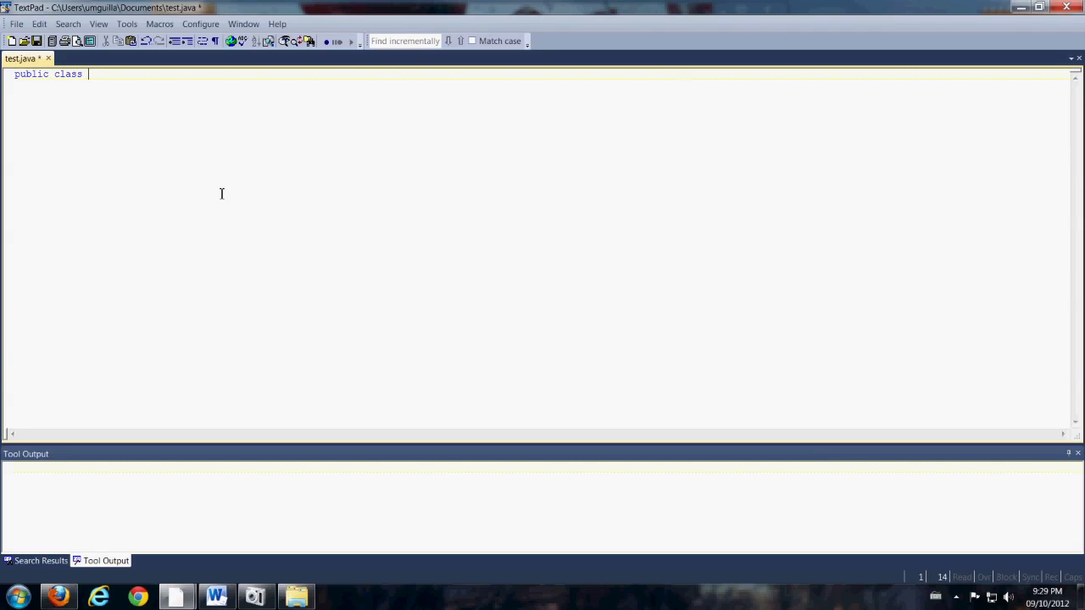
type("test{")
type("}")
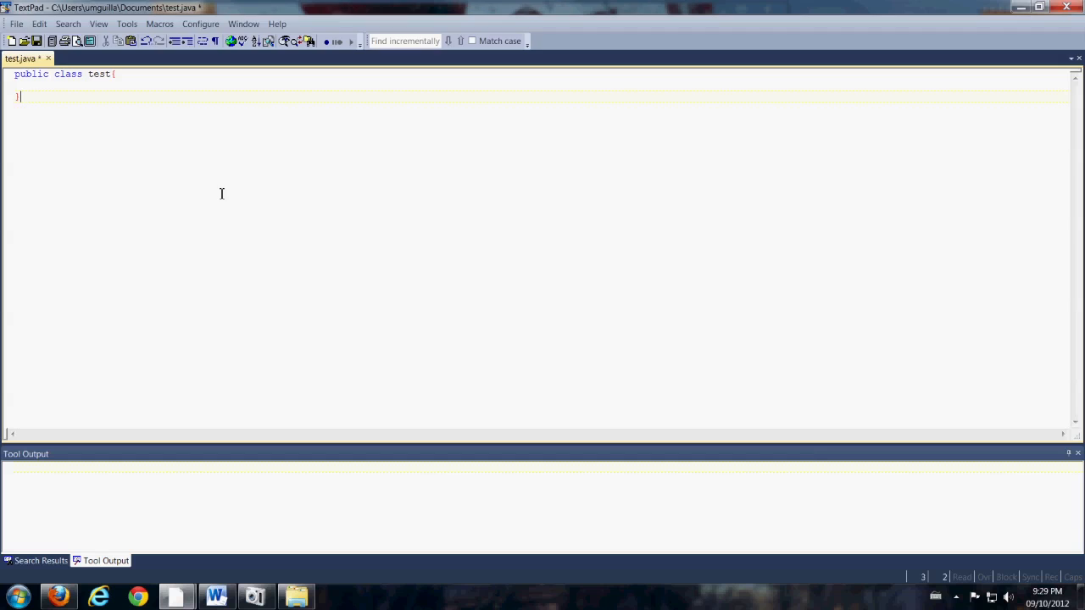
type("public static")
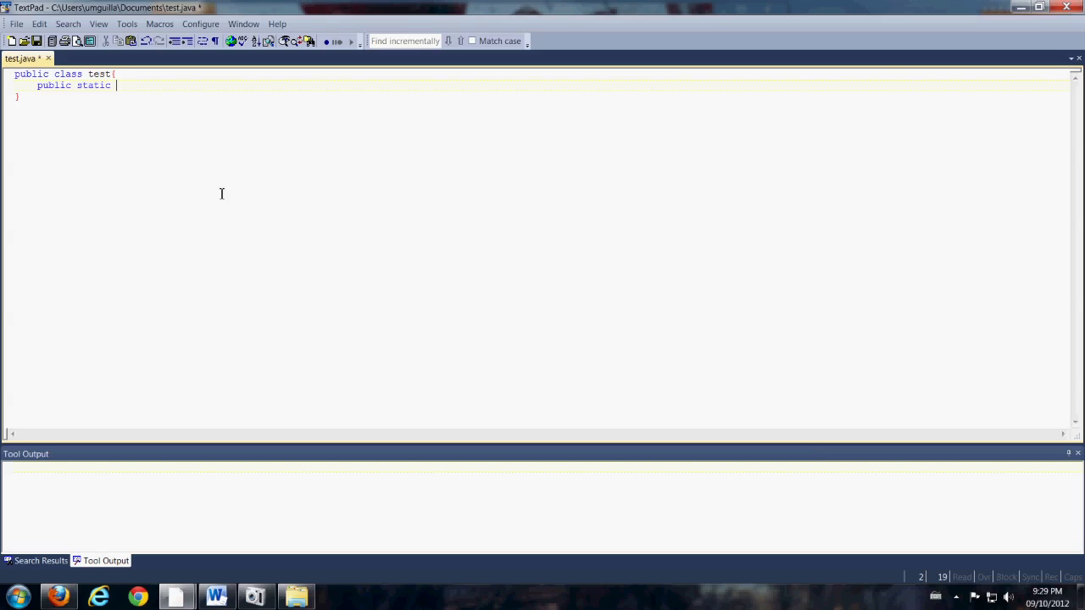
type("void main")
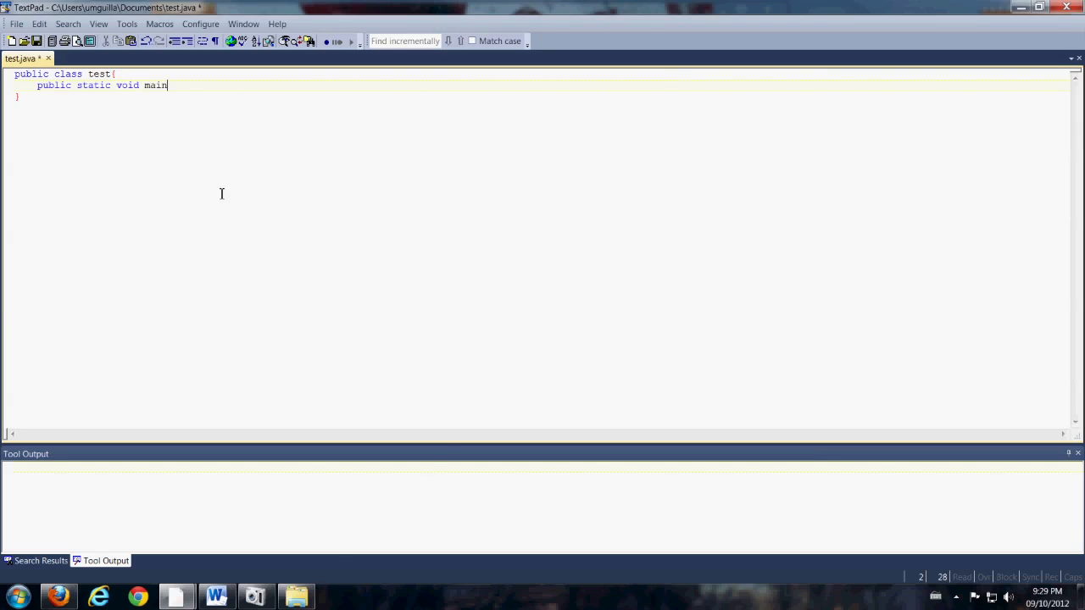
type("()")
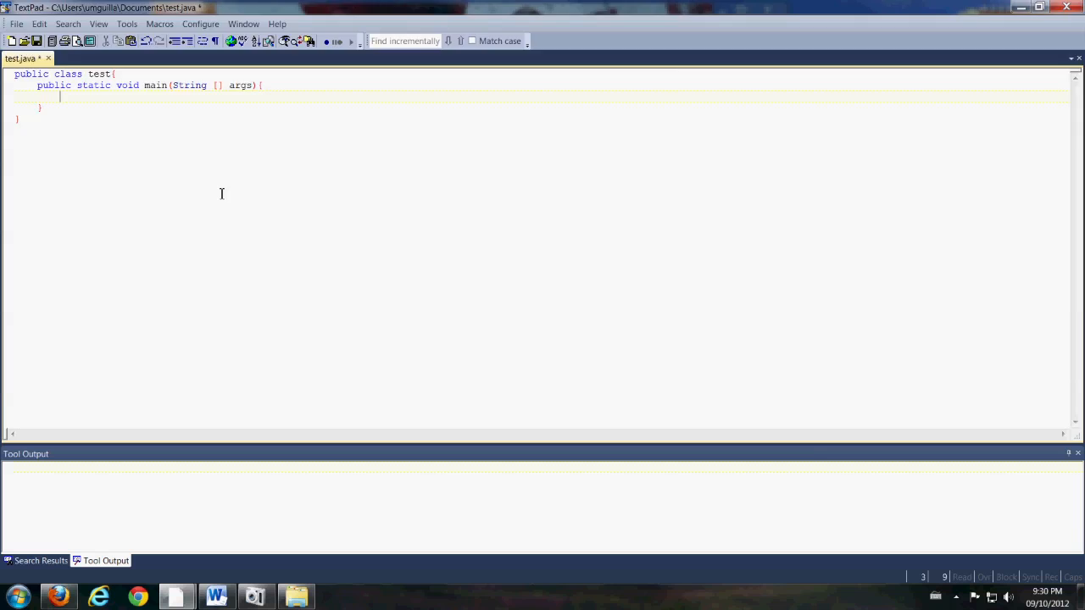
Add System.out.println("Hello World!"); inside main
type("System.out.prin")
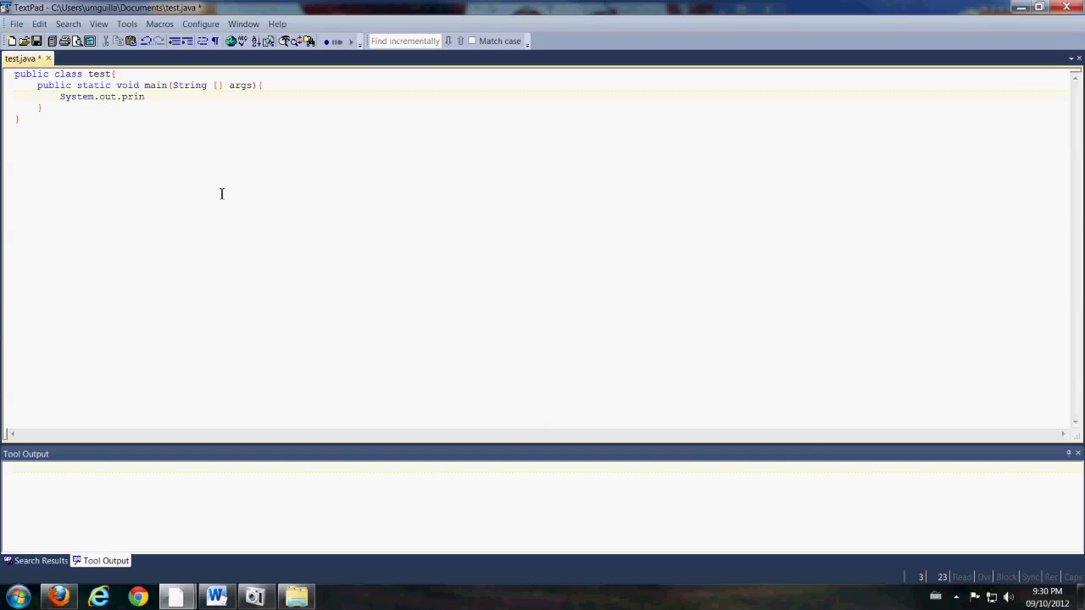
type("tln")
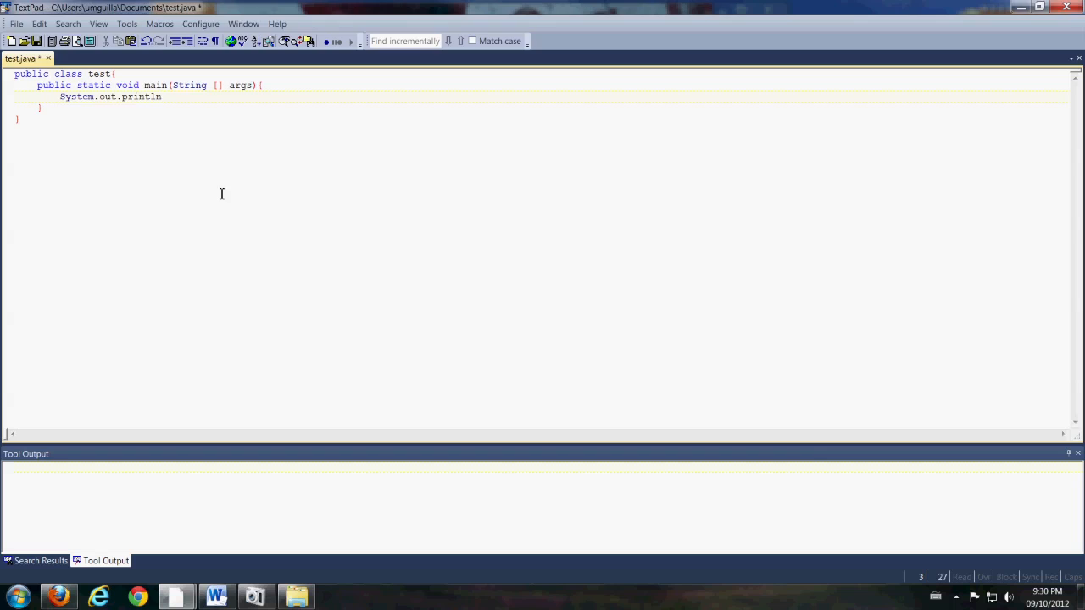
type("(\"\");")
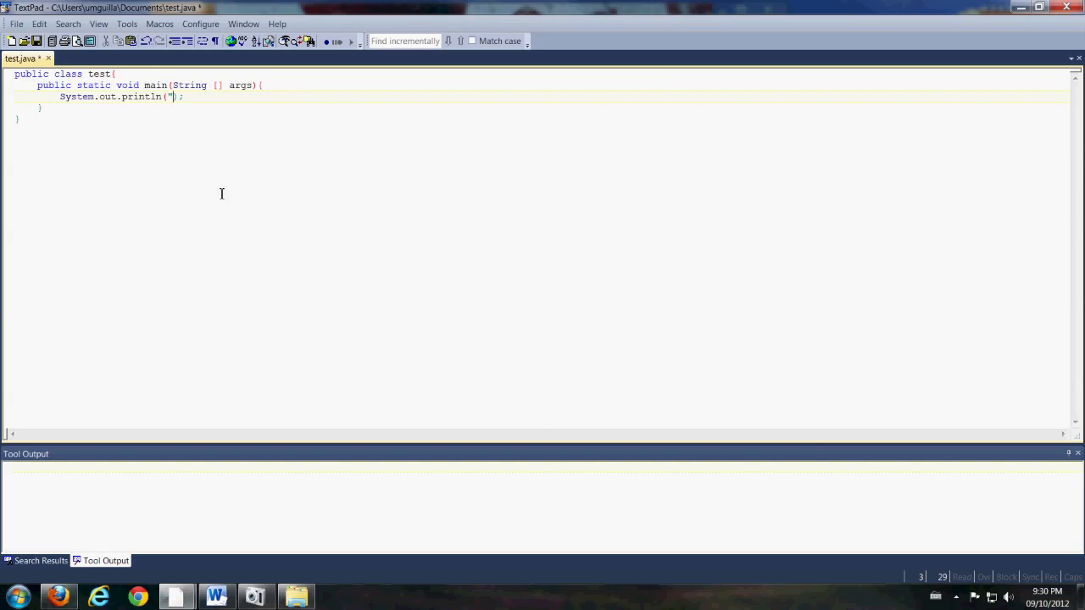
type("\"")
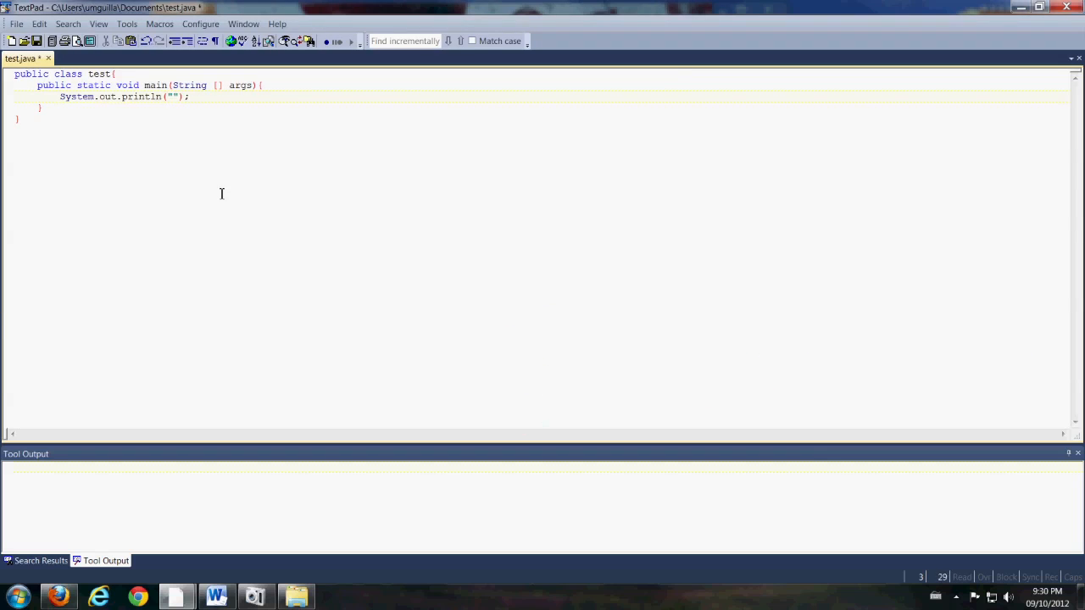
type("Hello World!")
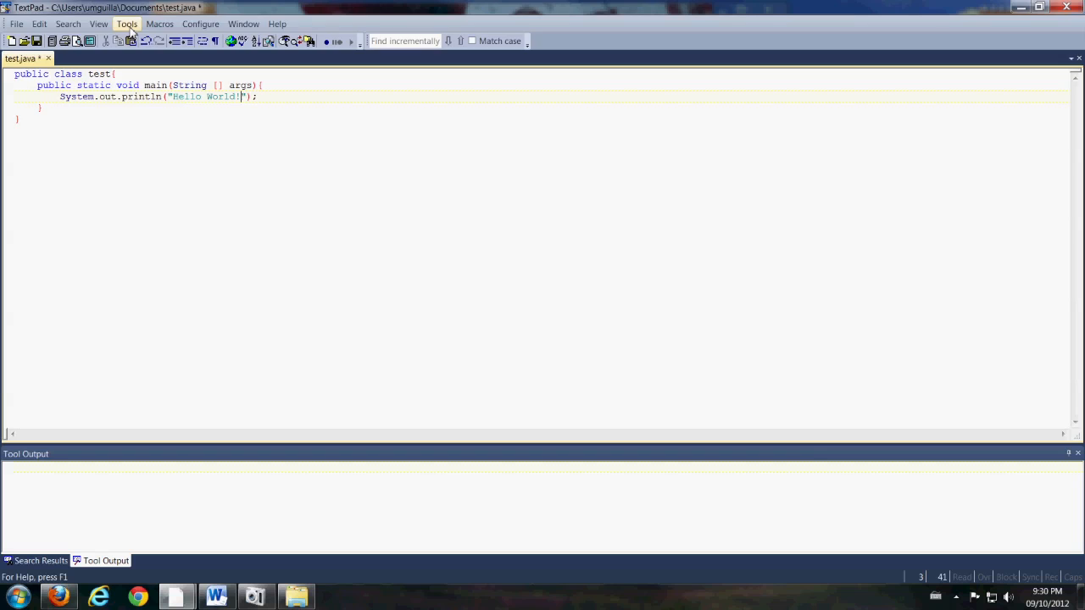
Compile test.java with Compile Java, then run it with Run Java Application
left_click(127, 24)
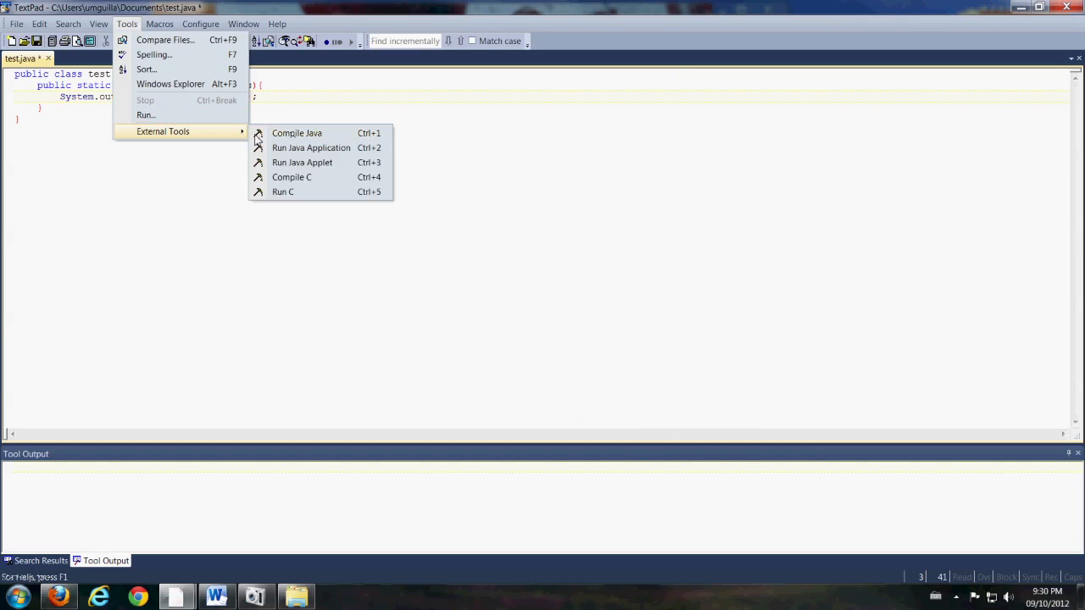
left_click(297, 133)
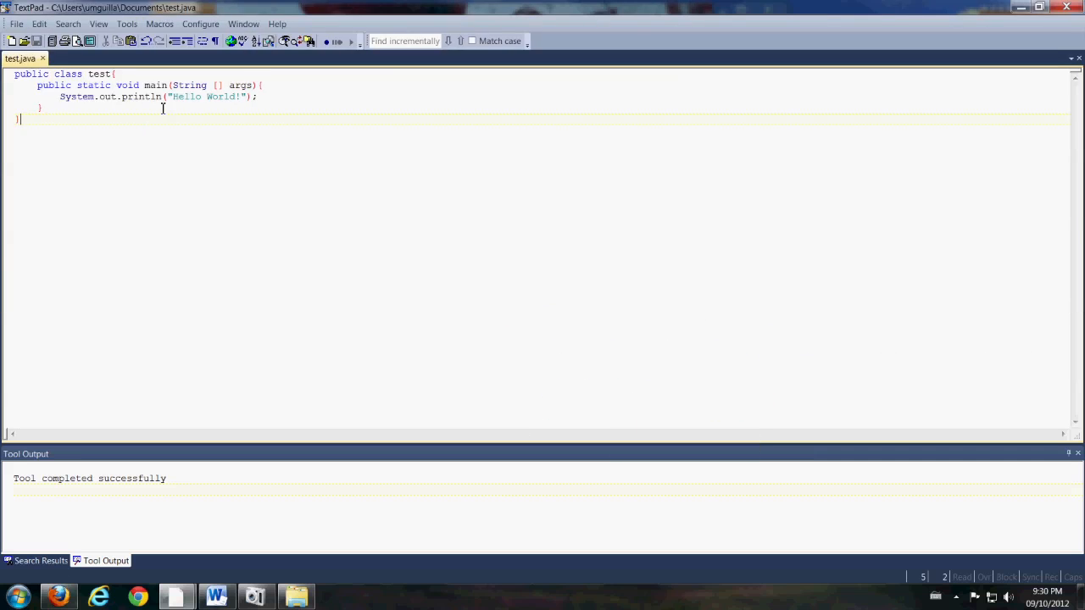
left_click(126, 24)
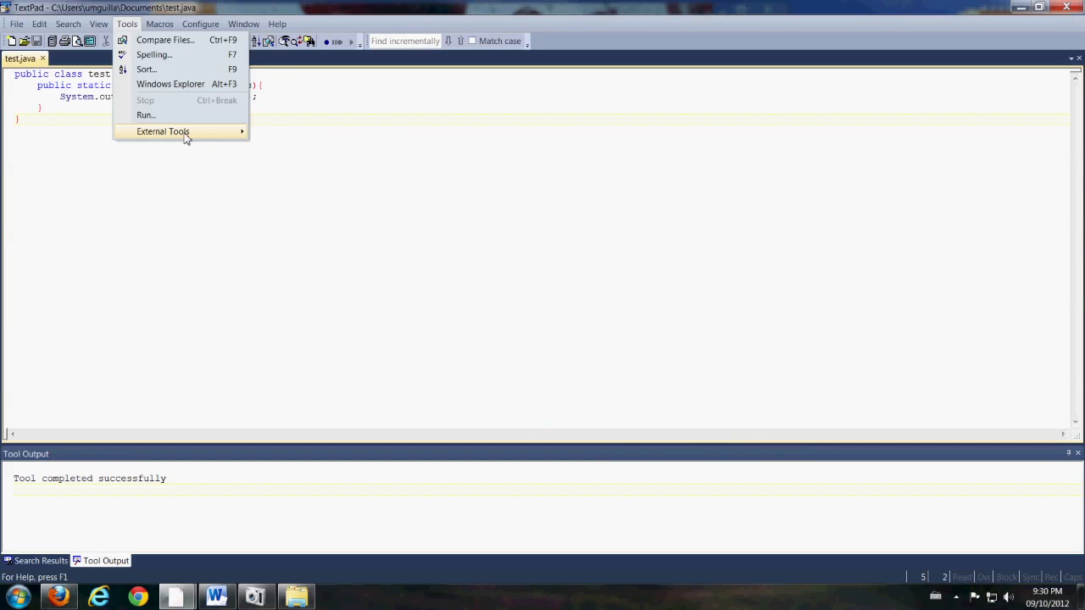
left_click(144, 114)
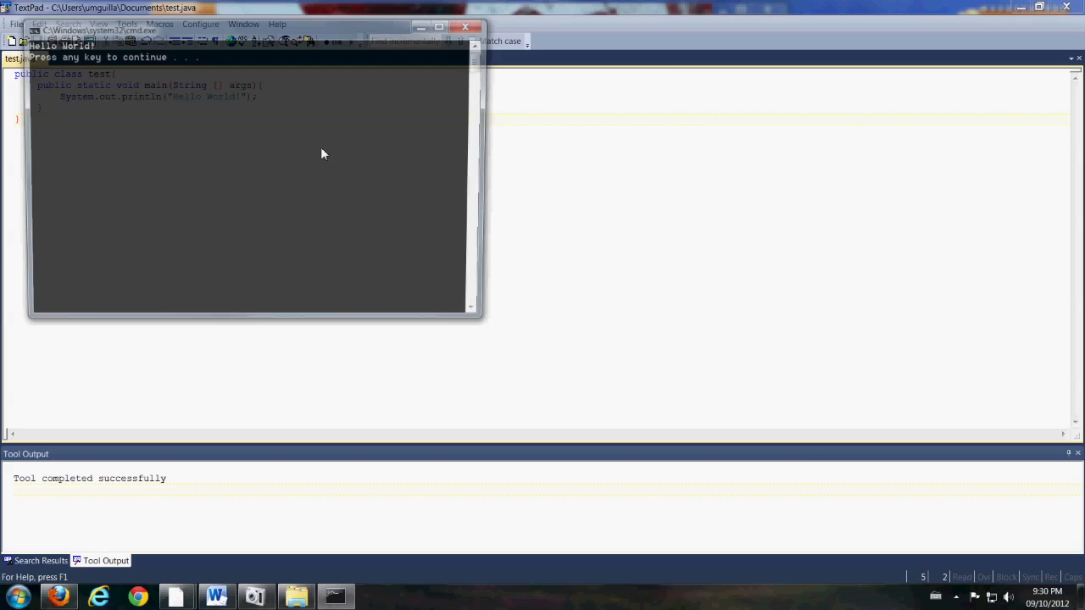